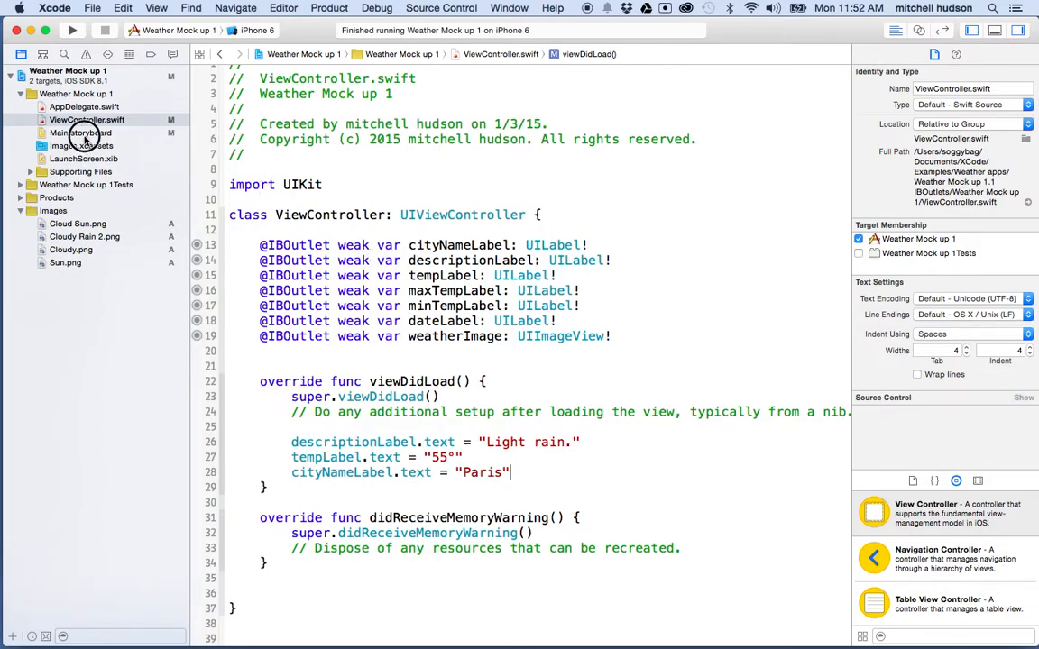
Check the San Francisco label's outlet in Main.storyboard, then return to the view controller code.
left_click(81, 133)
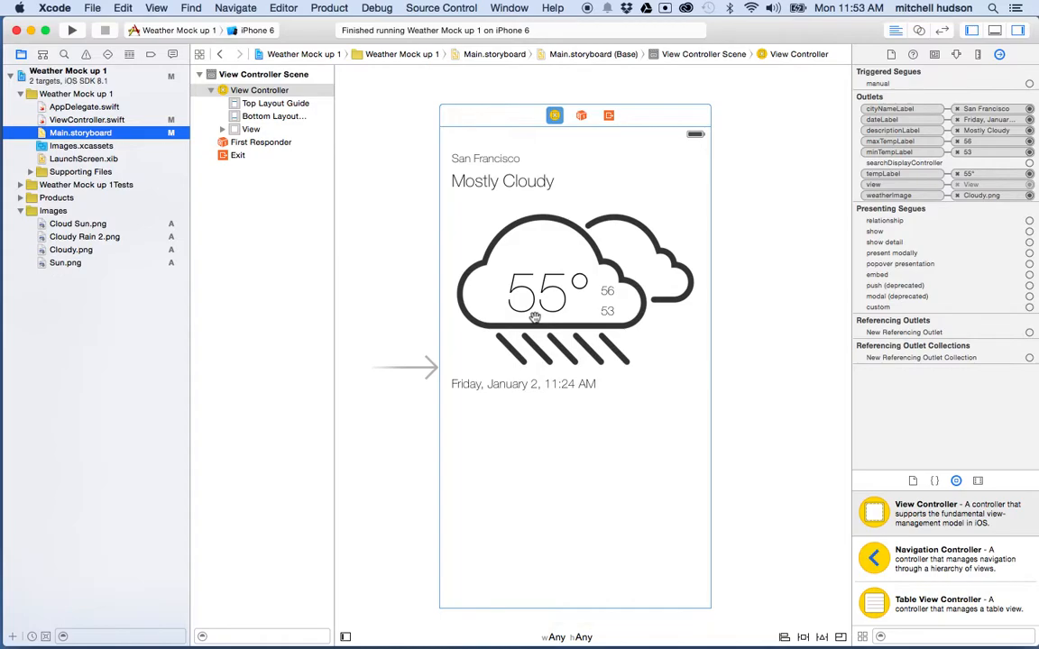
mouse_move(494, 165)
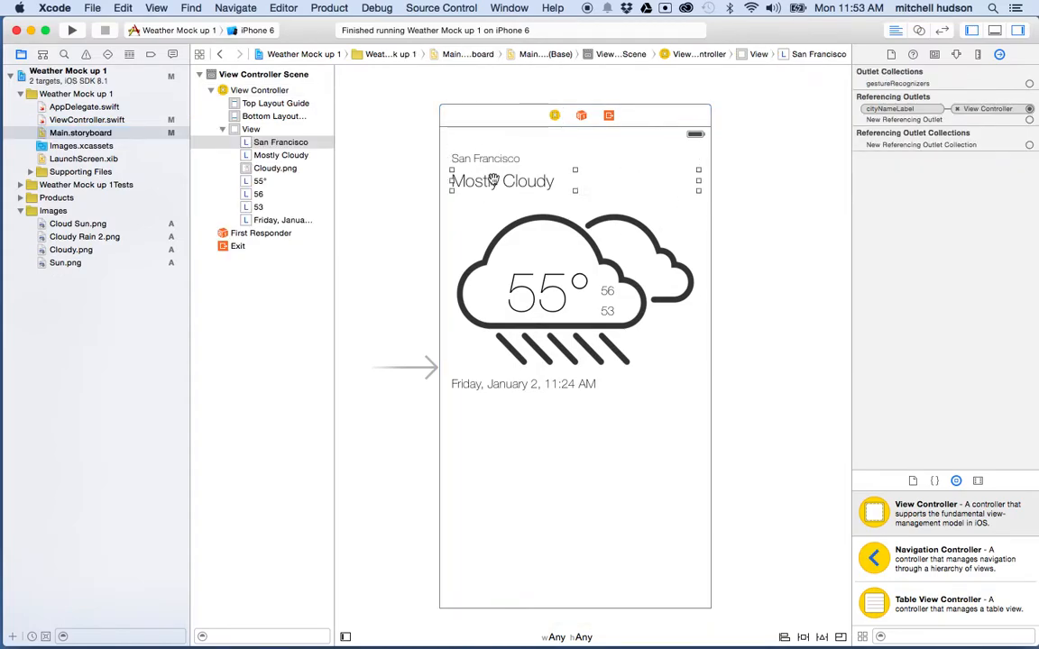
left_click(281, 154)
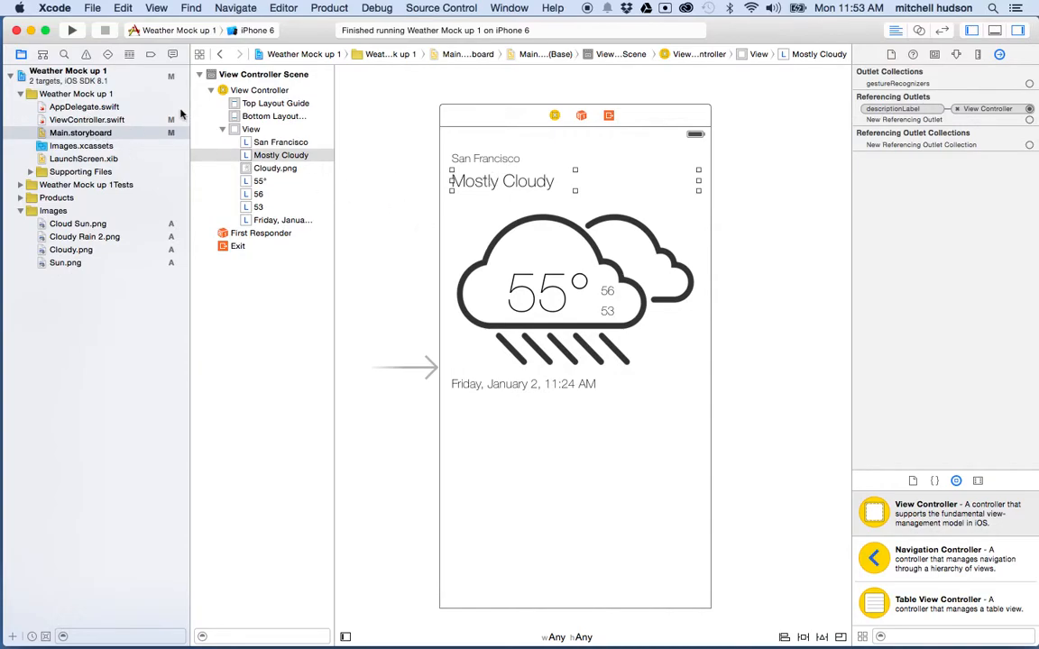
left_click(87, 119)
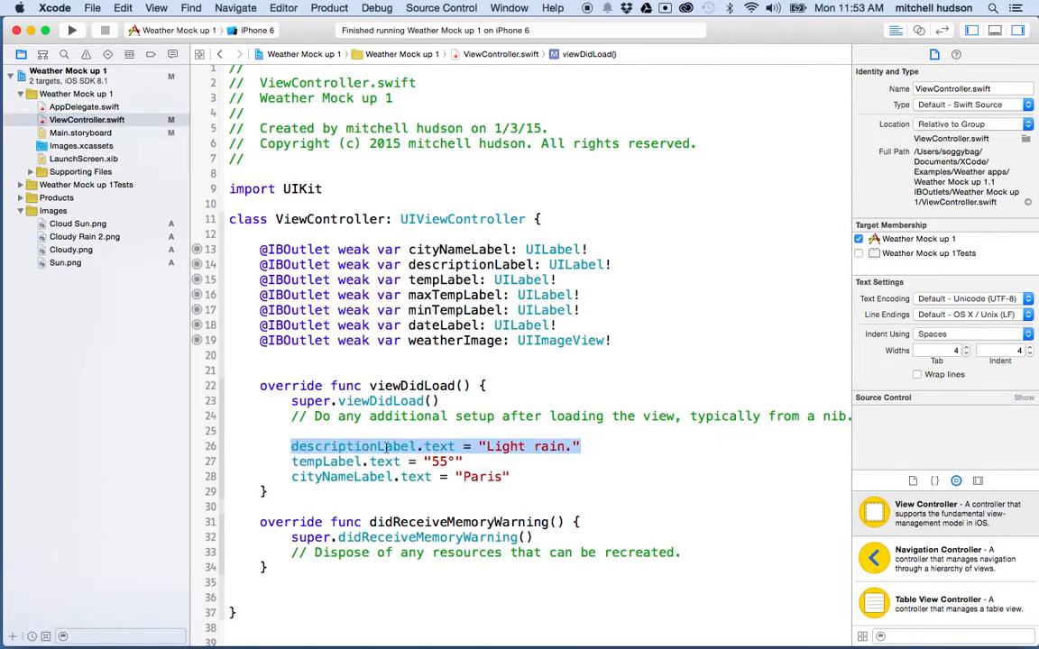
mouse_move(535, 449)
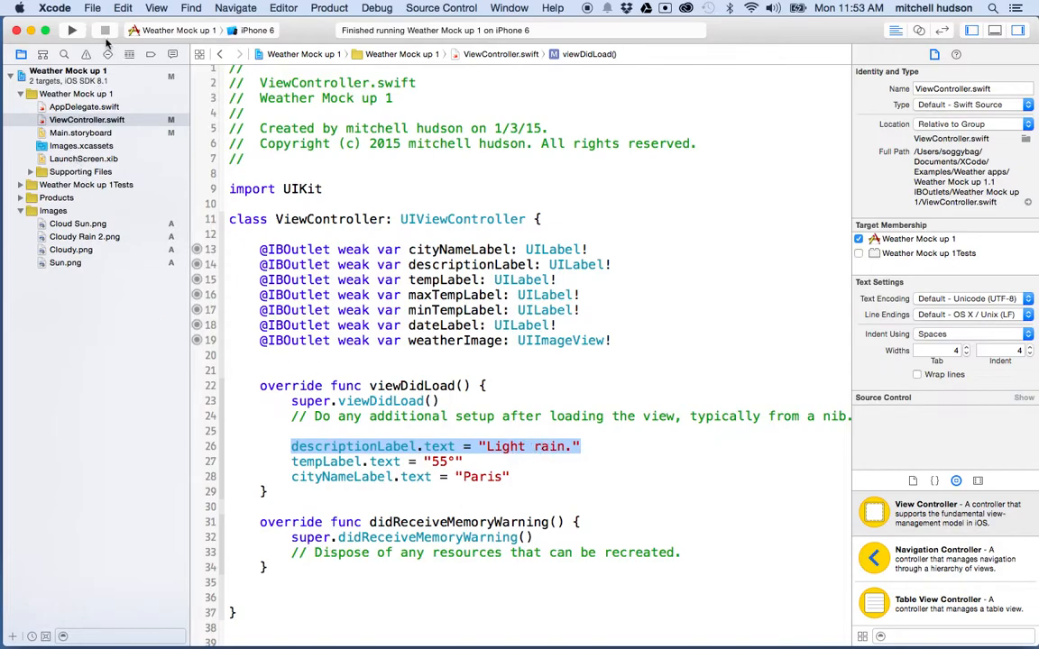
mouse_move(72, 29)
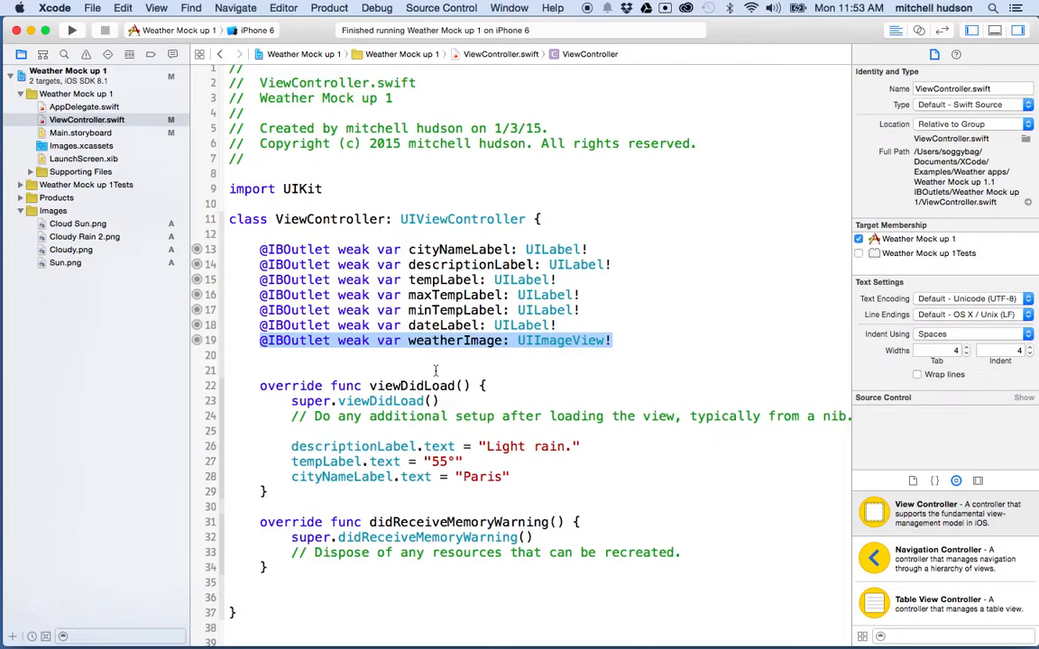
mouse_move(562, 450)
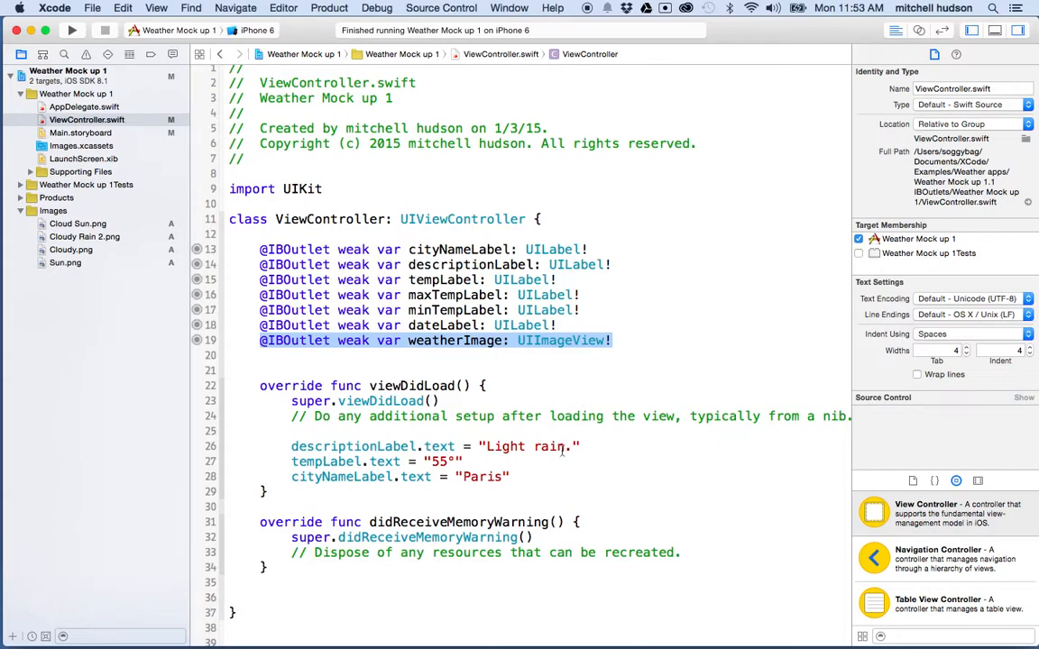
mouse_move(530, 481)
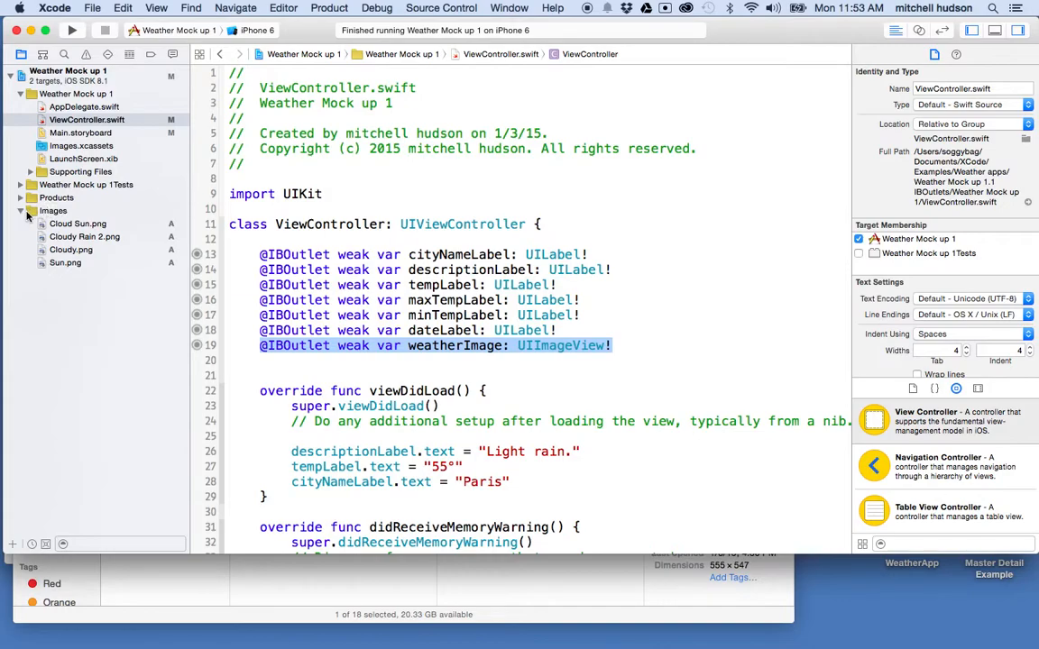
Preview Cloud Sun.png, Cloudy Rain 2.png, Cloudy.png and Sun.png, then Cloudy.png again.
left_click(76, 223)
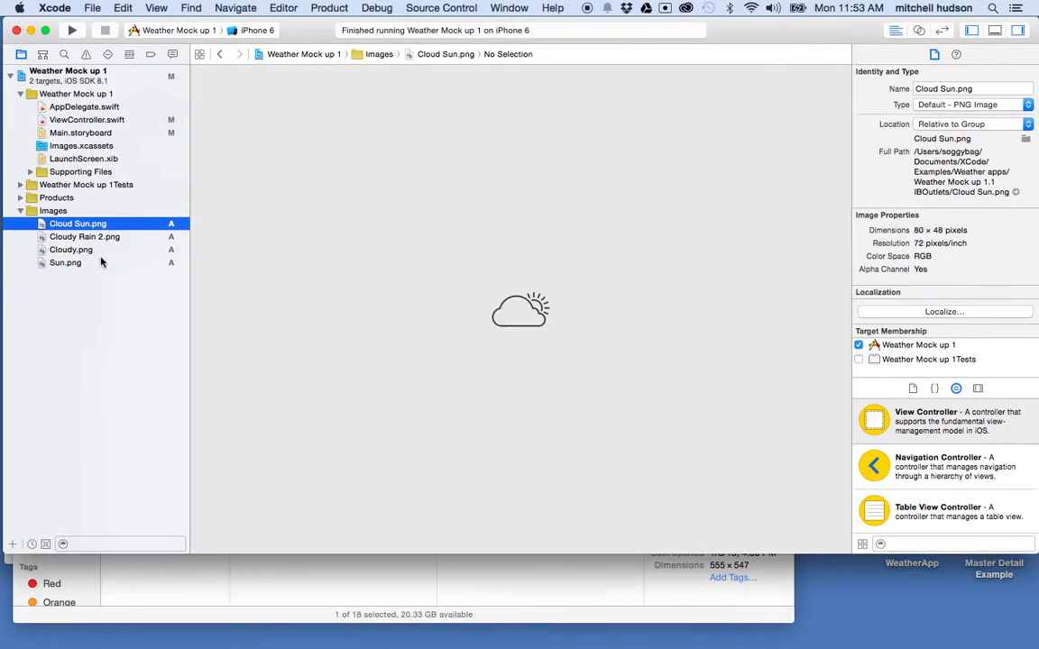
left_click(85, 236)
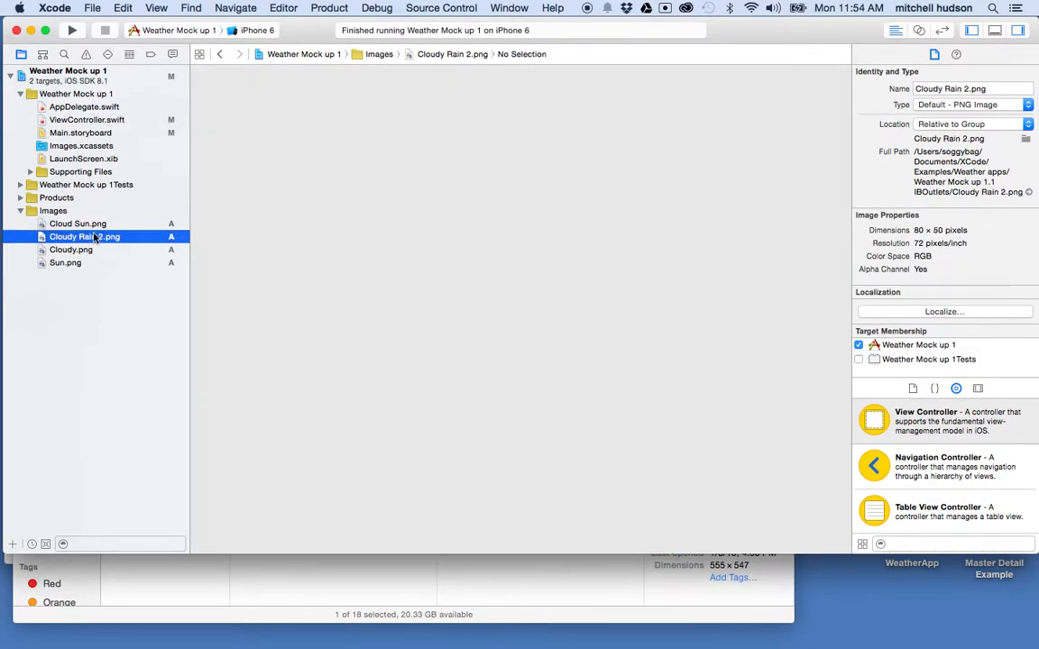
left_click(70, 249)
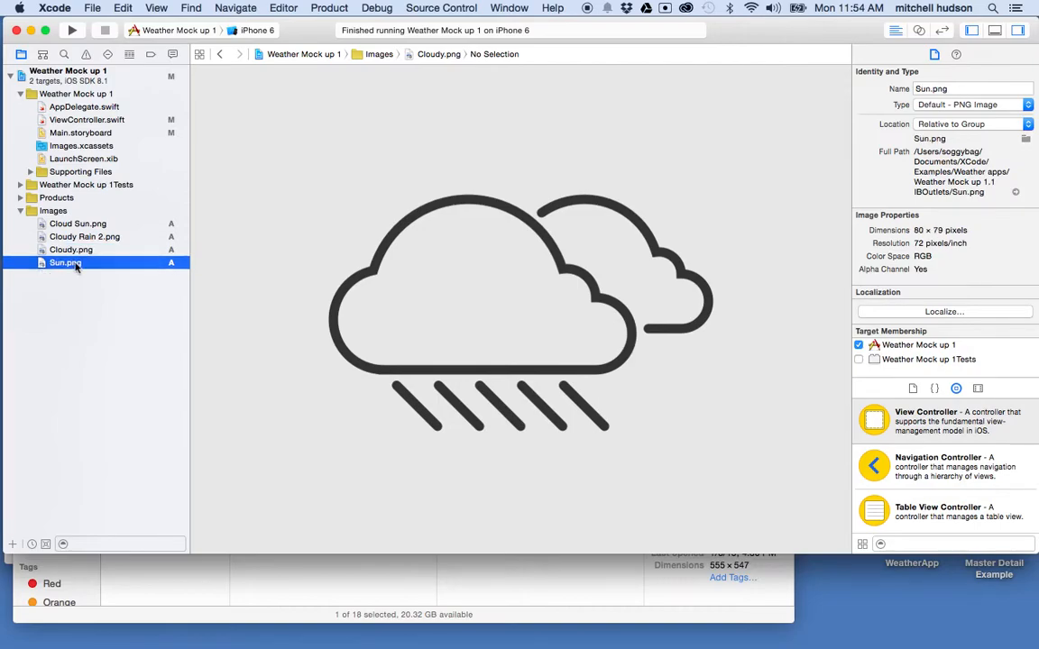
left_click(65, 262)
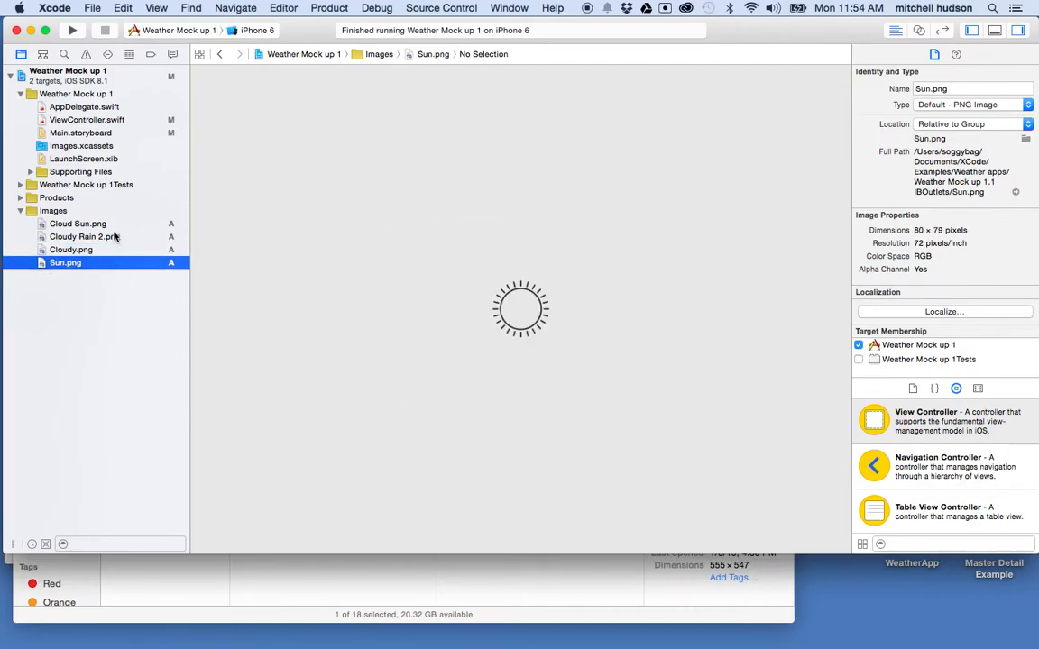
left_click(71, 250)
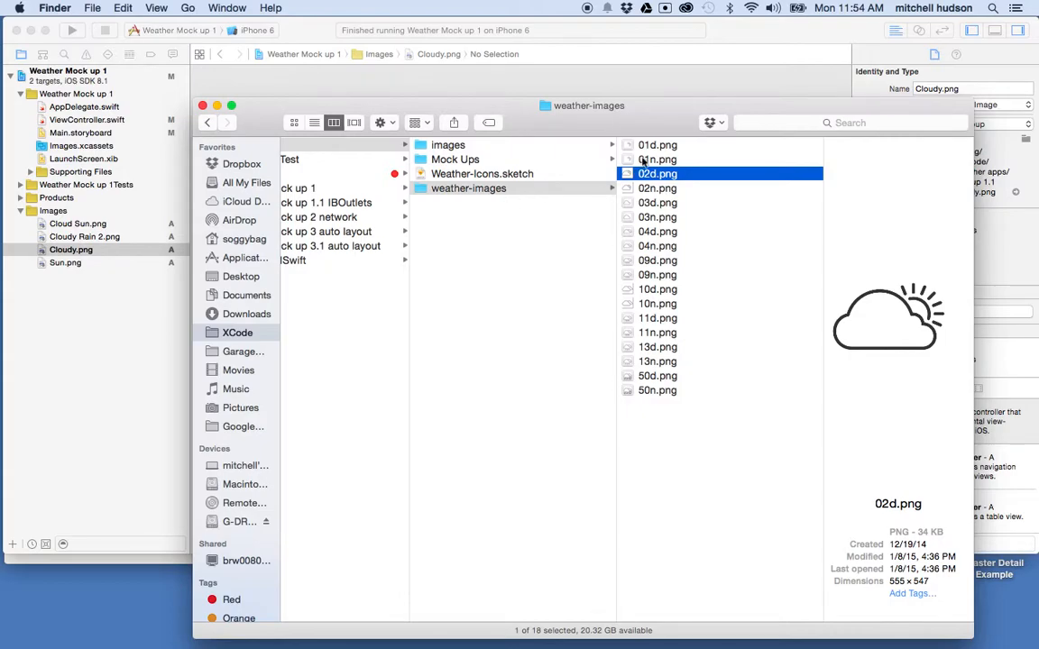
mouse_move(692, 152)
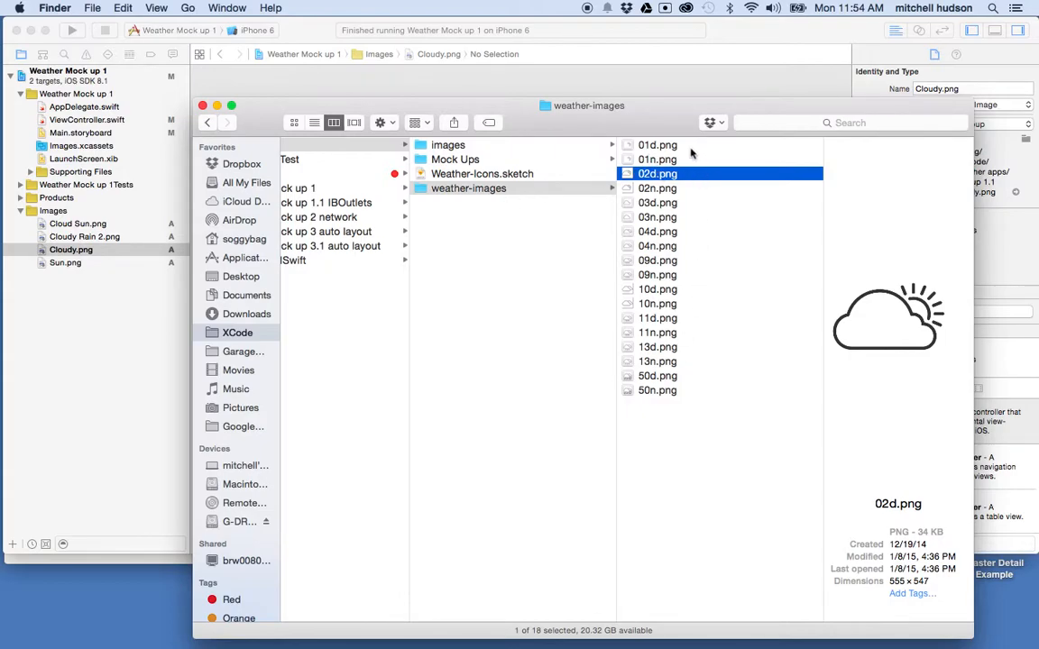
Select all 18 PNGs in weather-images from 01d.png and drag them onto Images.
left_click(657, 145)
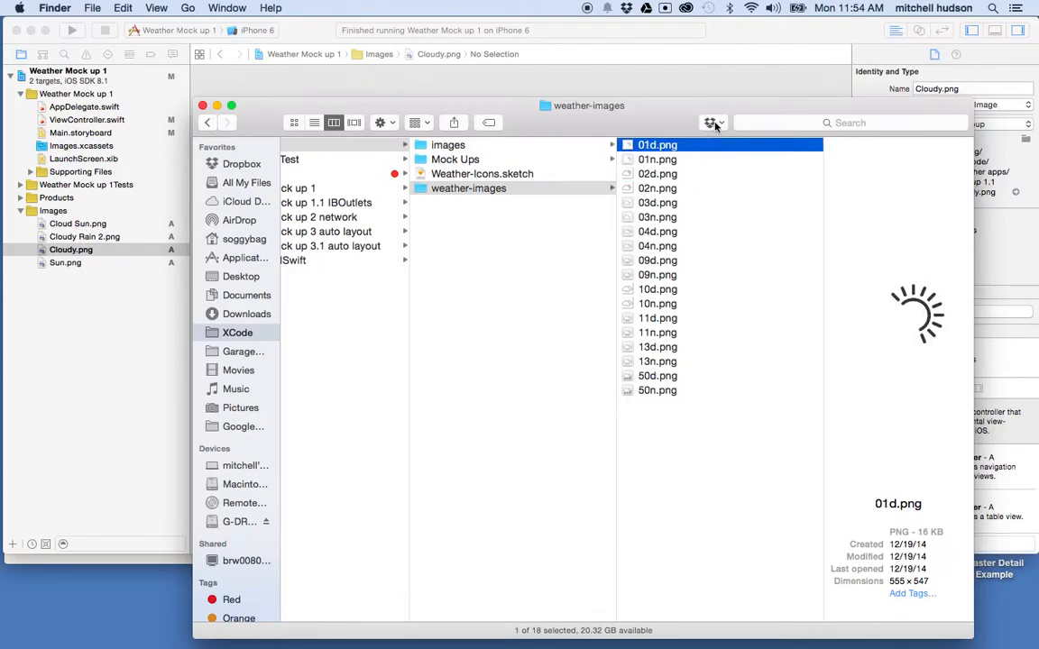
key("cmd+a")
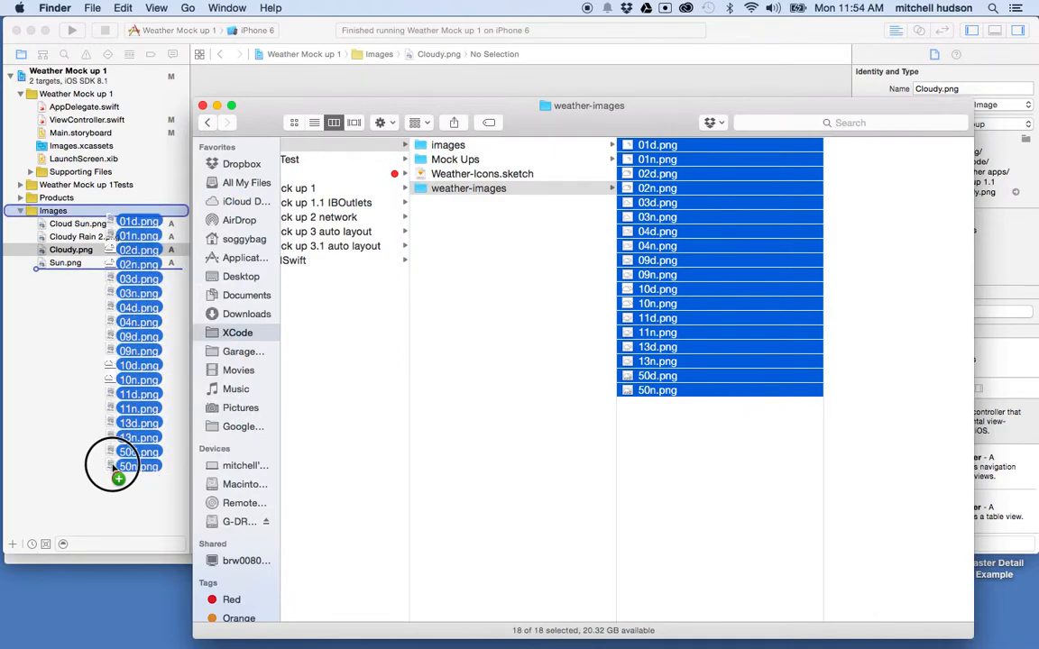
left_click_drag(139, 451, 97, 448)
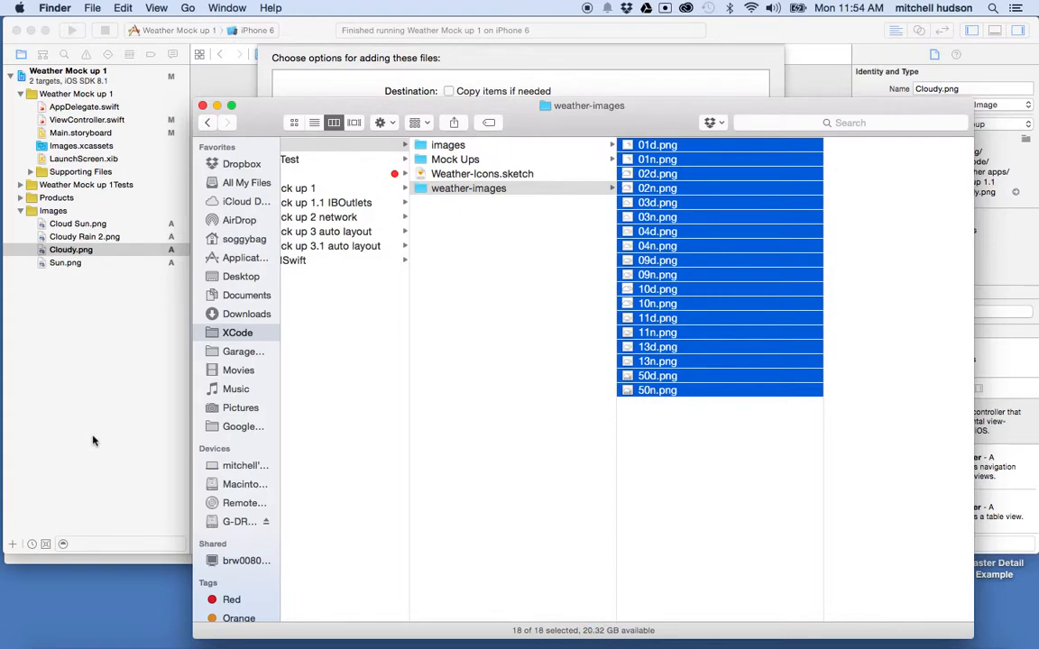
mouse_move(97, 343)
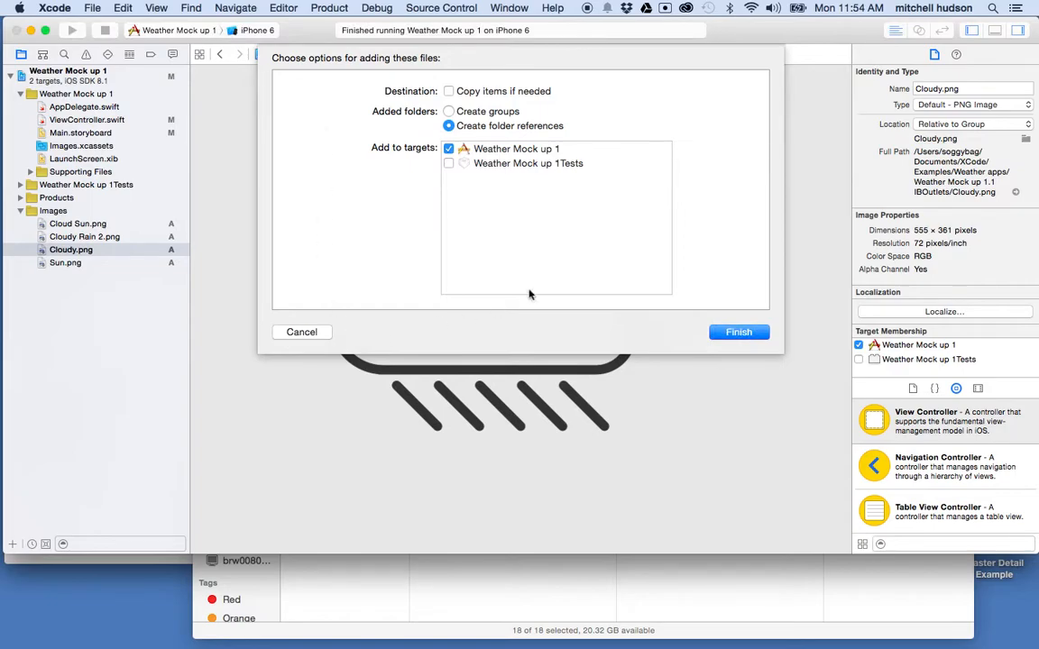
mouse_move(379, 254)
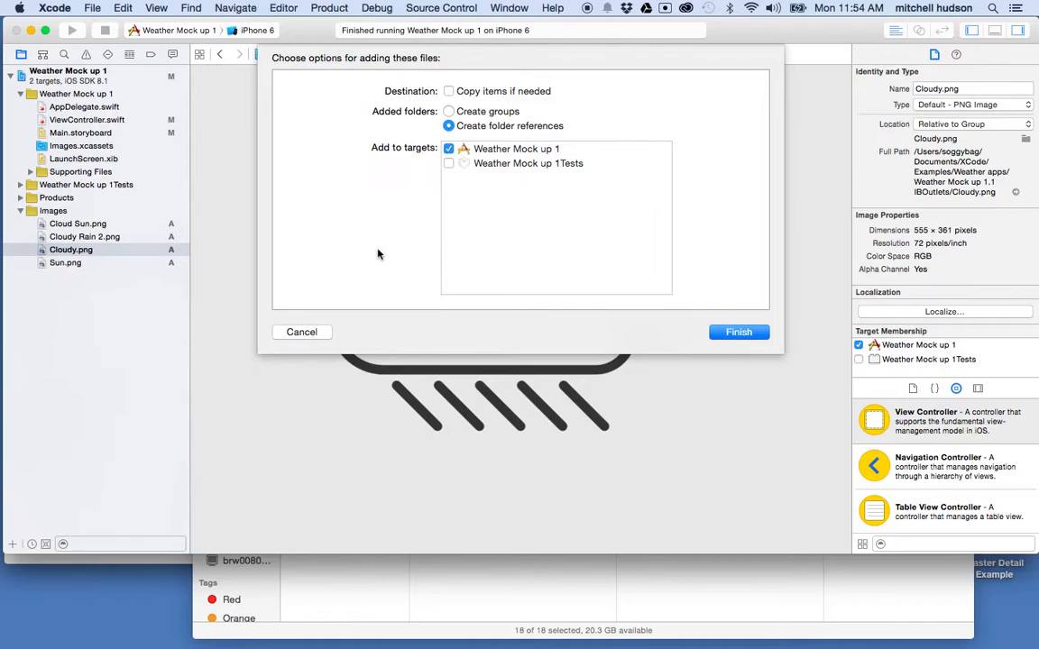
mouse_move(654, 619)
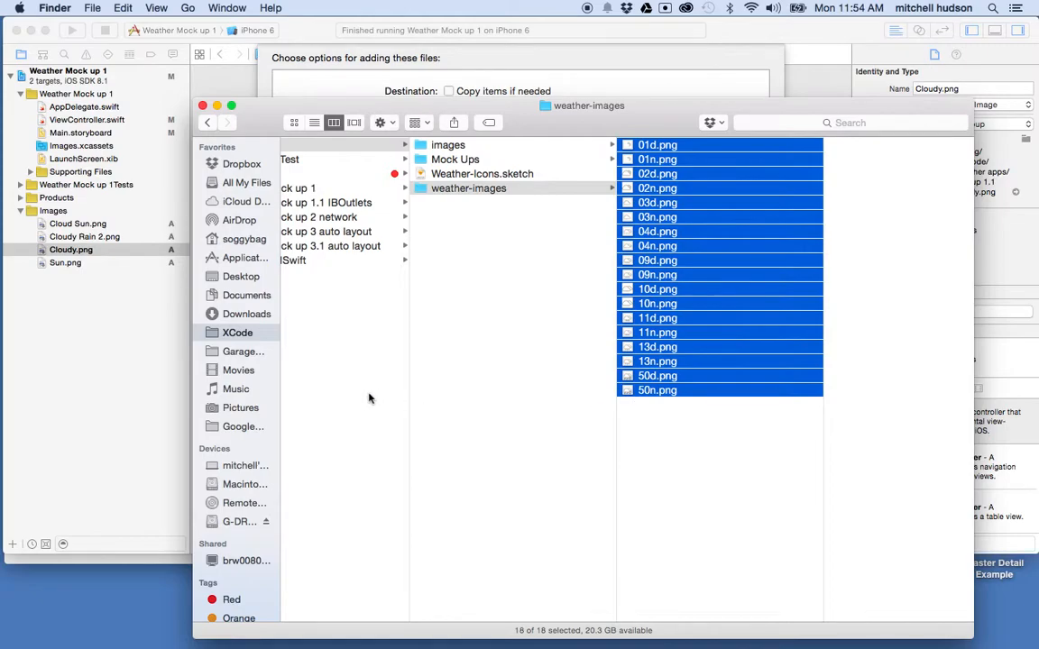
mouse_move(667, 446)
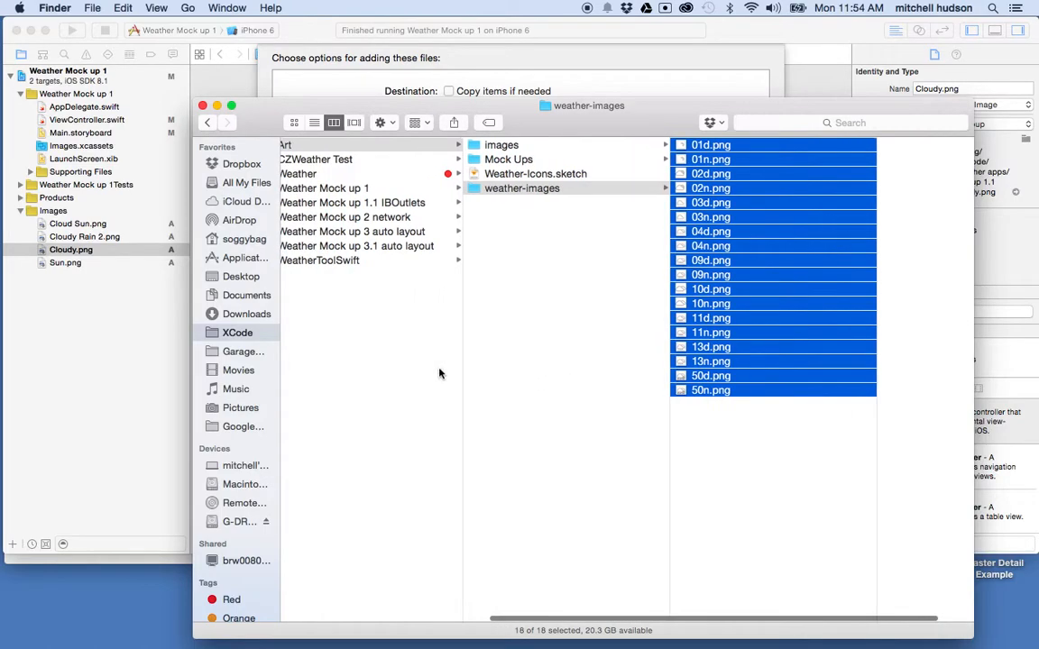
mouse_move(317, 203)
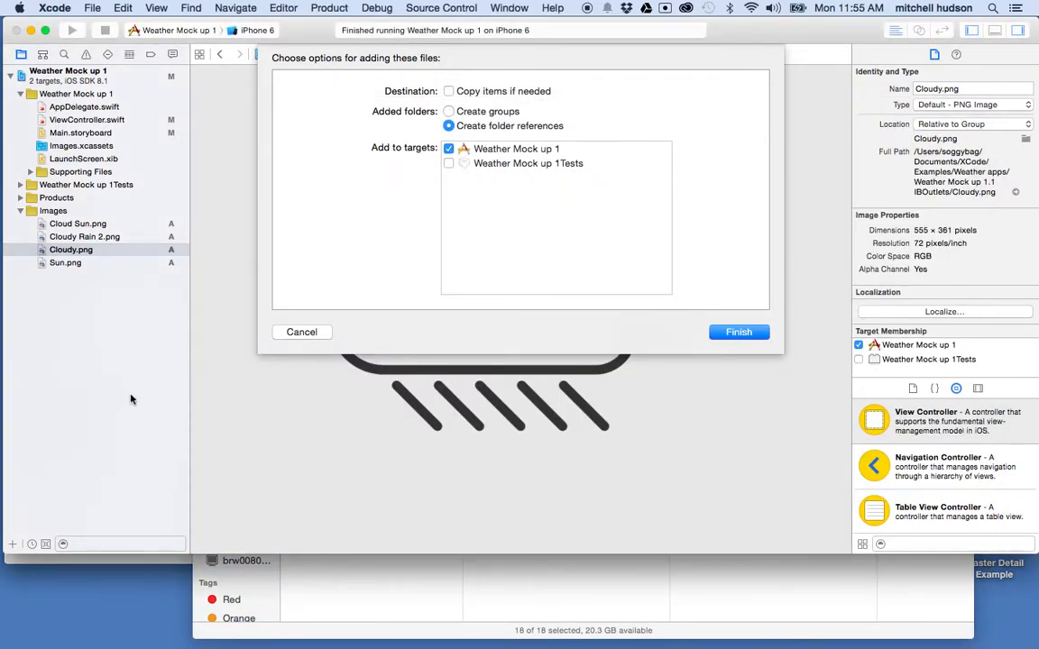
mouse_move(182, 396)
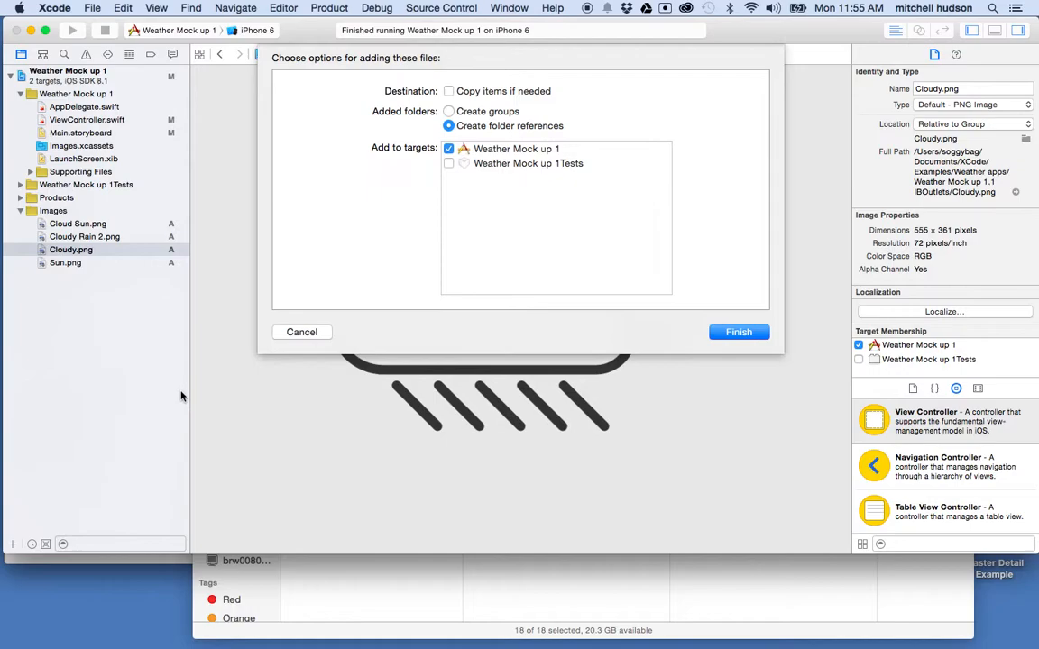
mouse_move(591, 103)
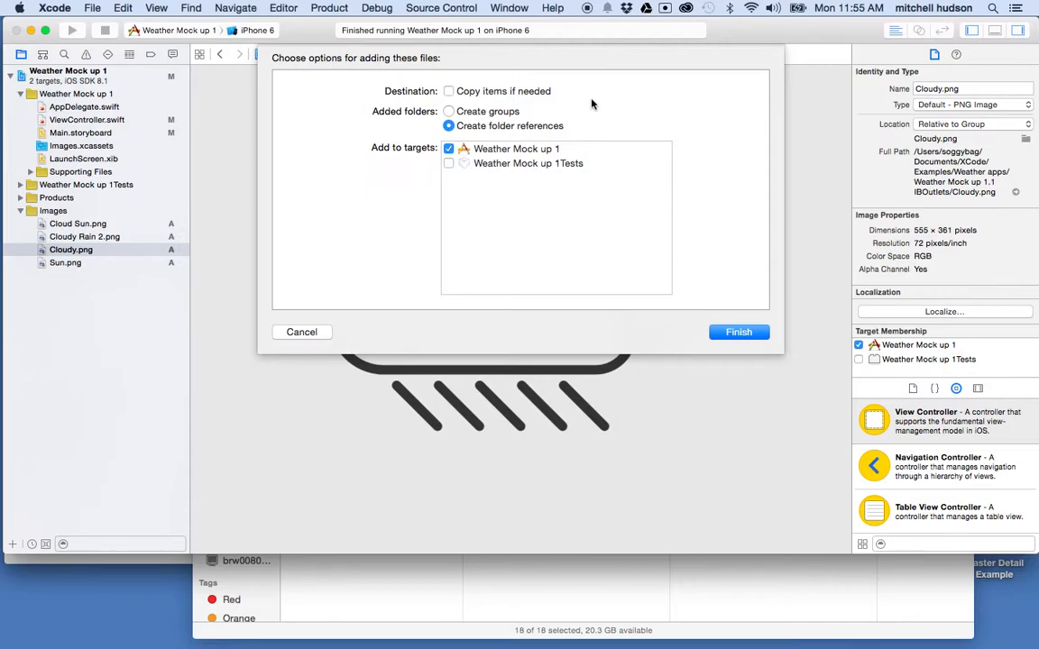
mouse_move(397, 103)
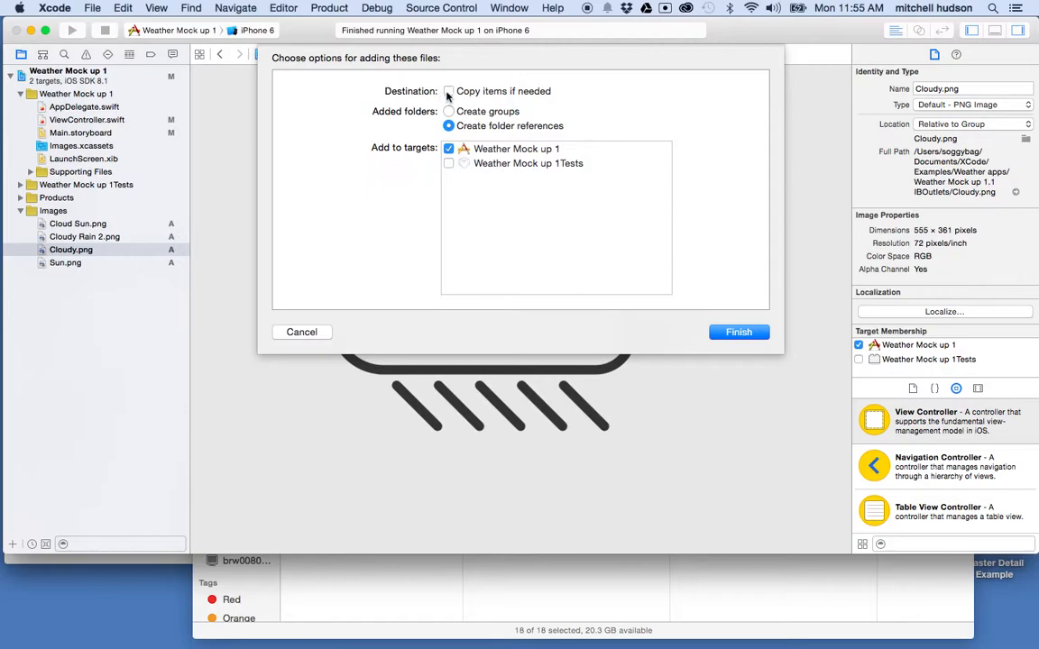
Enable Copy items if needed and keep the Weather Mock up 1 target checked.
left_click(448, 91)
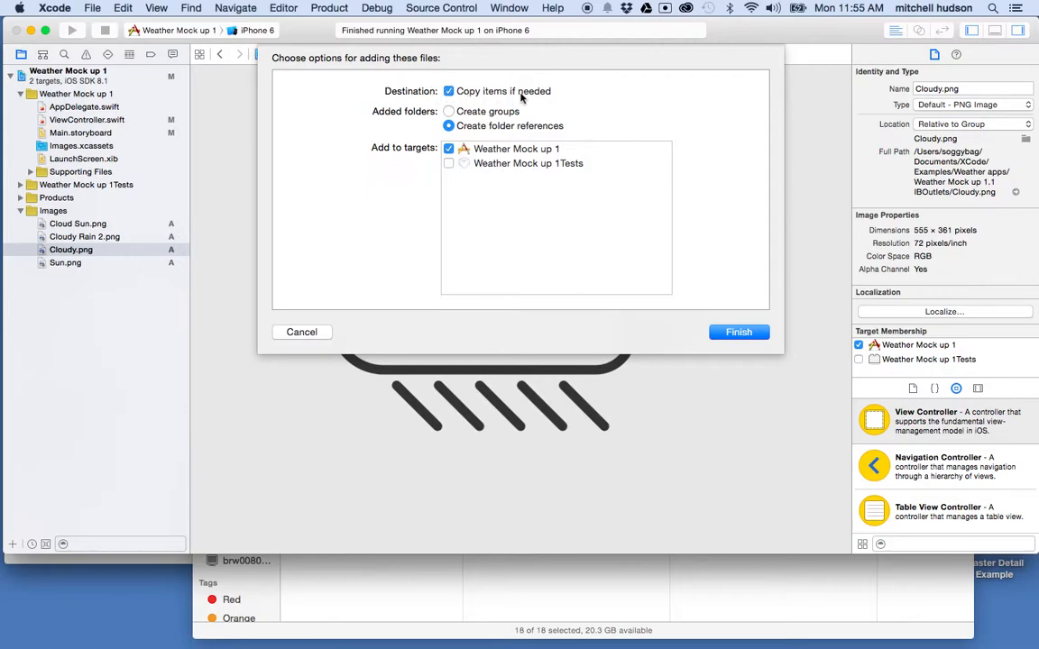
mouse_move(593, 346)
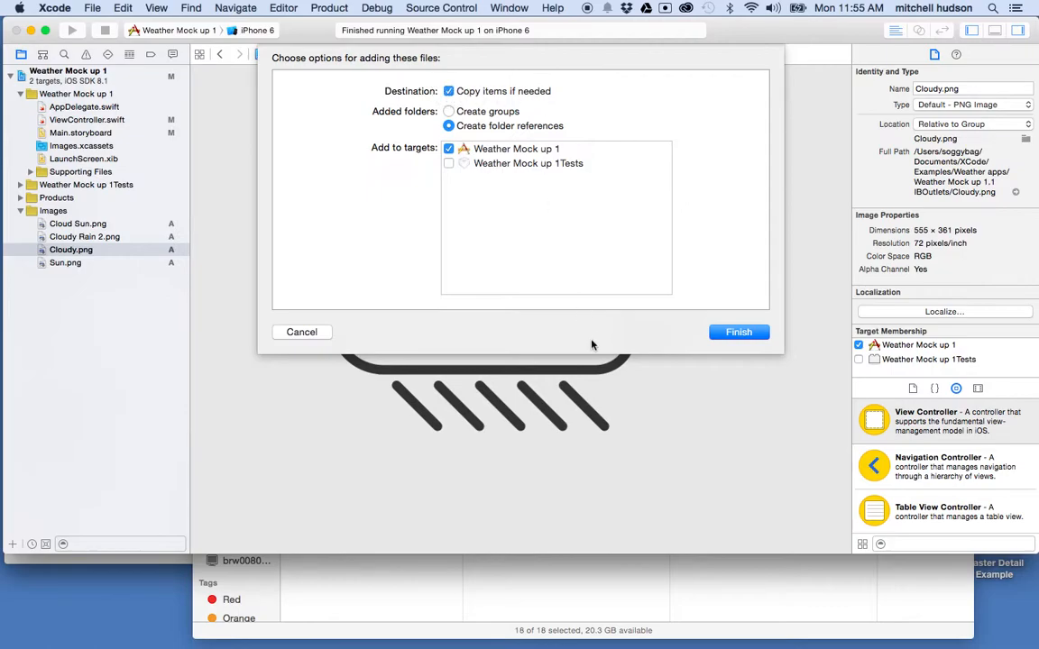
mouse_move(662, 539)
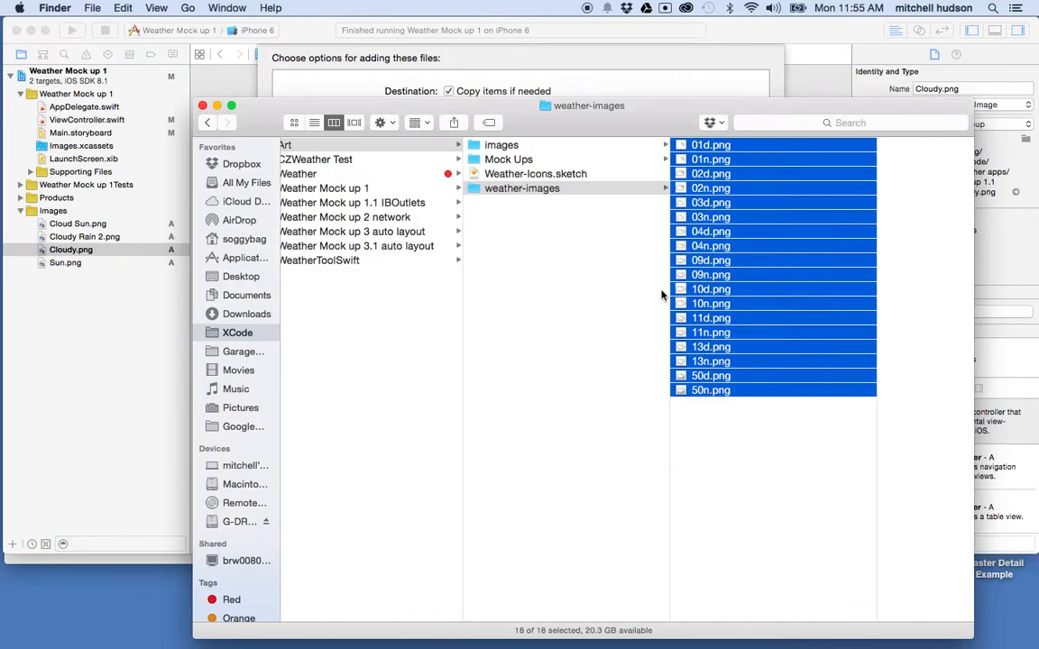
mouse_move(668, 63)
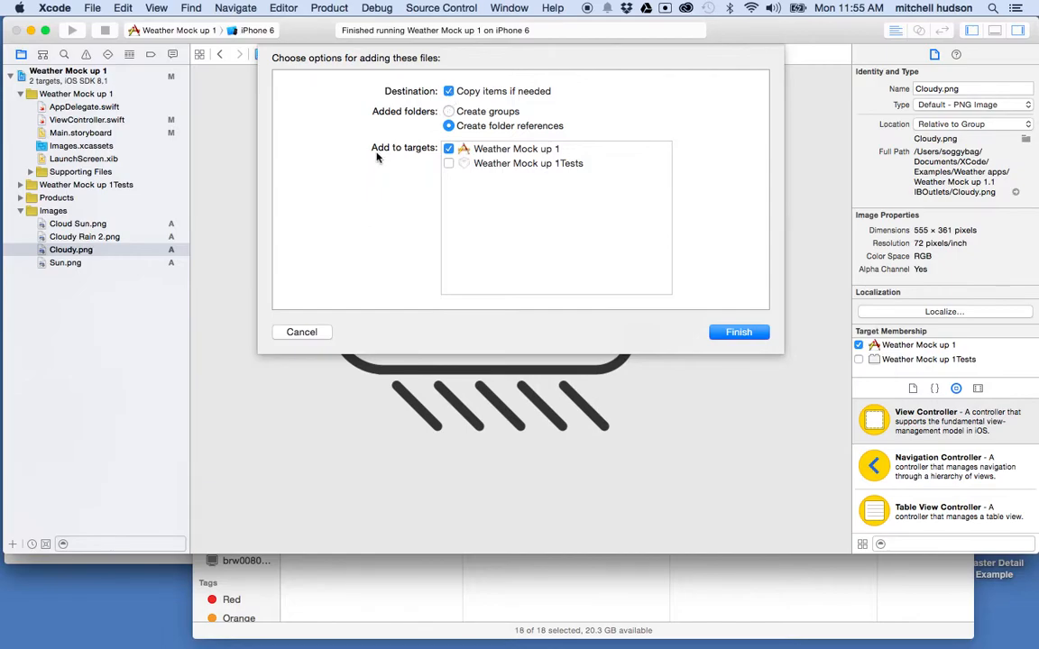
mouse_move(427, 157)
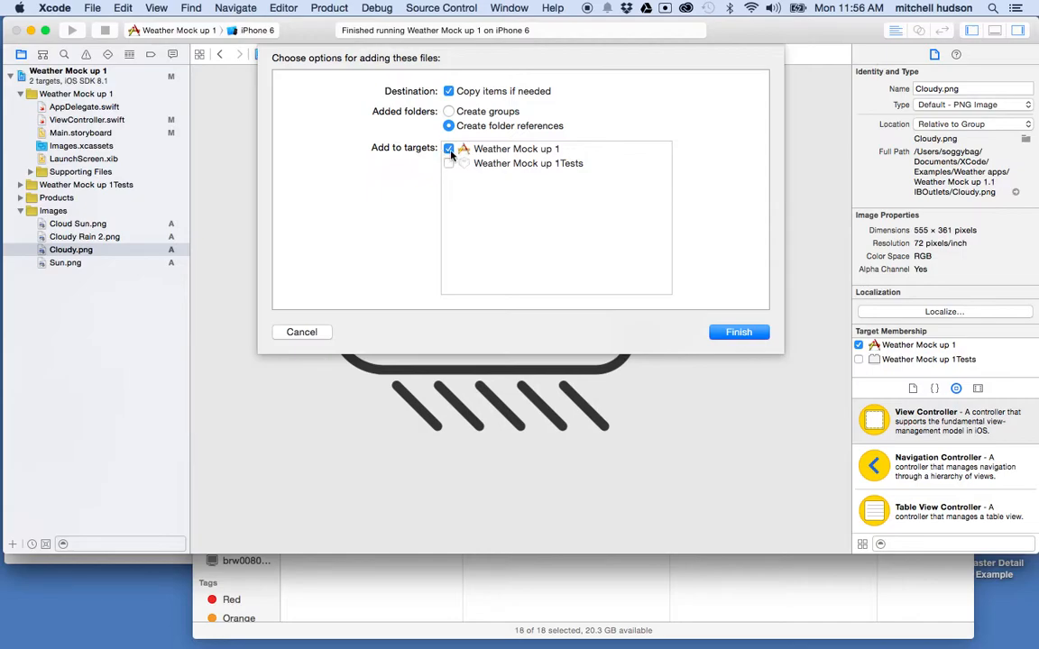
left_click(448, 163)
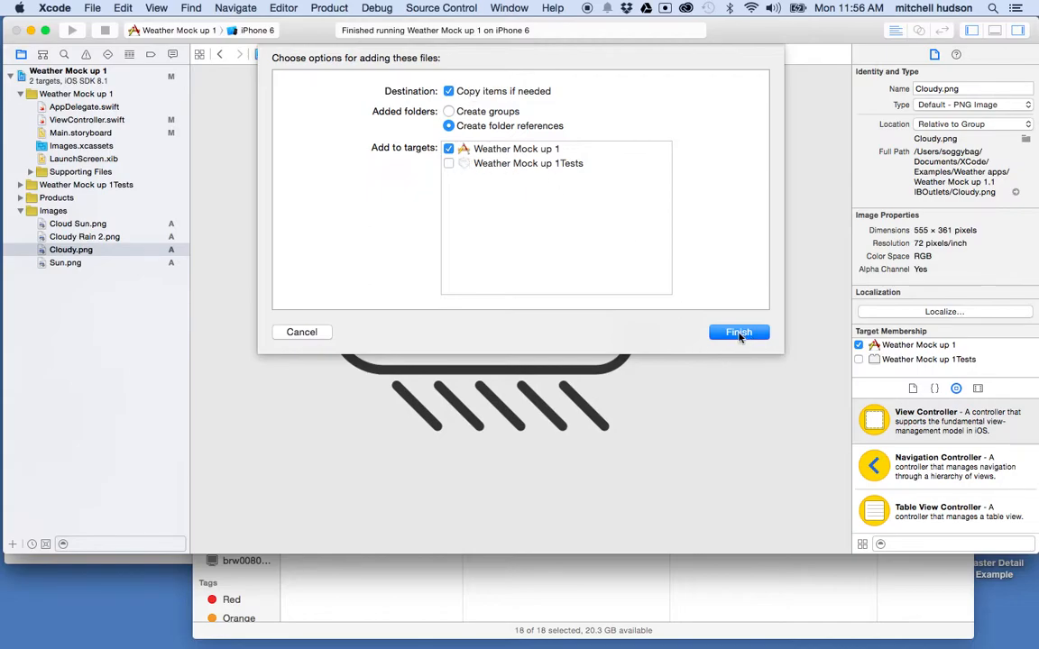
Confirm adding the icon images and preview 02n.png, 04n.png and 02d.png.
left_click(738, 332)
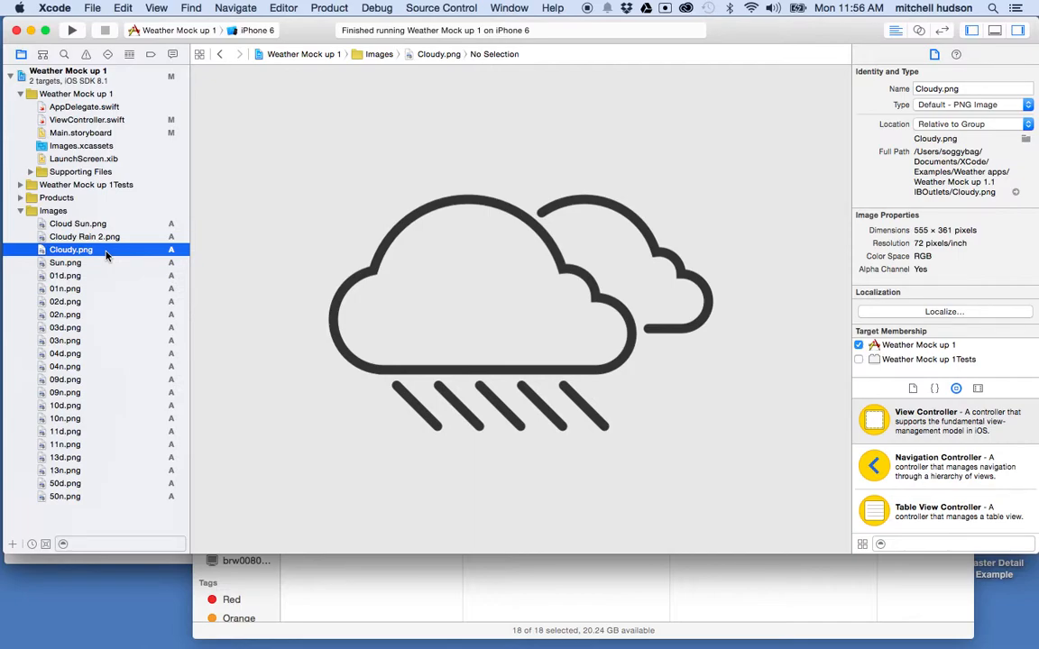
mouse_move(487, 259)
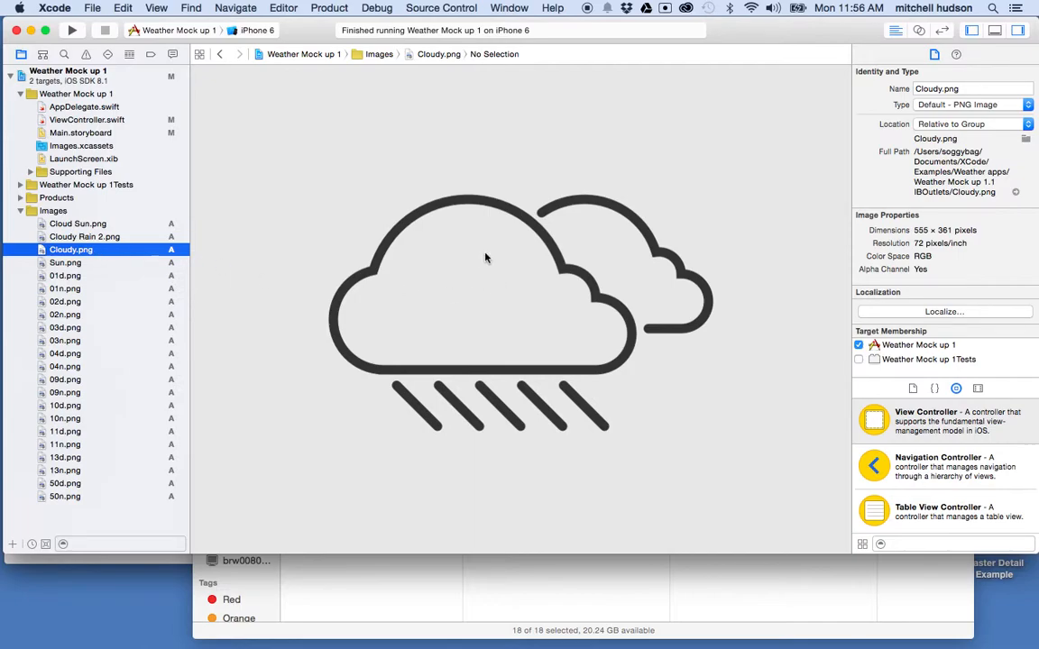
mouse_move(623, 232)
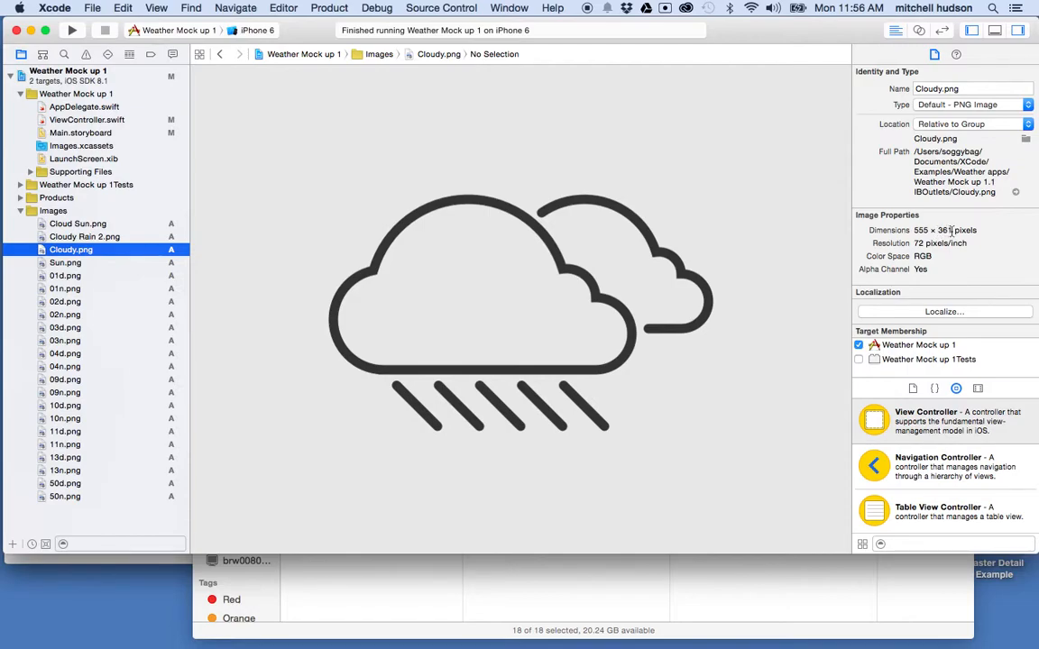
mouse_move(131, 262)
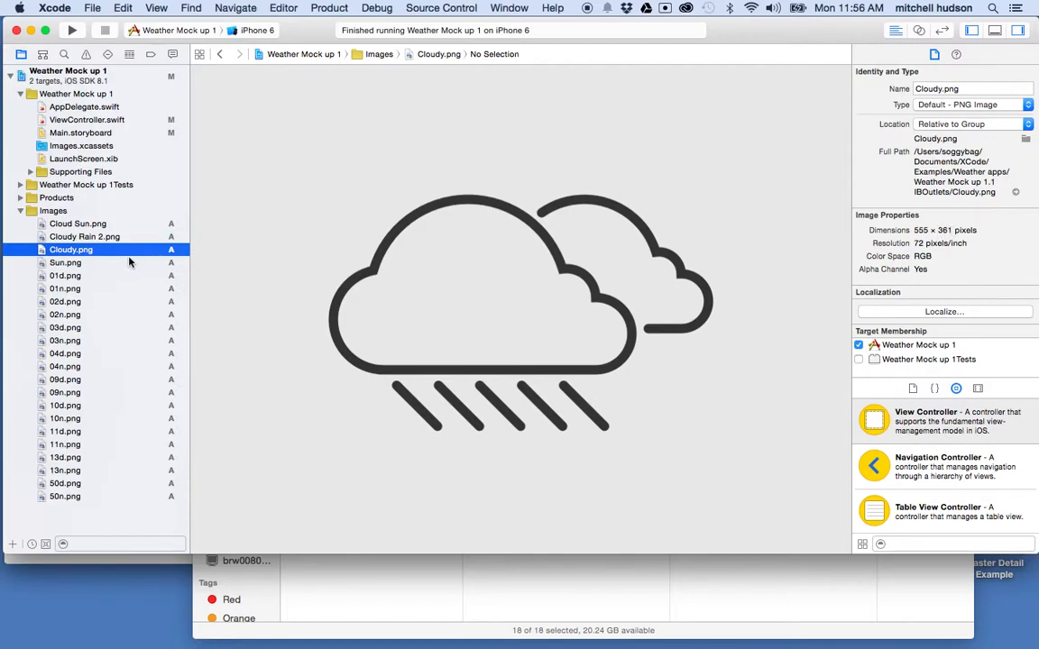
left_click(64, 314)
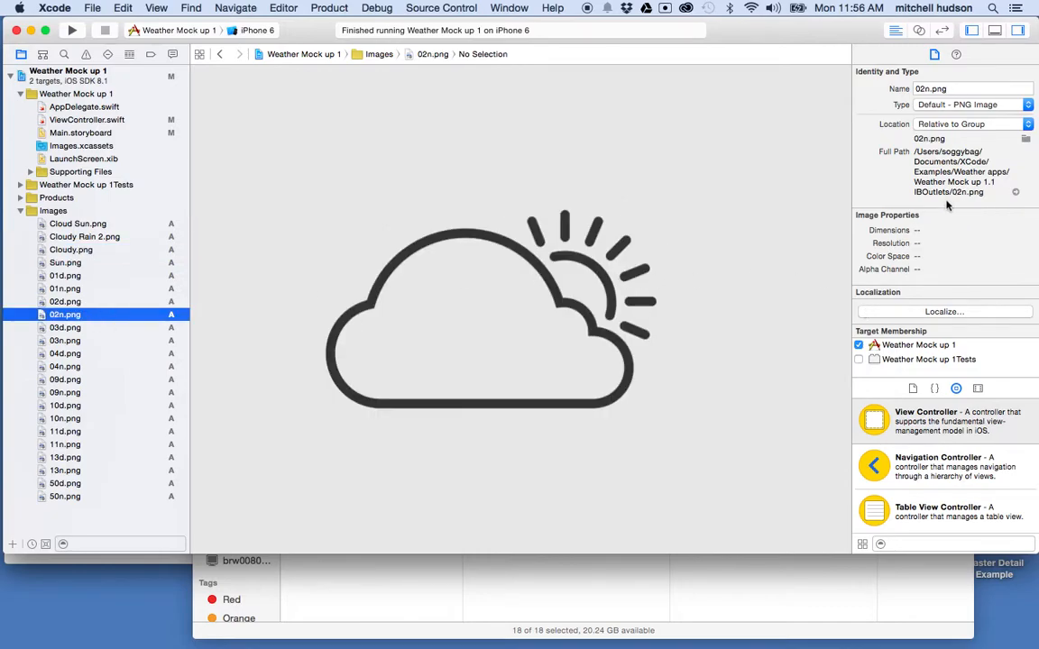
mouse_move(117, 375)
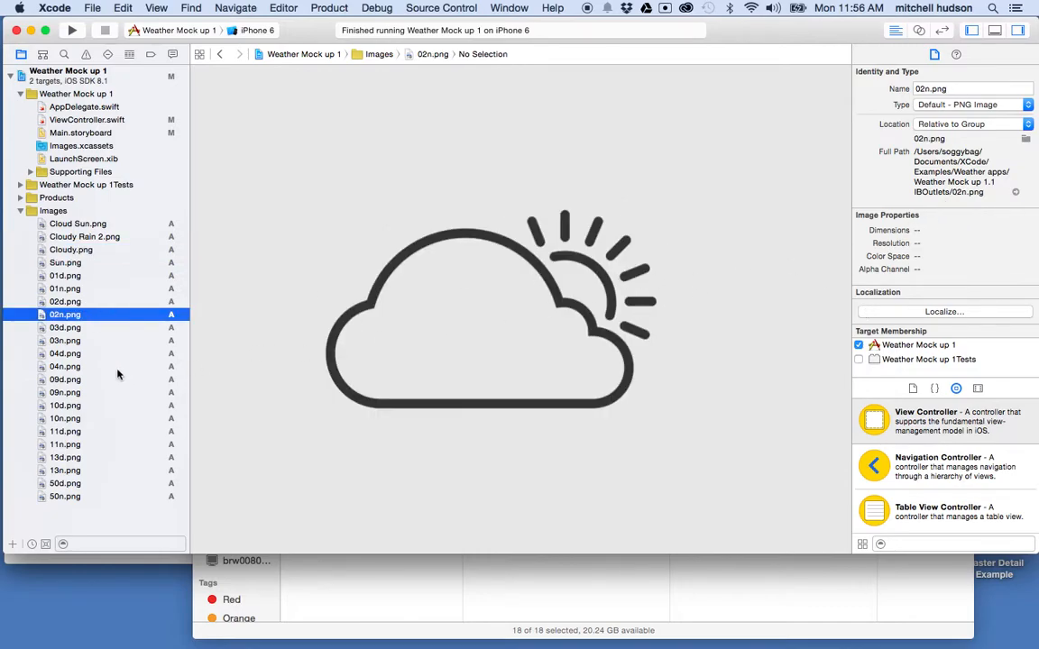
left_click(65, 366)
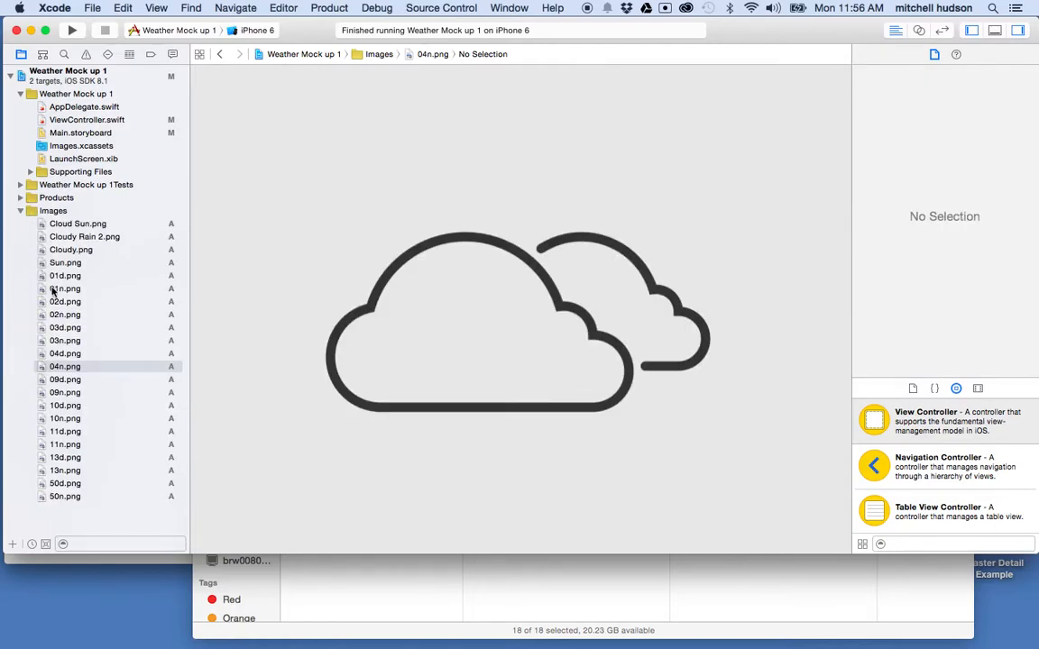
left_click(65, 301)
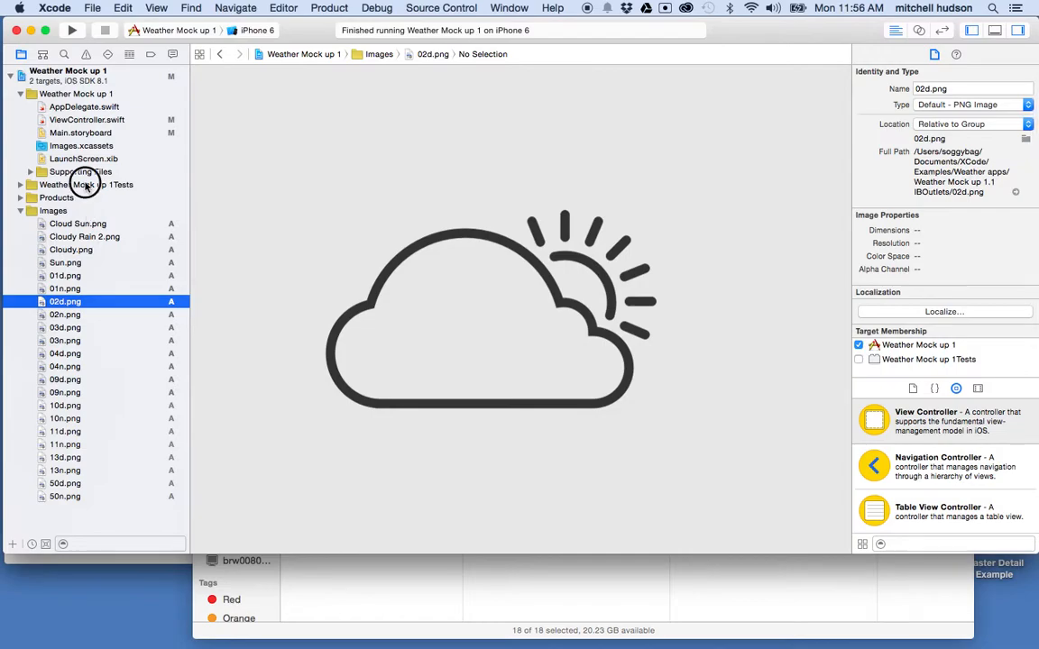
Preview 02n.png again and 03d.png, then return to the Finder images window.
left_click(84, 158)
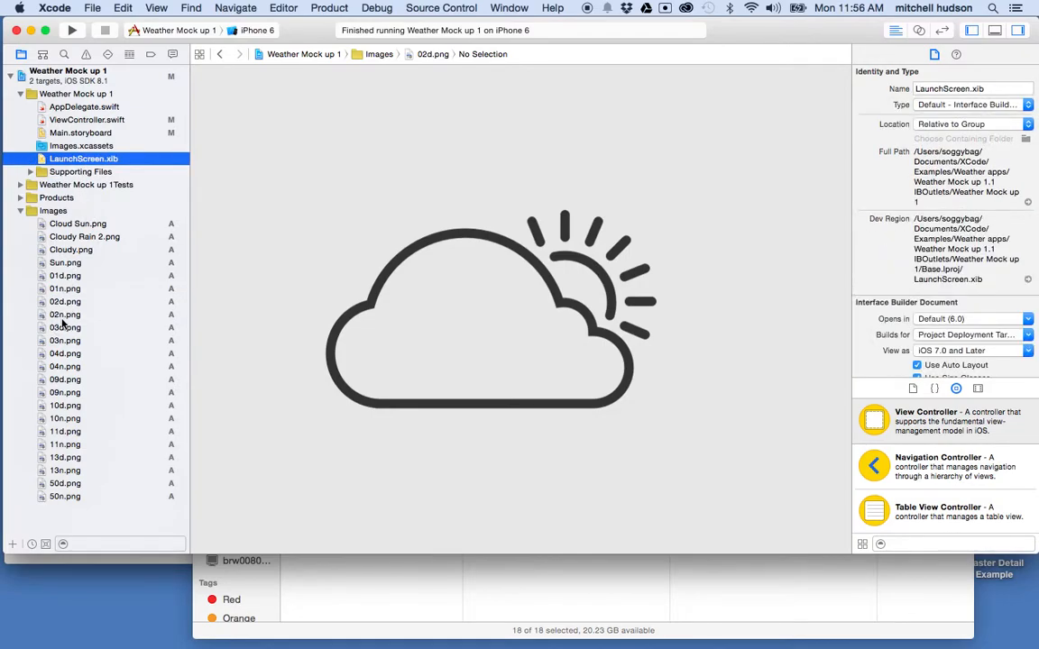
left_click(65, 314)
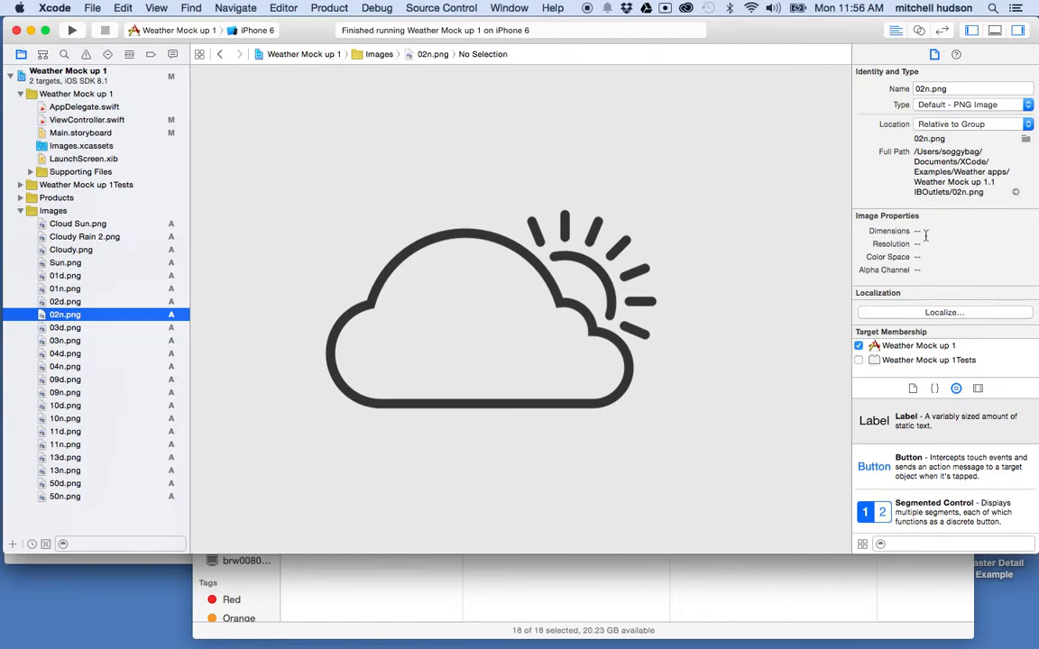
mouse_move(532, 392)
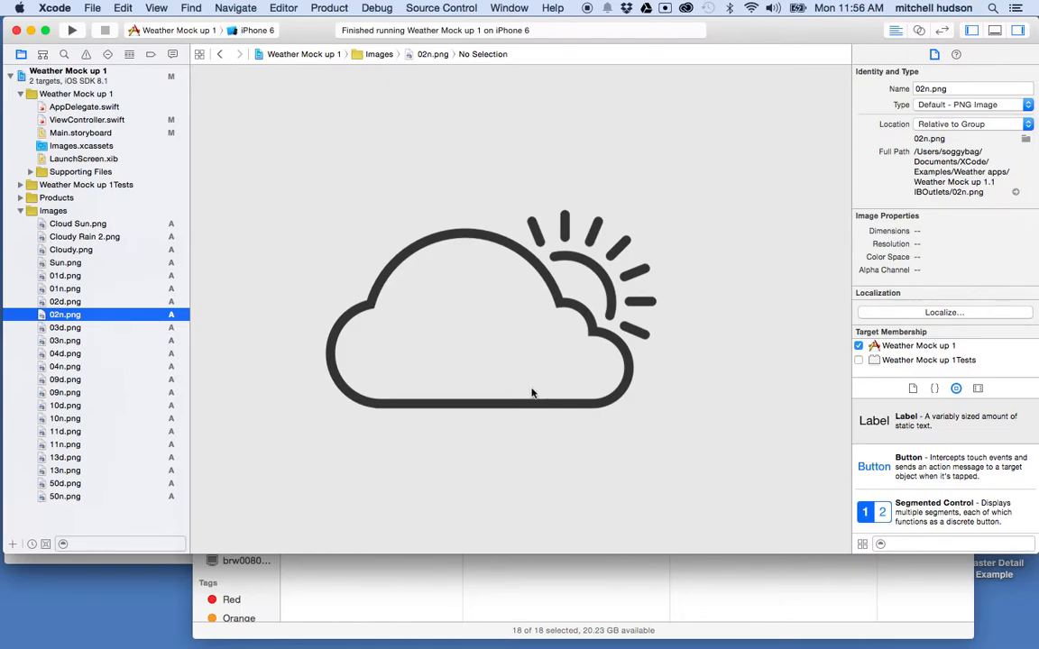
left_click(65, 327)
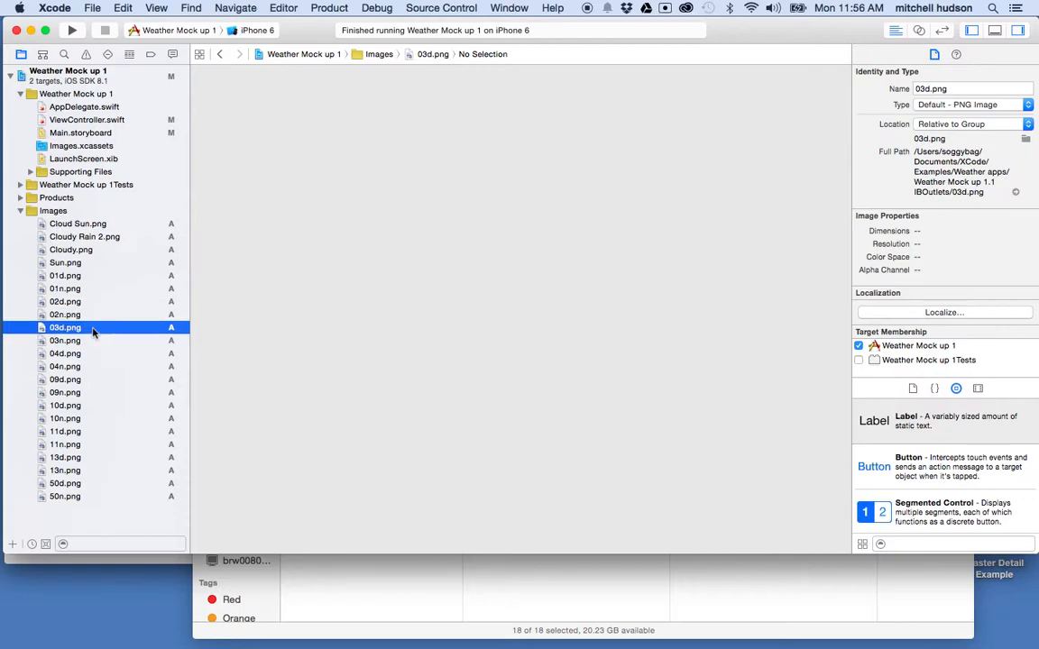
left_click(64, 327)
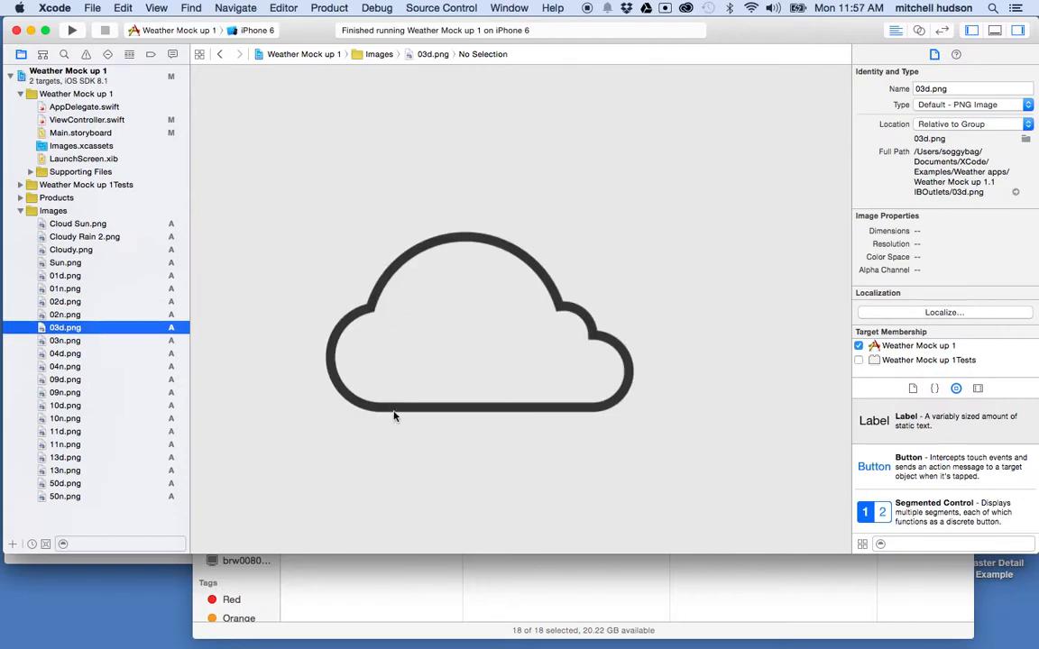
left_click(751, 574)
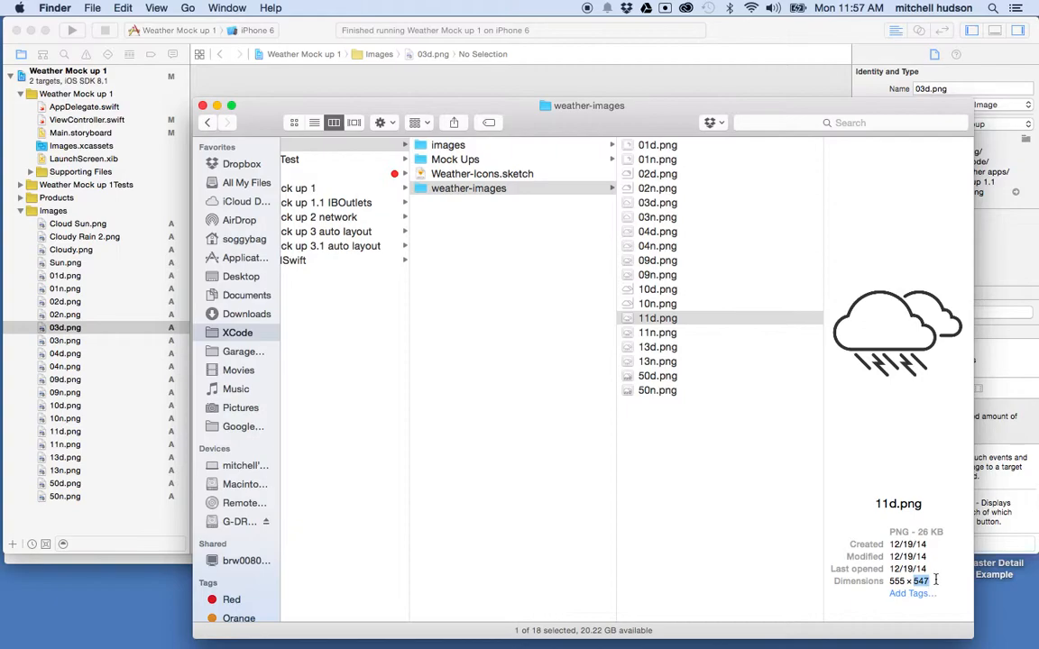
mouse_move(209, 60)
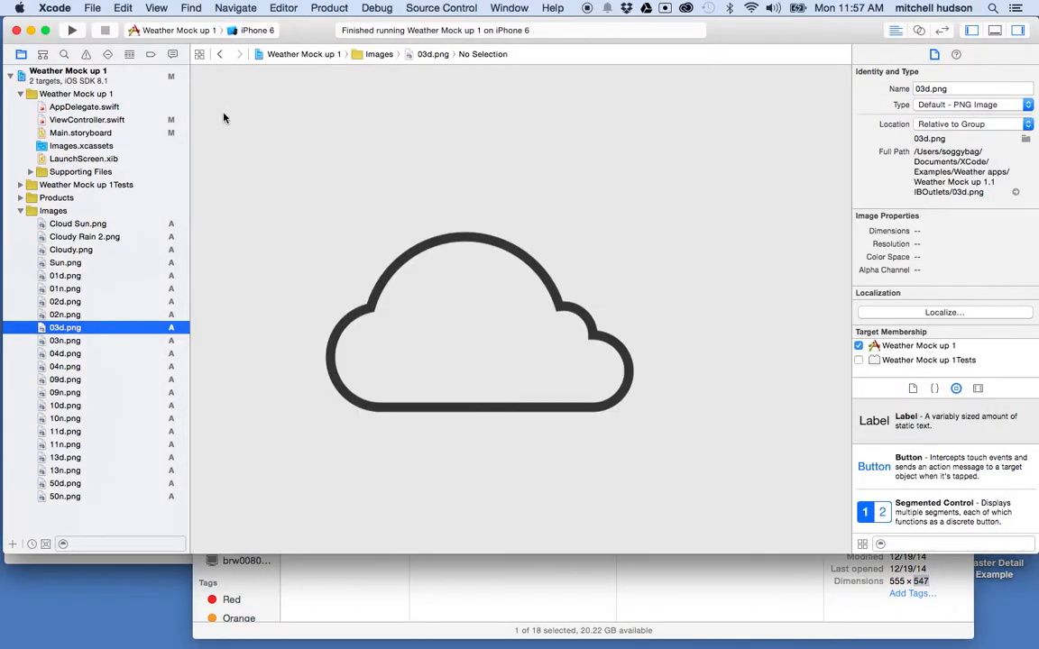
Open Main.storyboard and show the Attributes Inspector for the Cloudy.png image view.
left_click(80, 133)
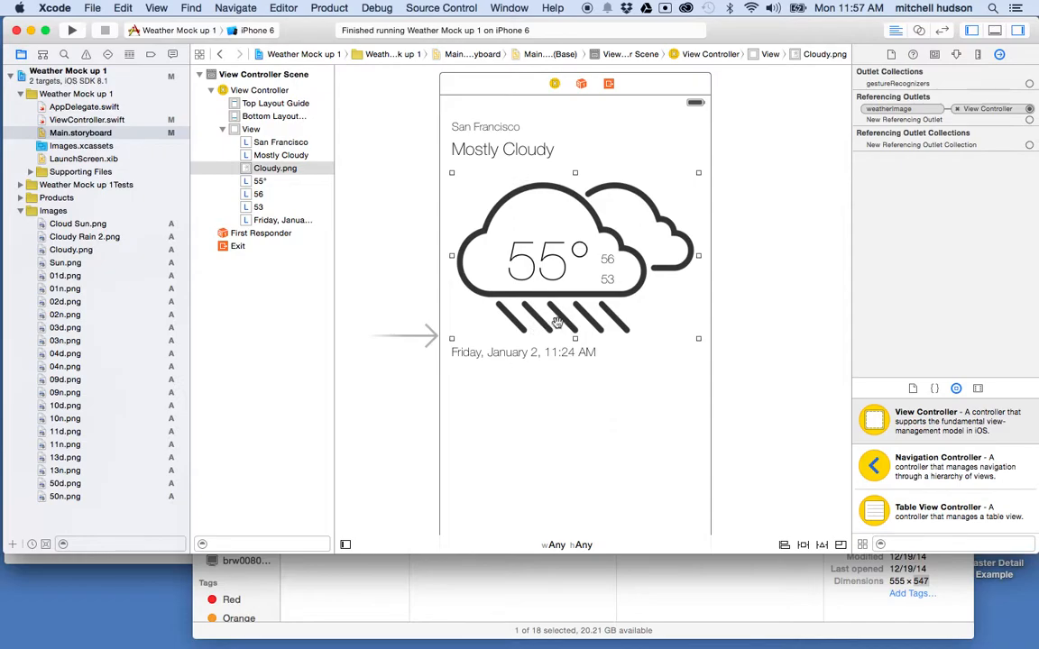
mouse_move(574, 322)
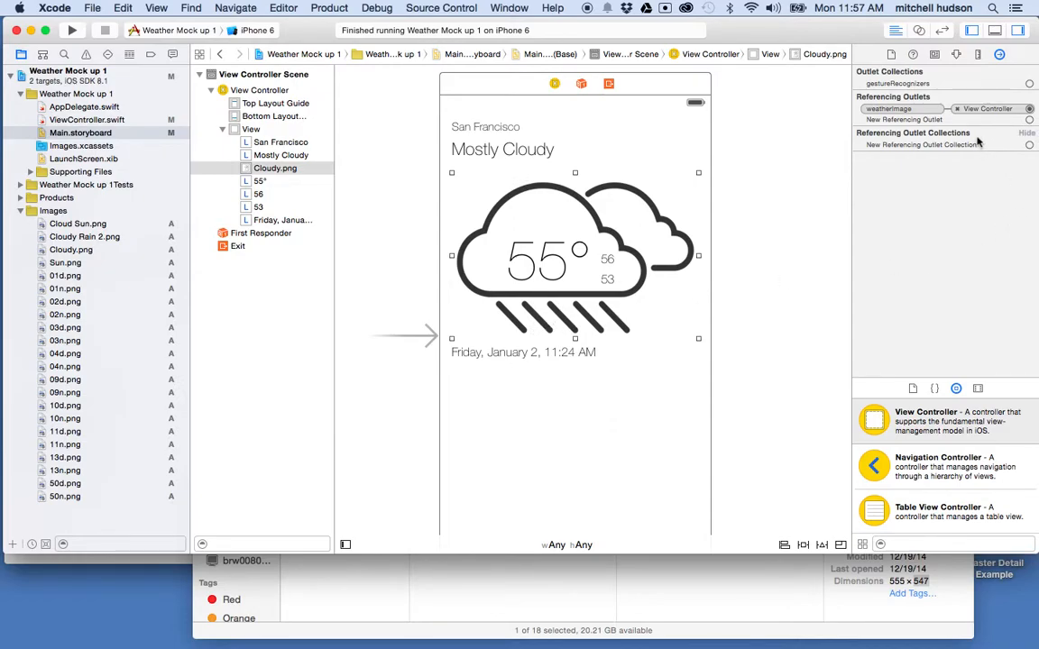
left_click(956, 55)
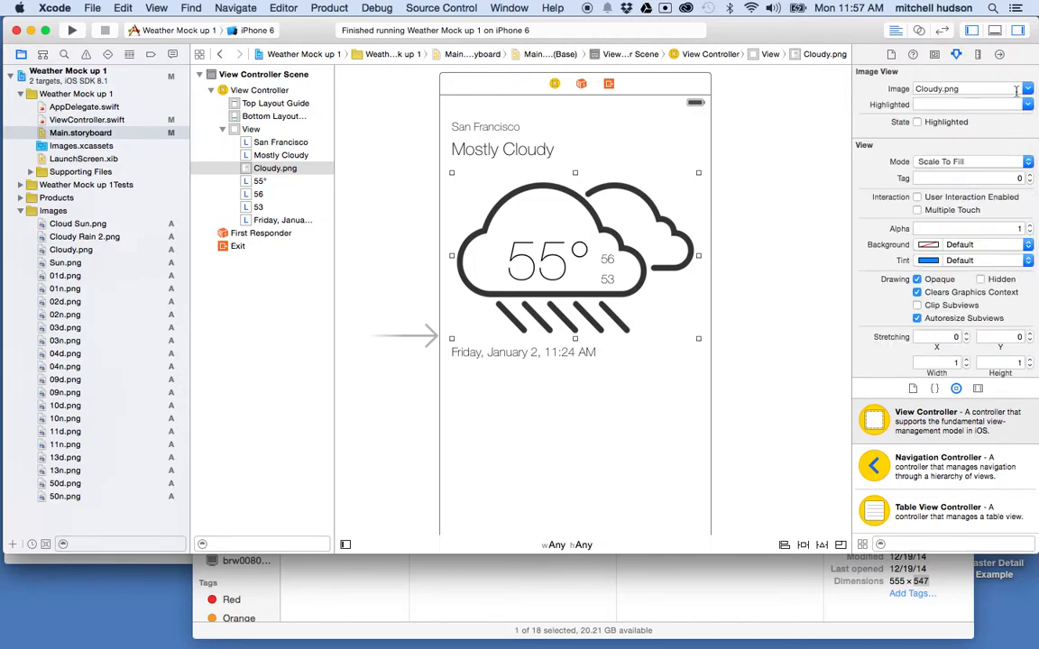
Set the image view's Image to 10d.png, the rain cloud icon.
left_click(1027, 89)
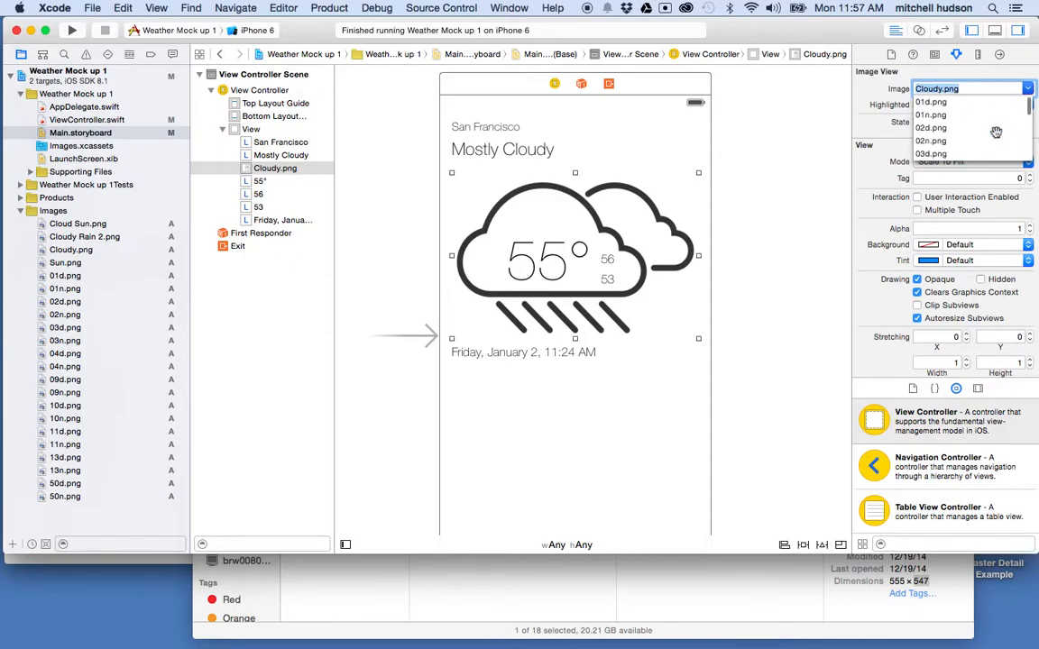
scroll("down", 3)
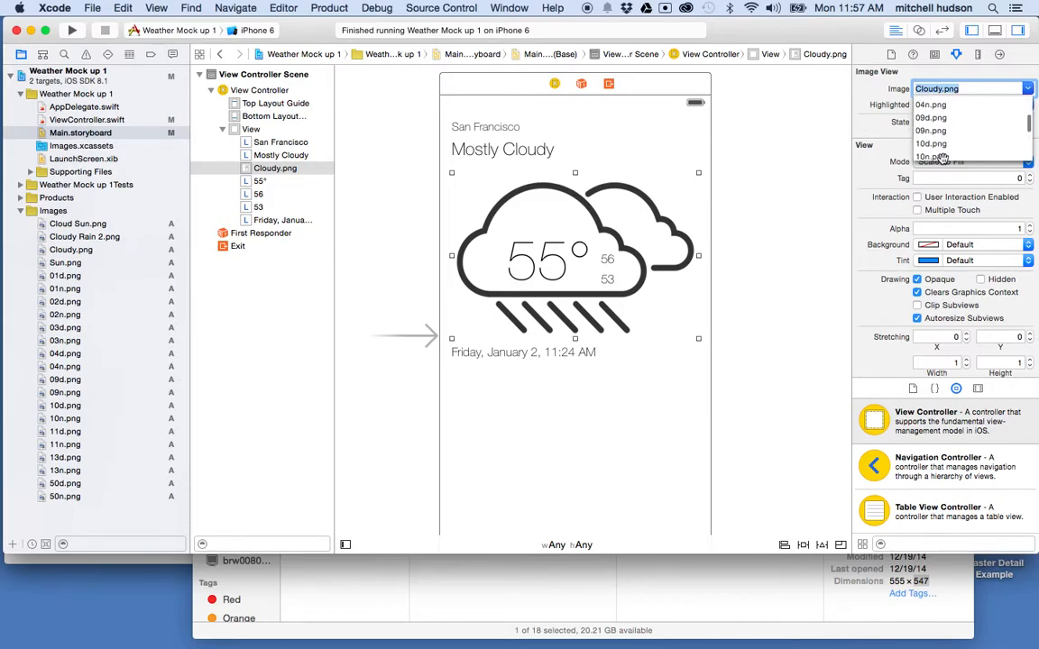
left_click(930, 130)
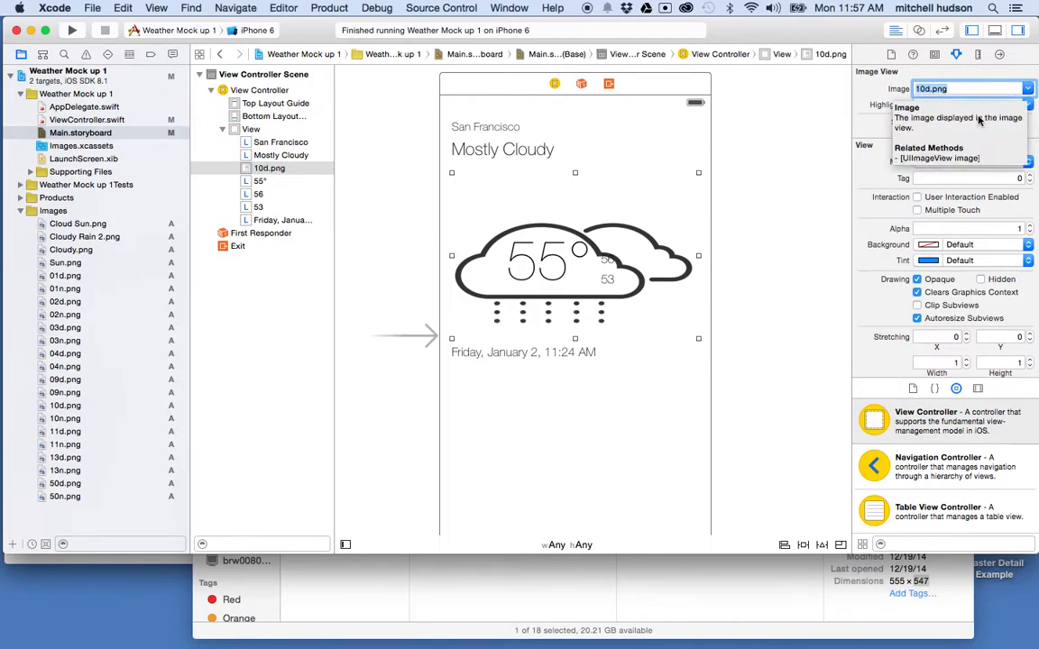
mouse_move(619, 294)
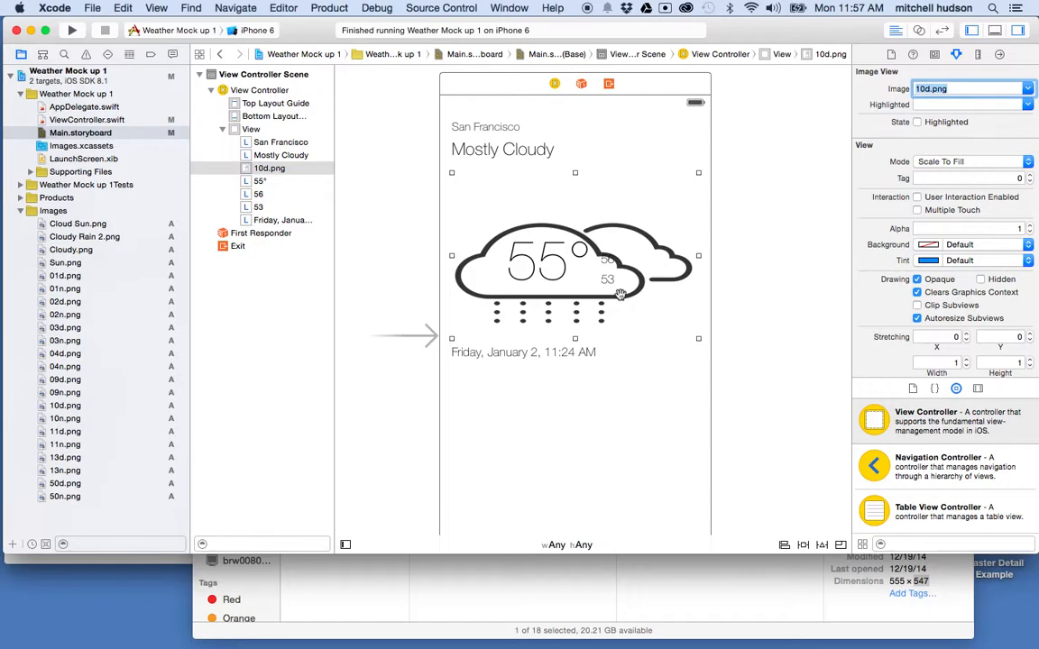
mouse_move(827, 233)
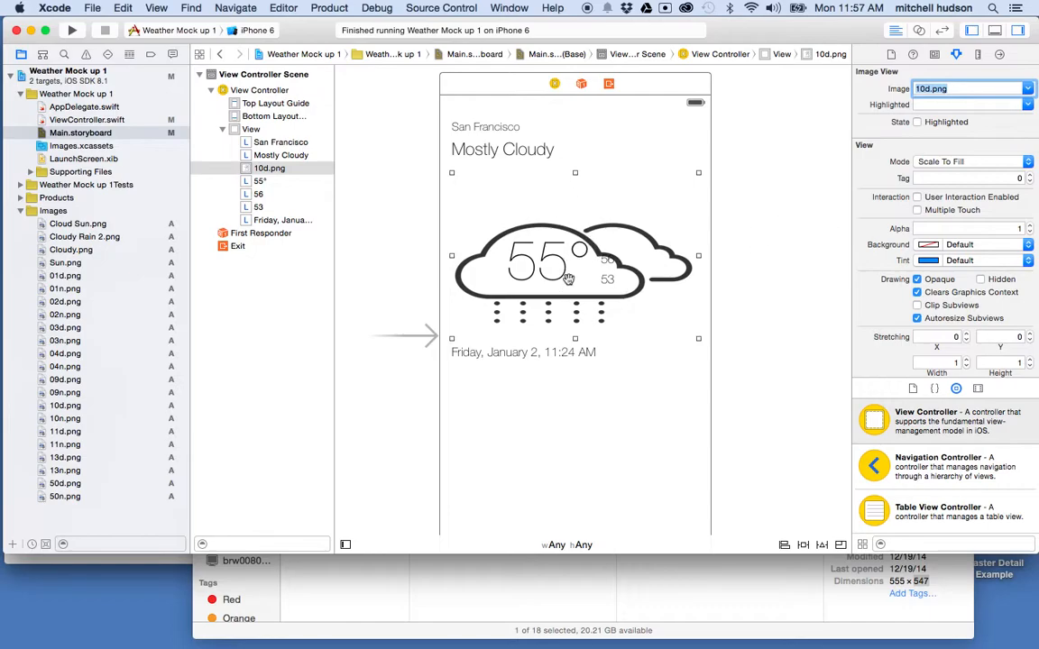
mouse_move(642, 257)
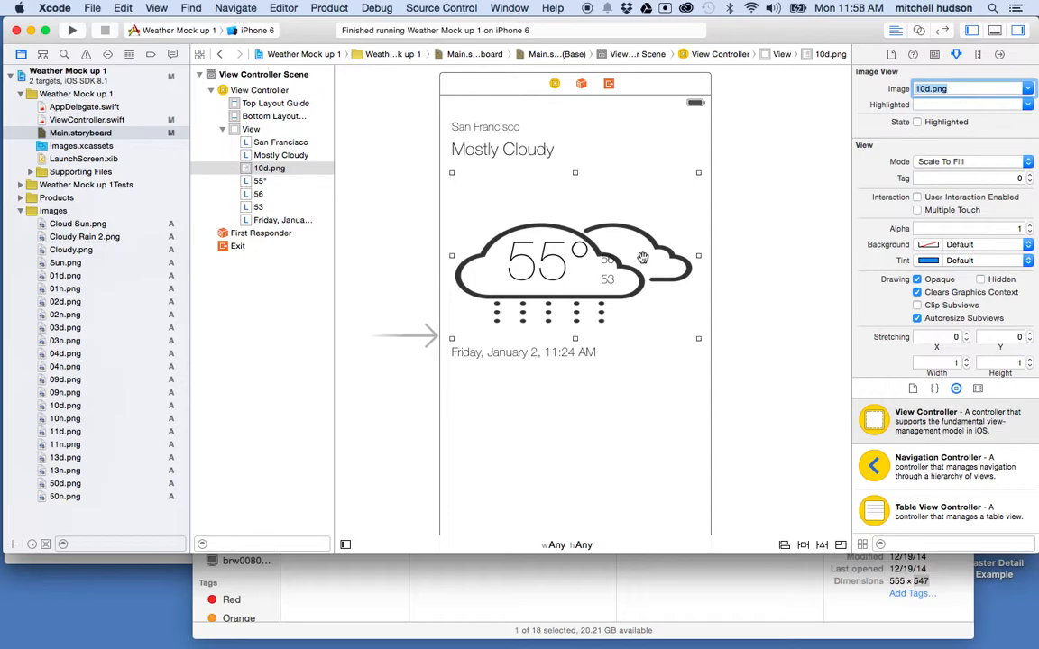
mouse_move(899, 158)
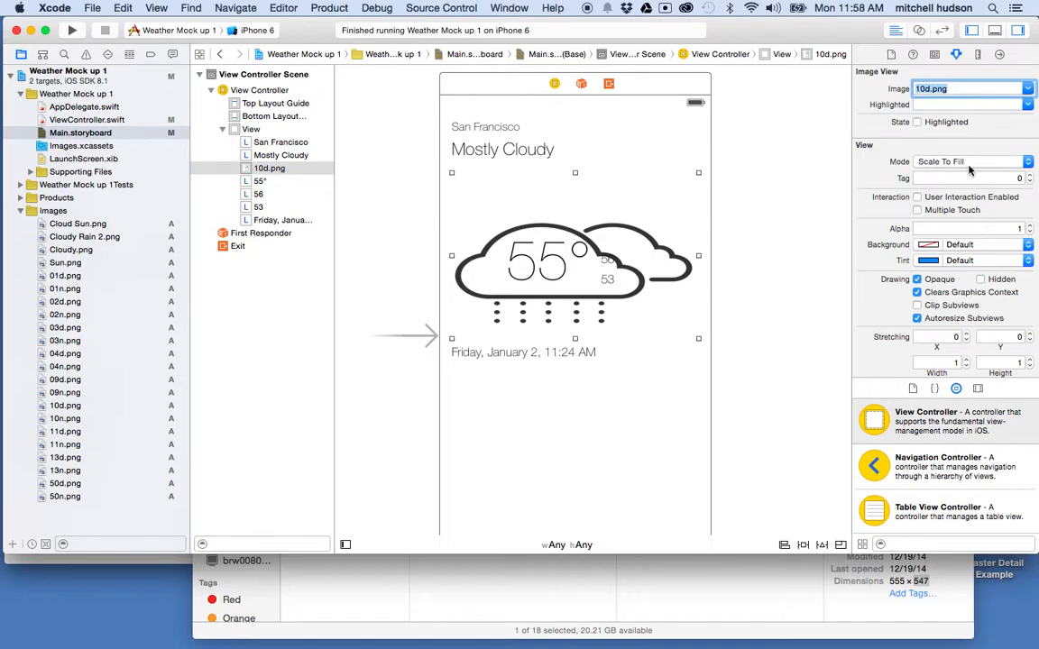
mouse_move(1032, 164)
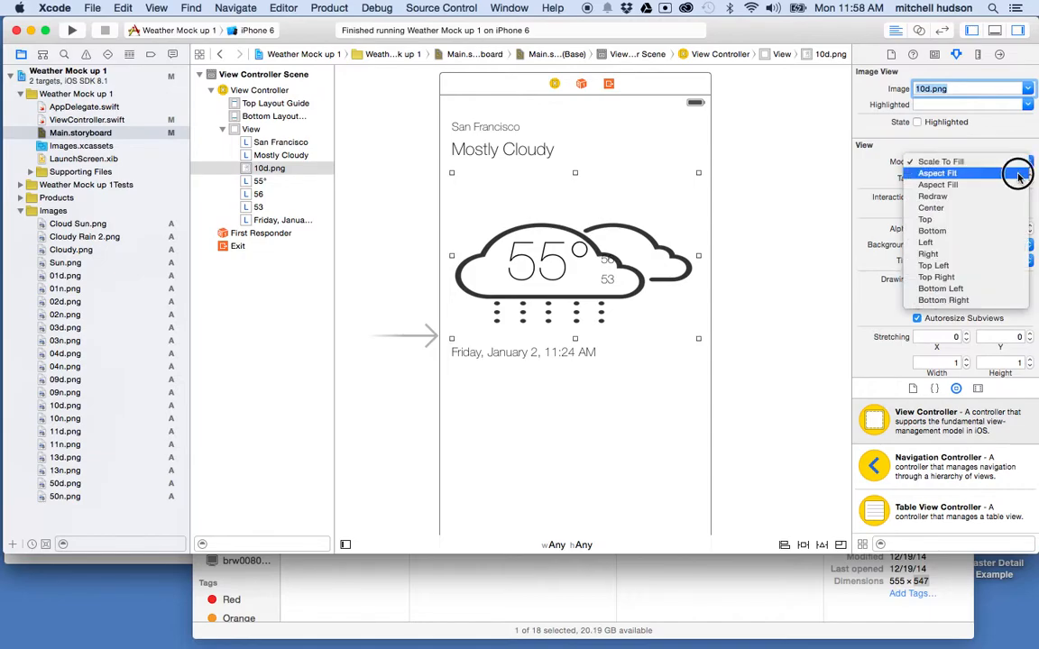
Change the image view's Mode from Scale To Fill to Aspect Fit, then Aspect Fill.
left_click(938, 173)
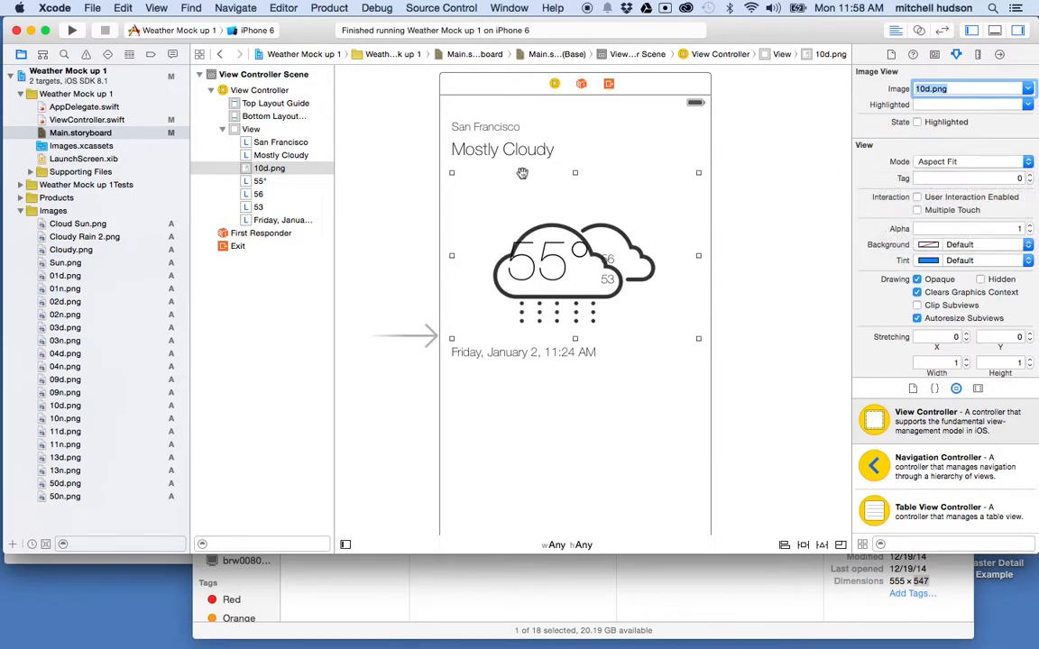
left_click(1027, 161)
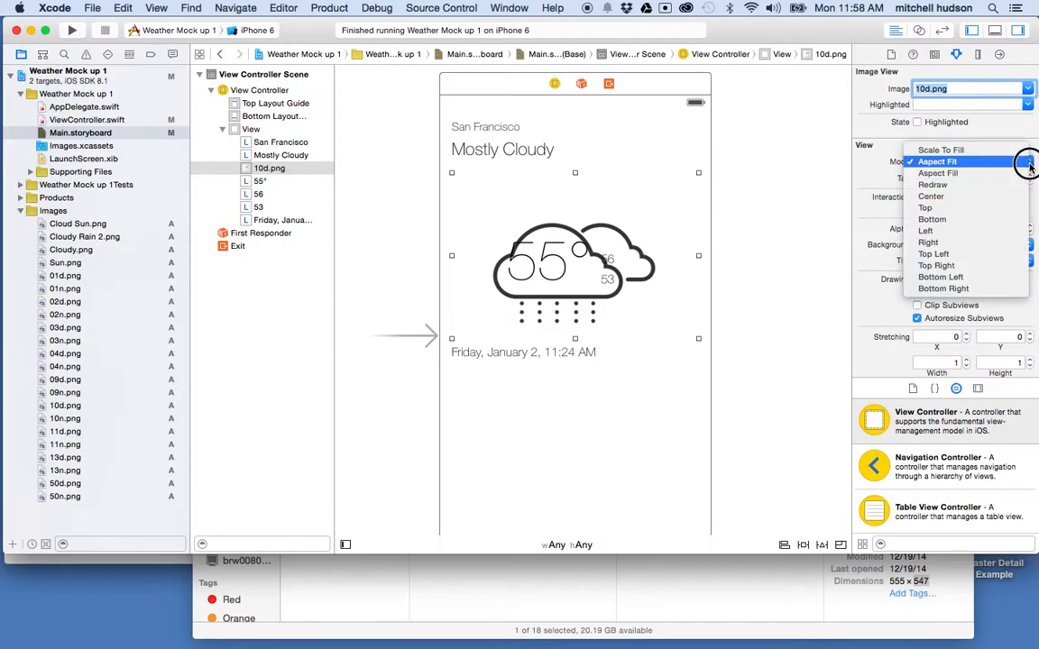
left_click(937, 161)
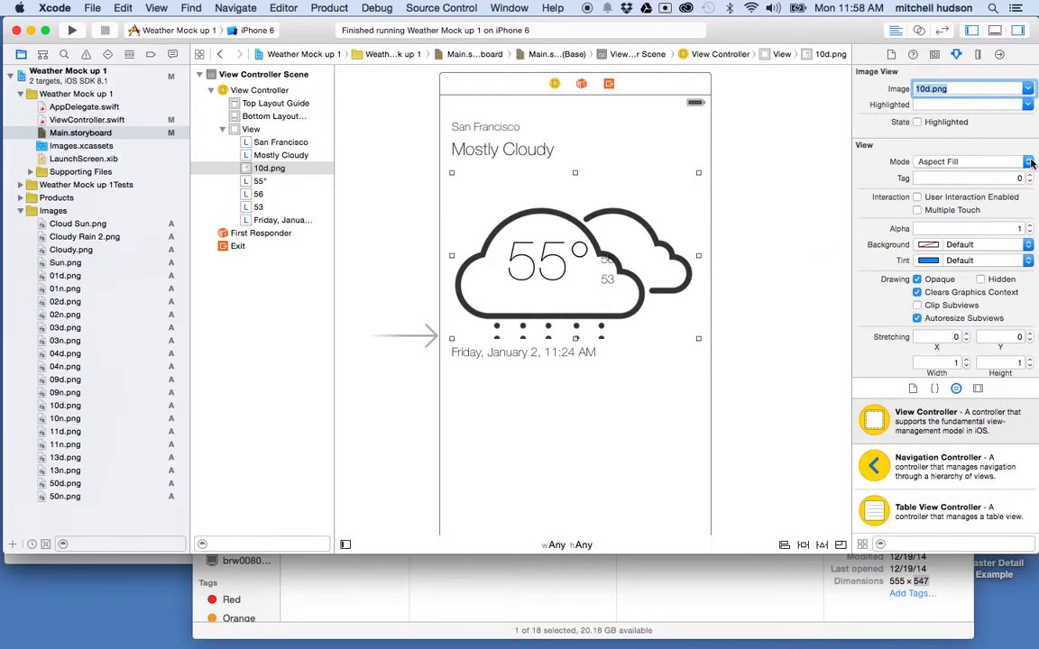
left_click(1027, 162)
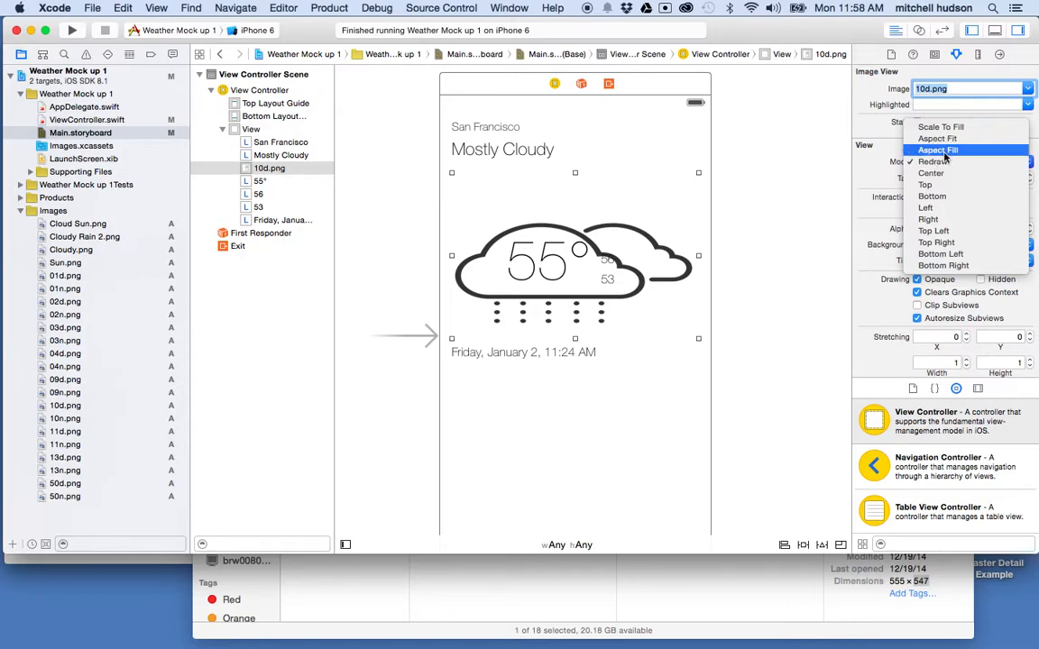
left_click(937, 150)
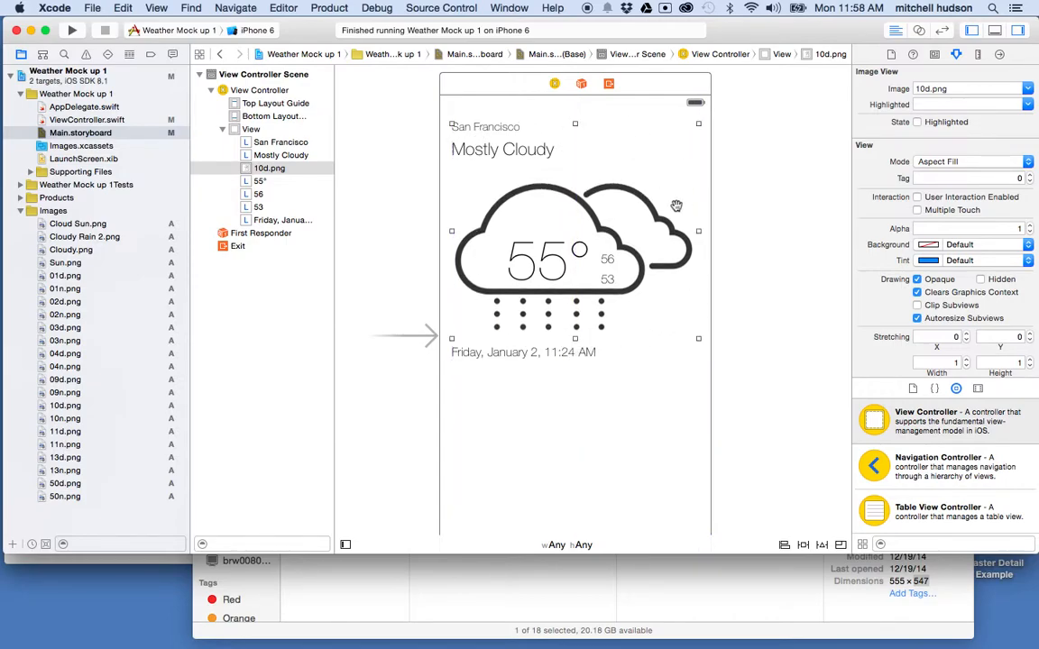
mouse_move(490, 338)
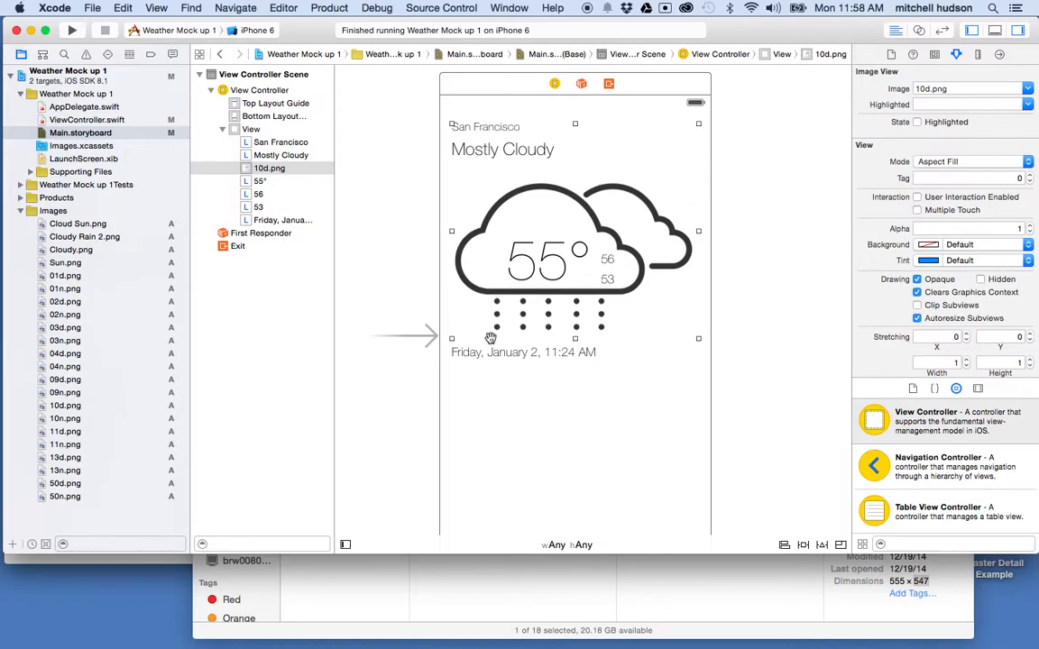
mouse_move(687, 192)
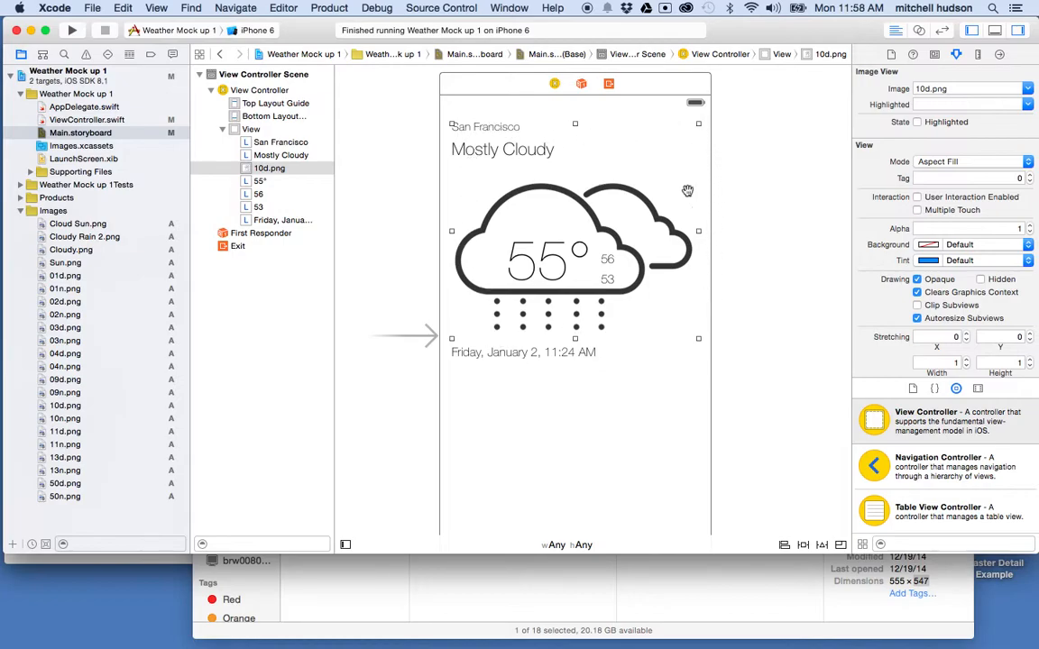
mouse_move(634, 316)
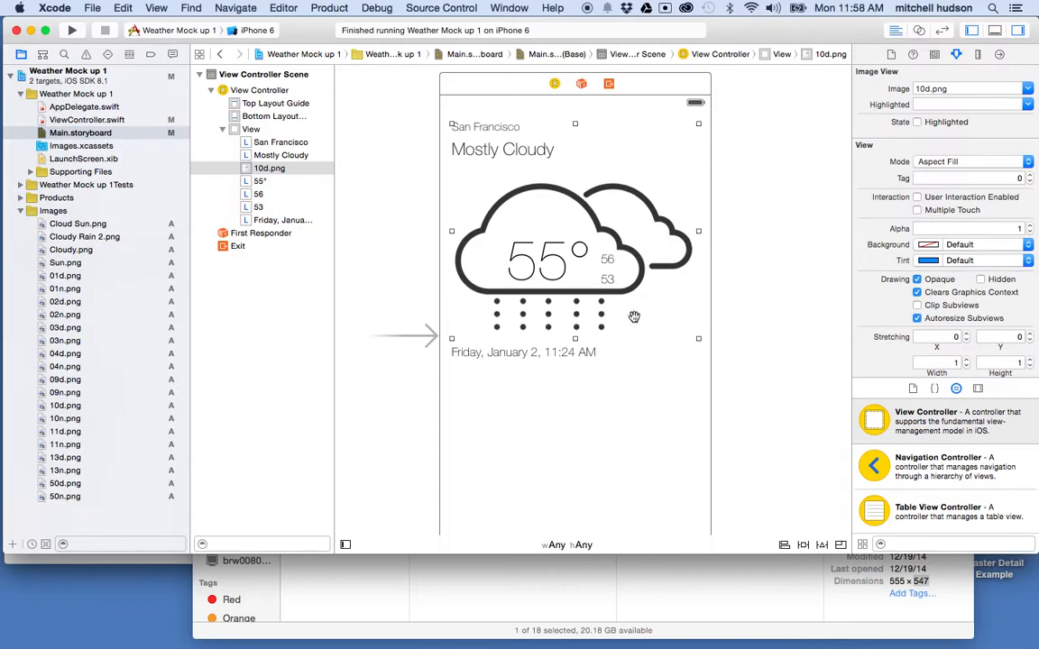
mouse_move(681, 233)
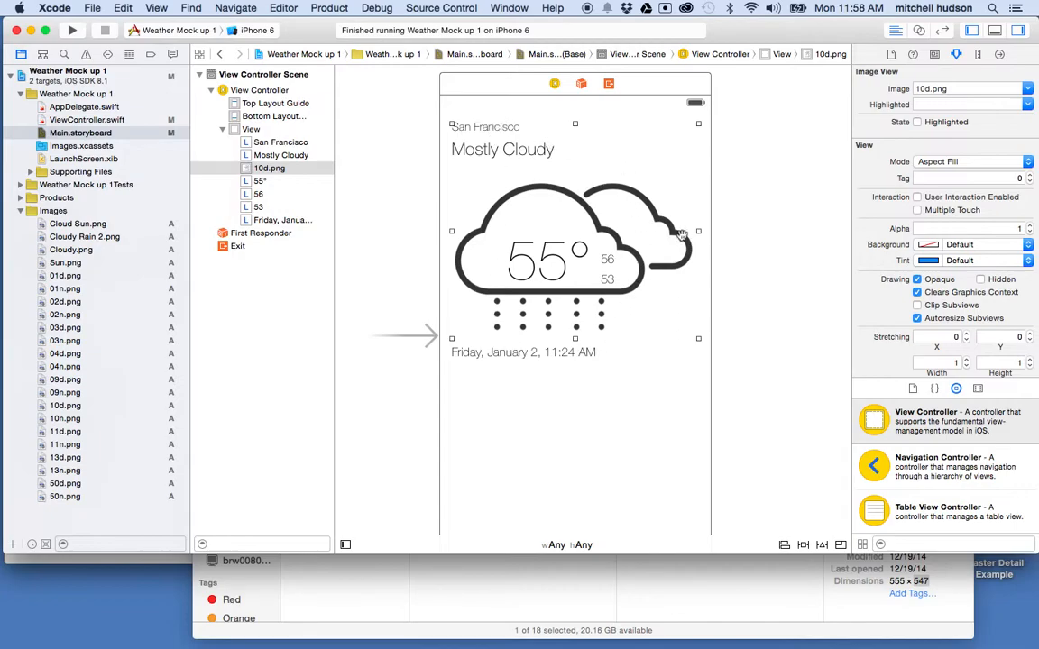
Switch the icon to 11d.png, resize the view to 343×200, then switch to 13d.png.
left_click(1027, 88)
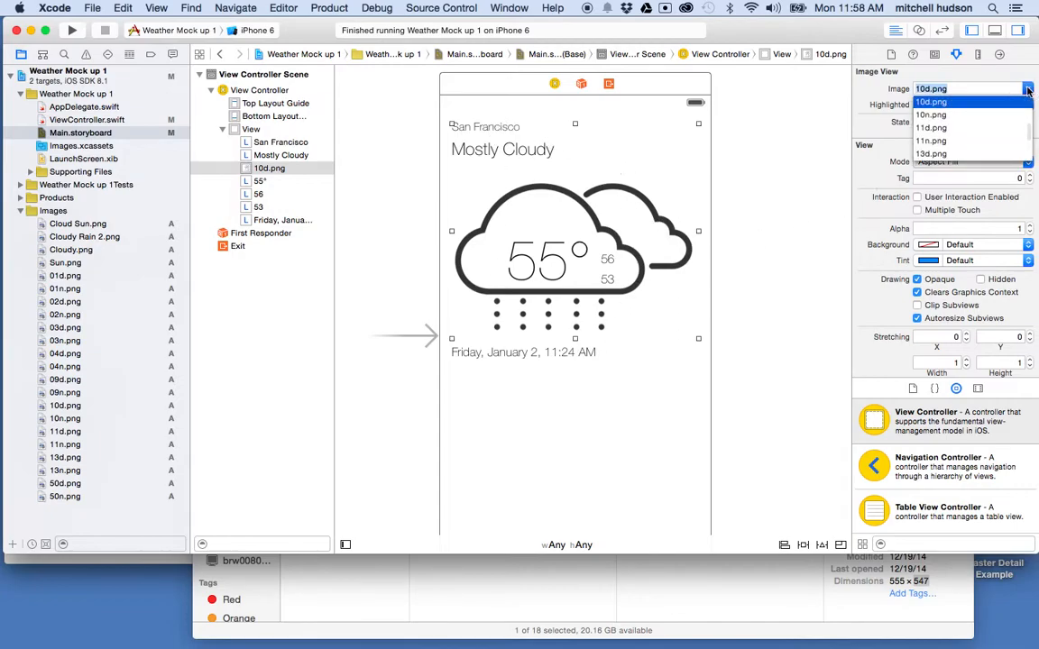
left_click(930, 127)
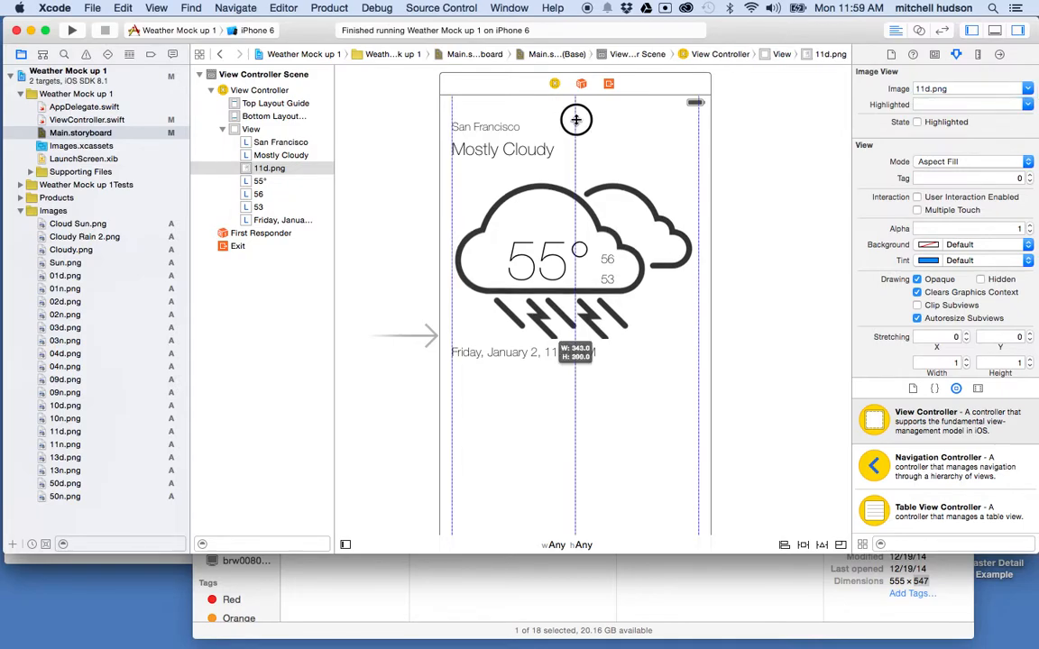
left_click_drag(576, 119, 574, 115)
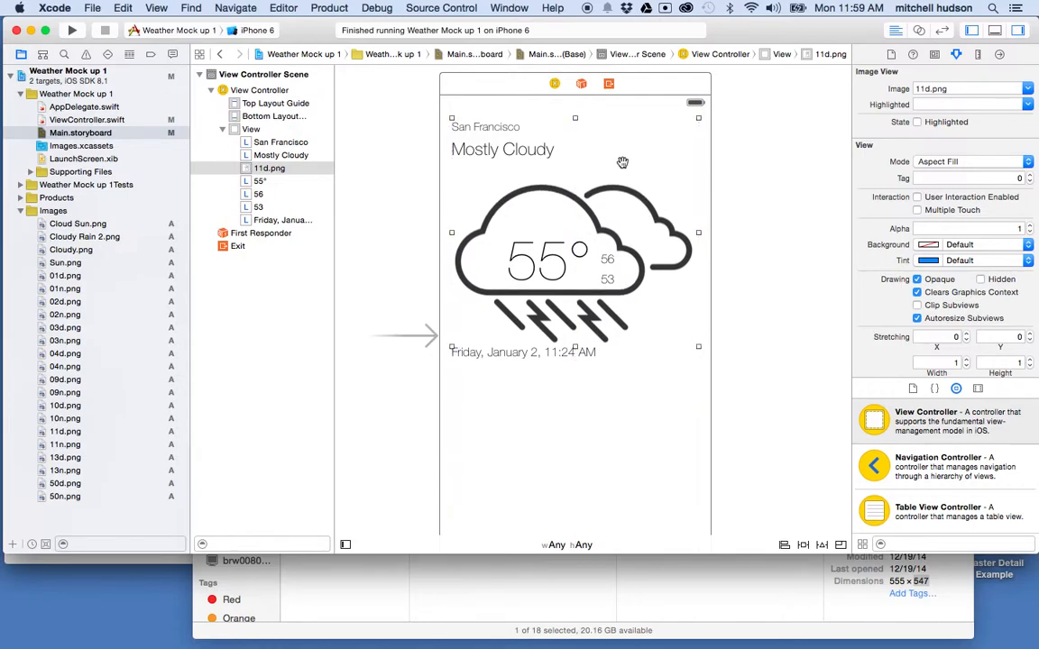
mouse_move(520, 167)
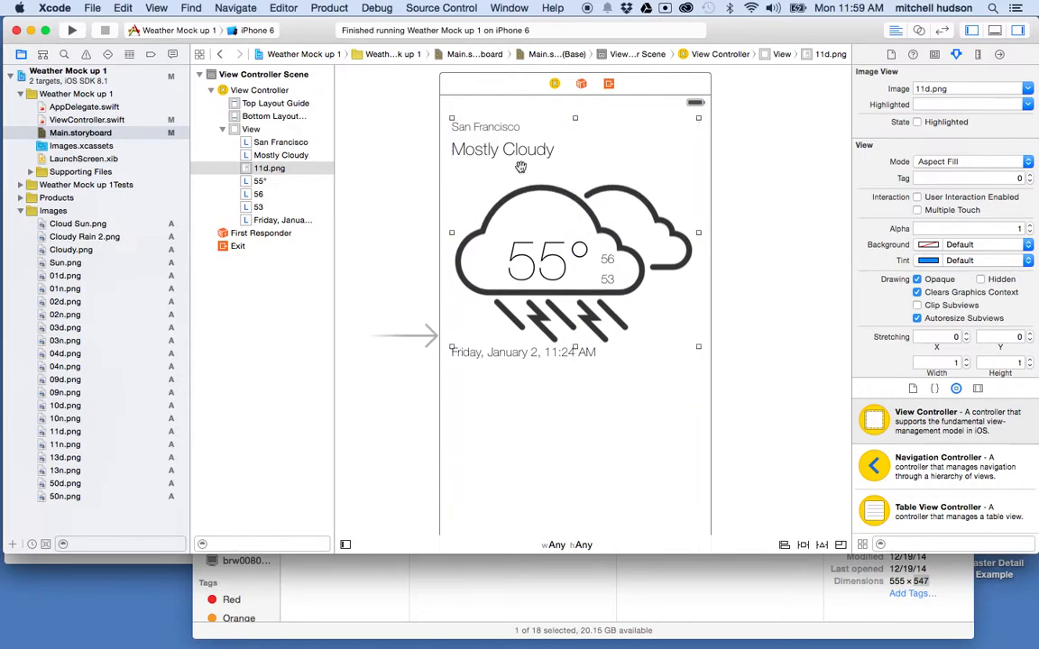
left_click(1026, 89)
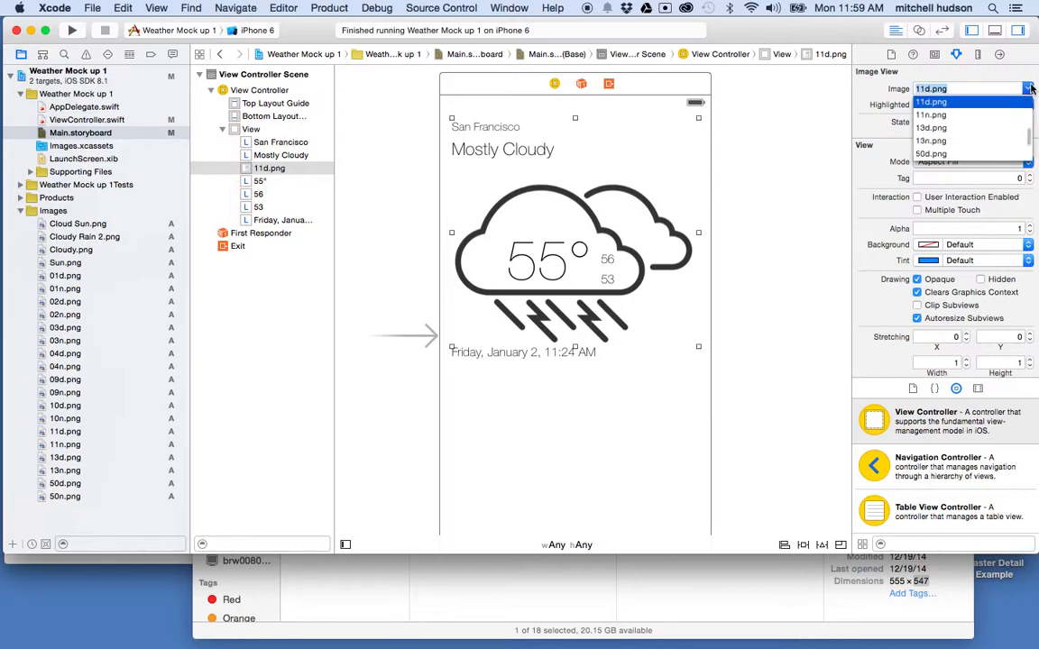
left_click(930, 127)
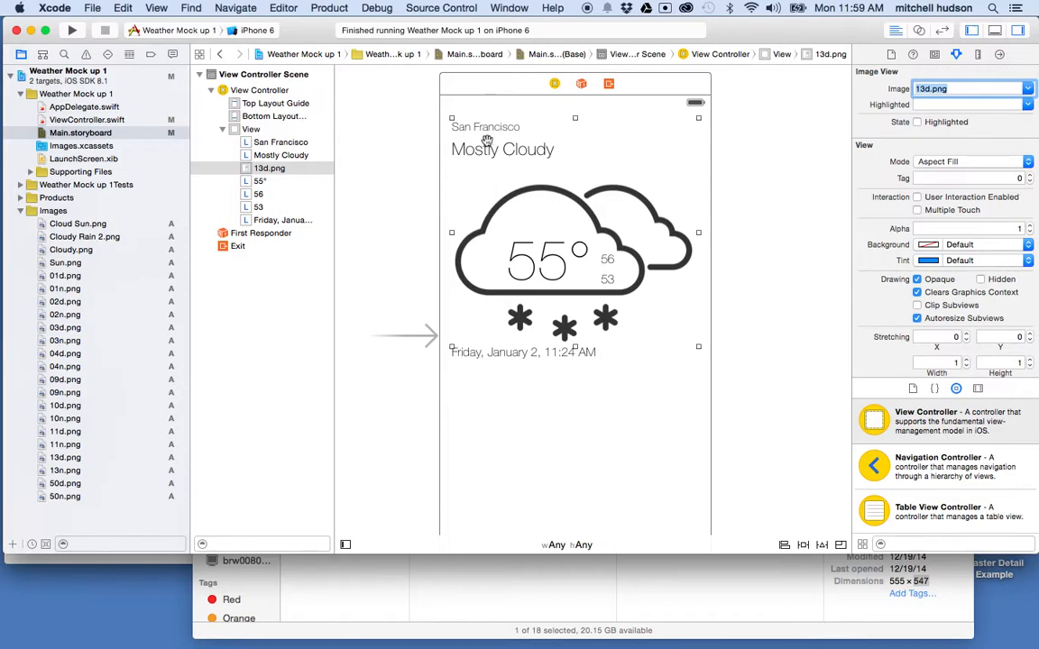
mouse_move(669, 348)
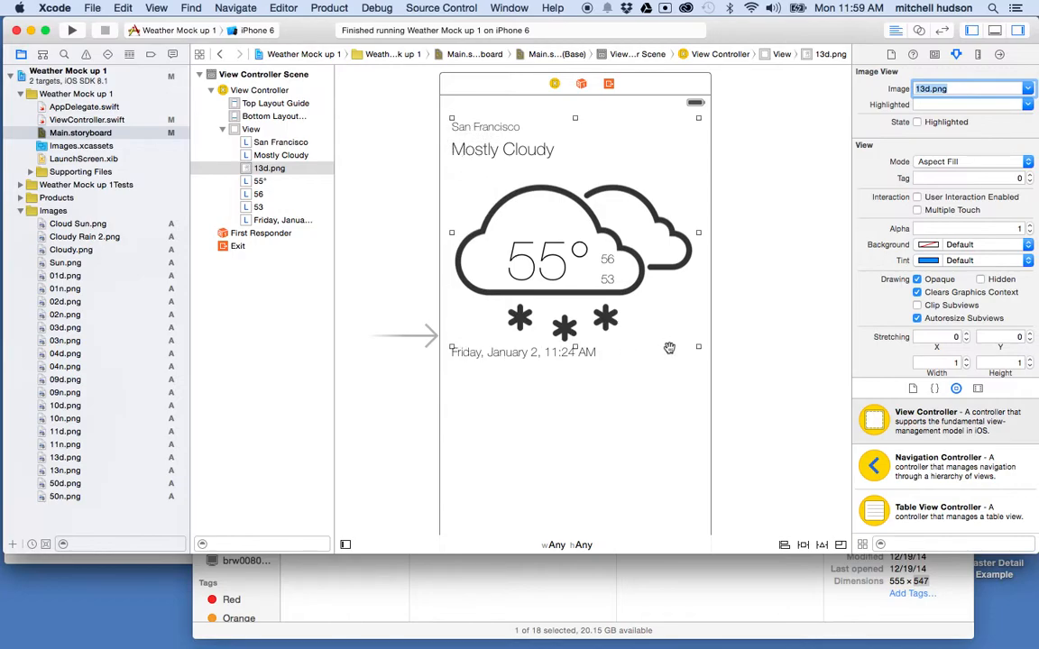
mouse_move(482, 225)
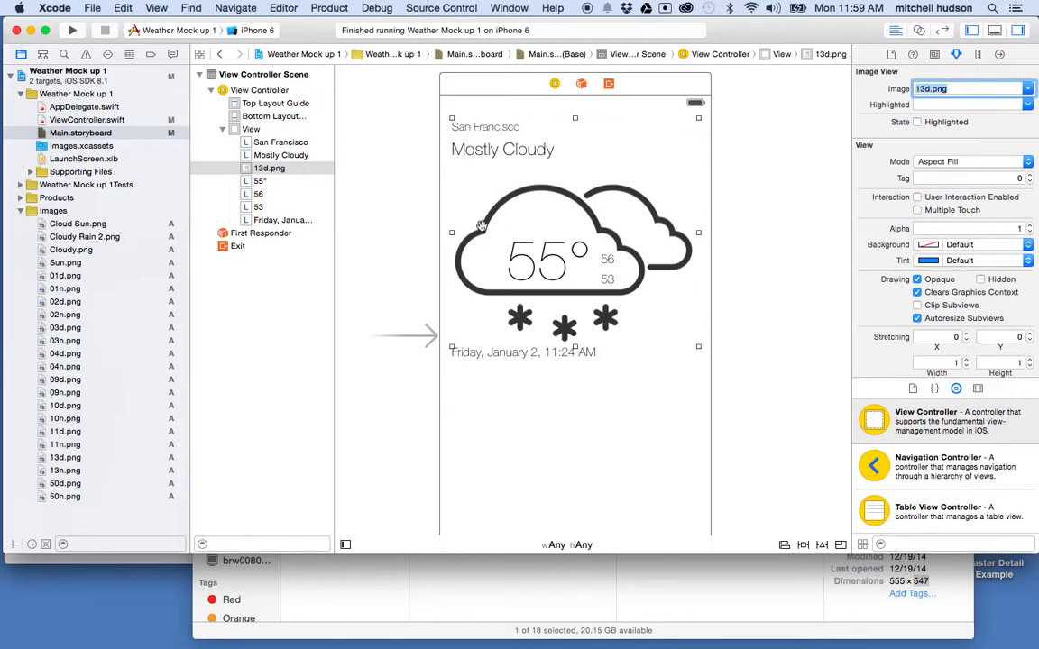
mouse_move(470, 144)
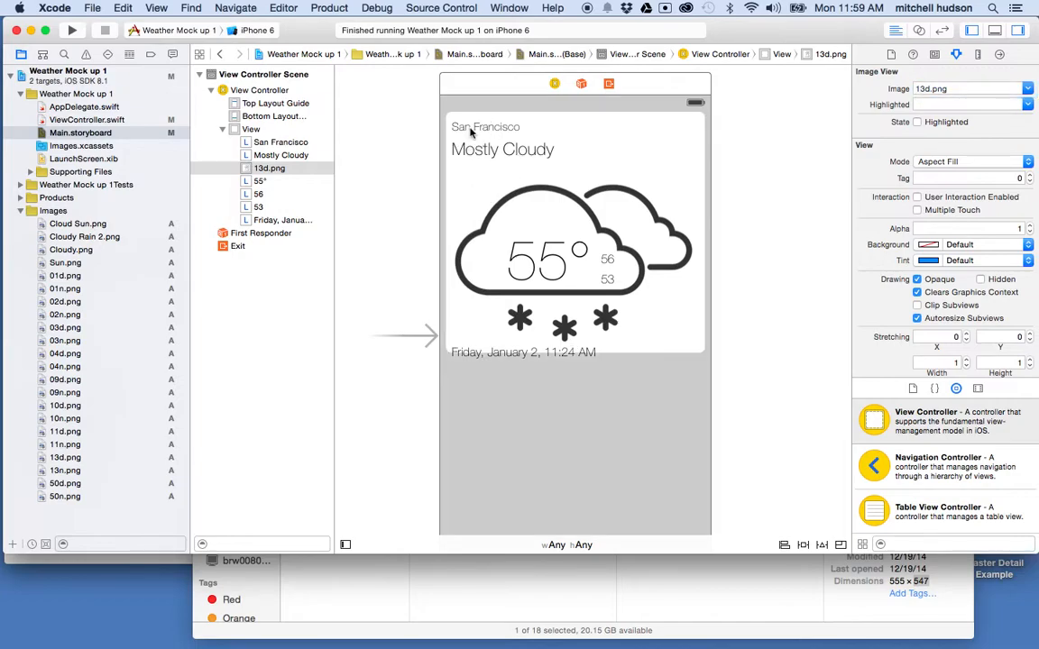
mouse_move(527, 388)
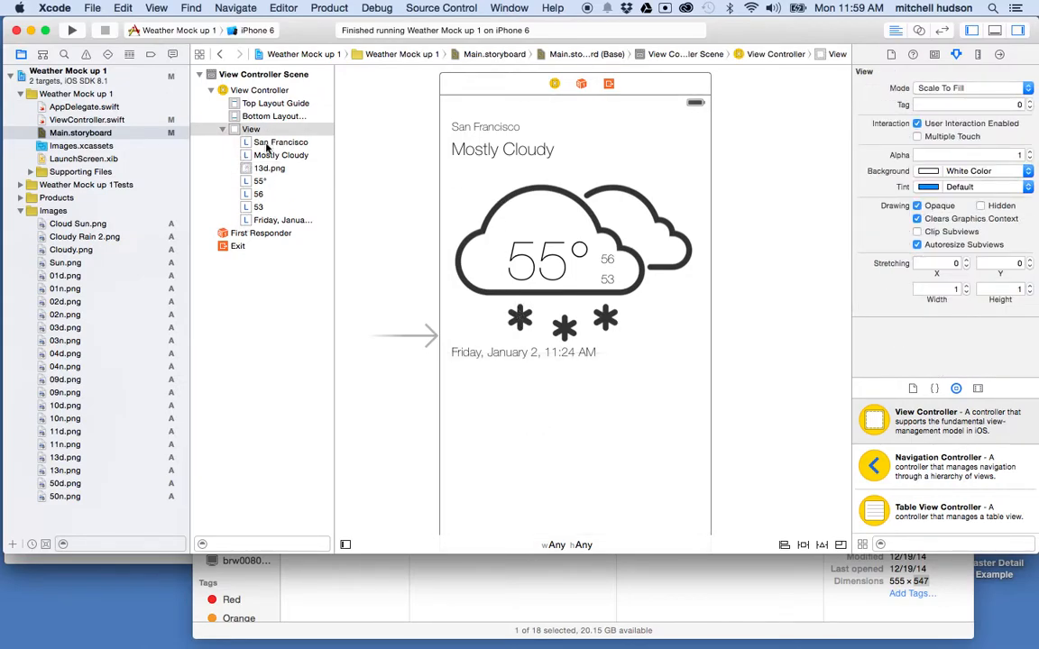
Select the 13d.png snow-cloud image view to show its Aspect Fill attributes.
left_click(269, 167)
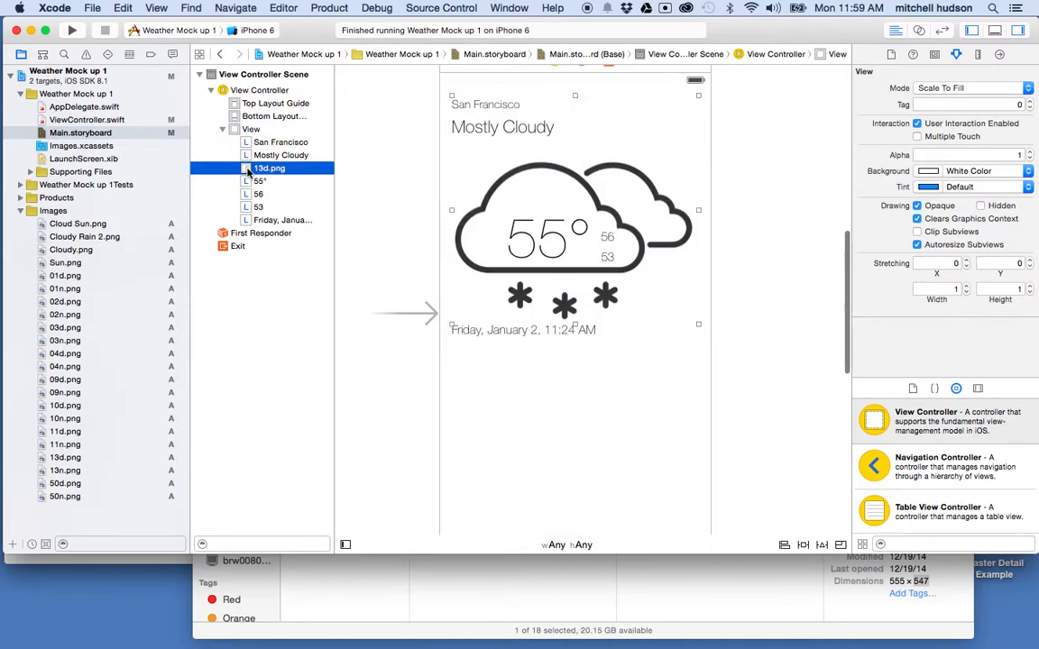
left_click(270, 169)
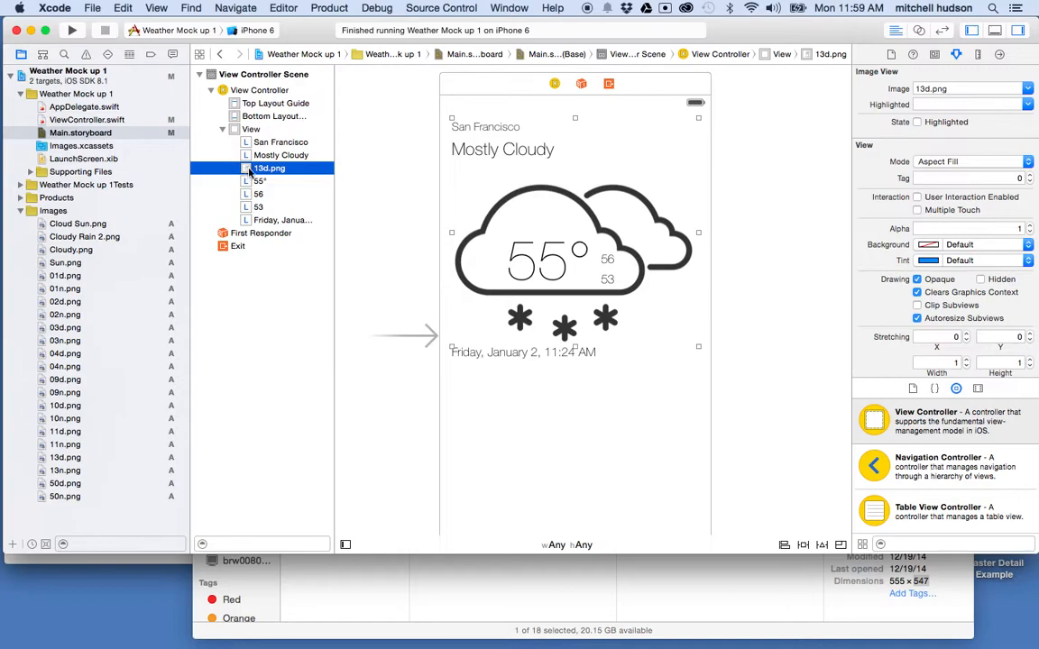
mouse_move(262, 178)
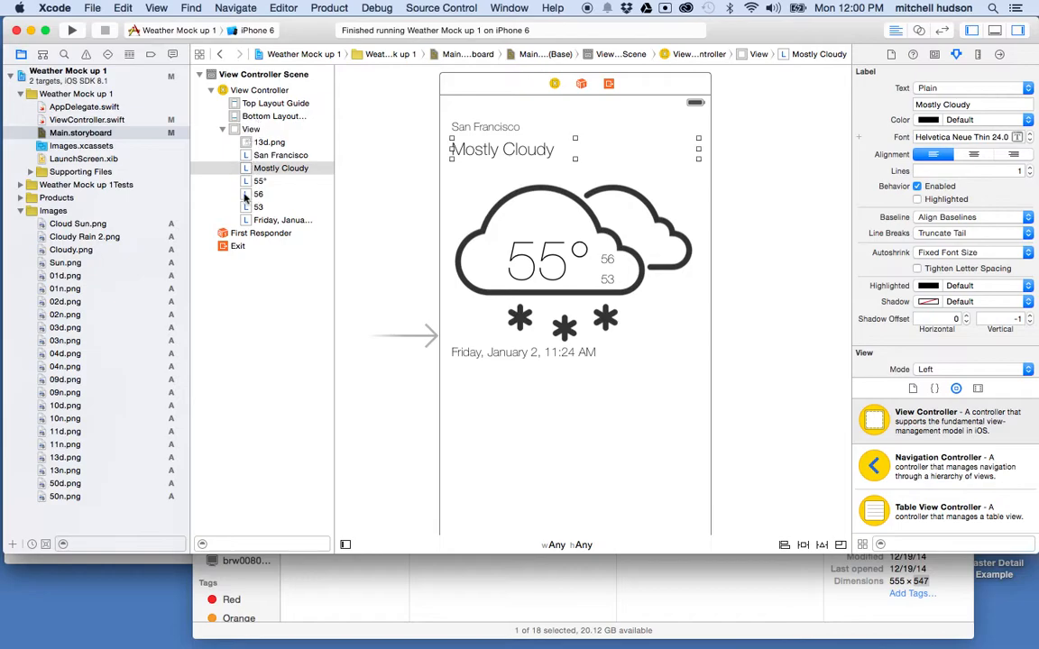
mouse_move(251, 200)
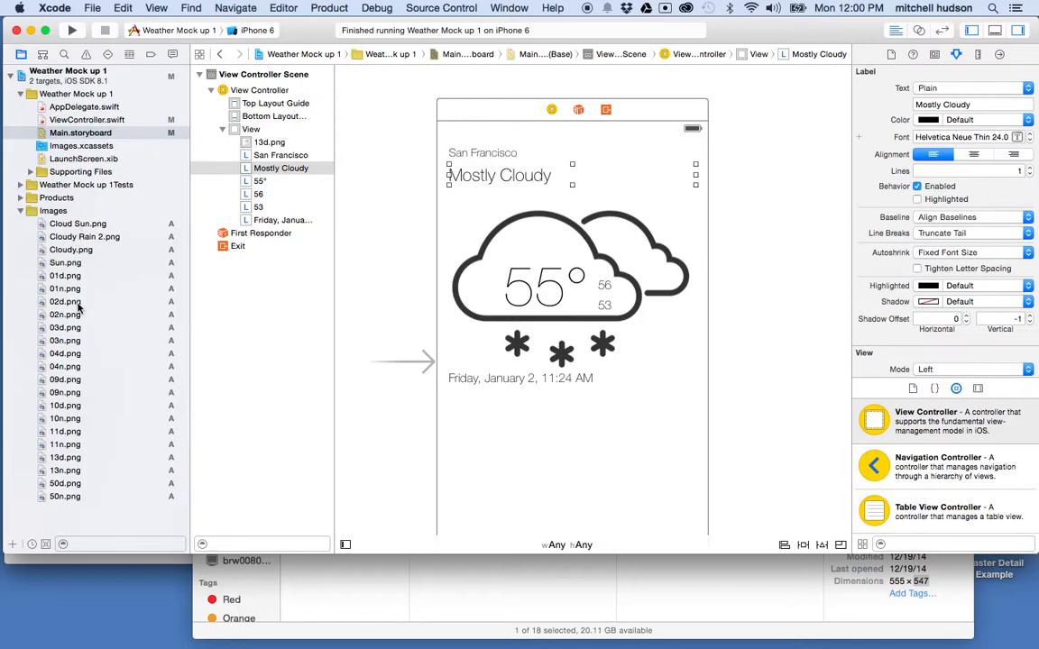
mouse_move(107, 338)
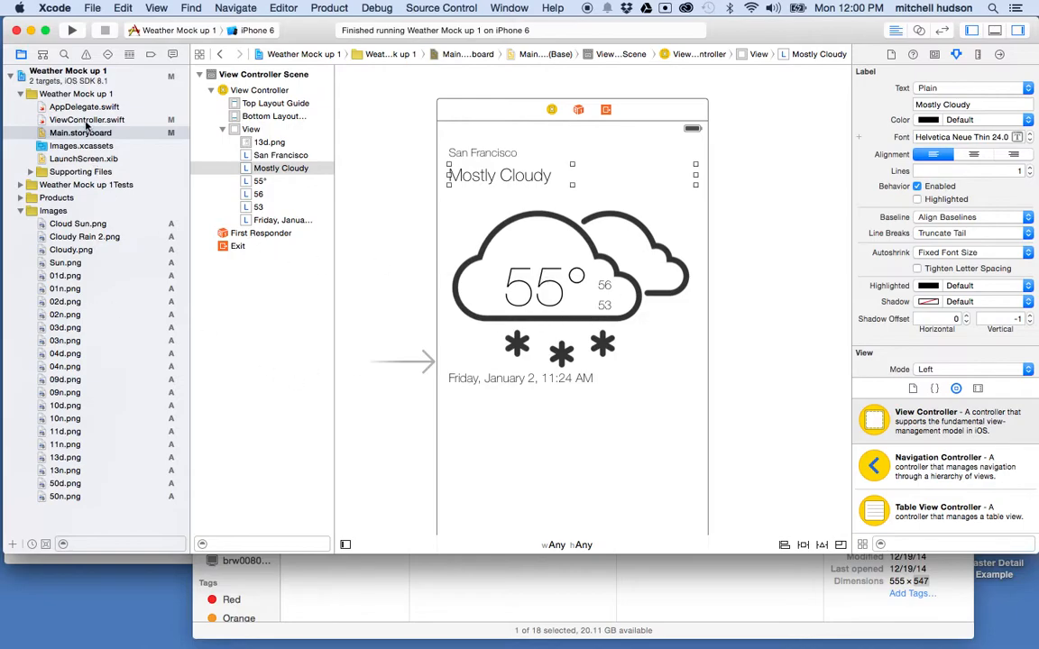
Preview the icons 01n.png, 02n.png, 04d.png, 09d.png and 10d.png, ending on the rain cloud.
left_click(87, 119)
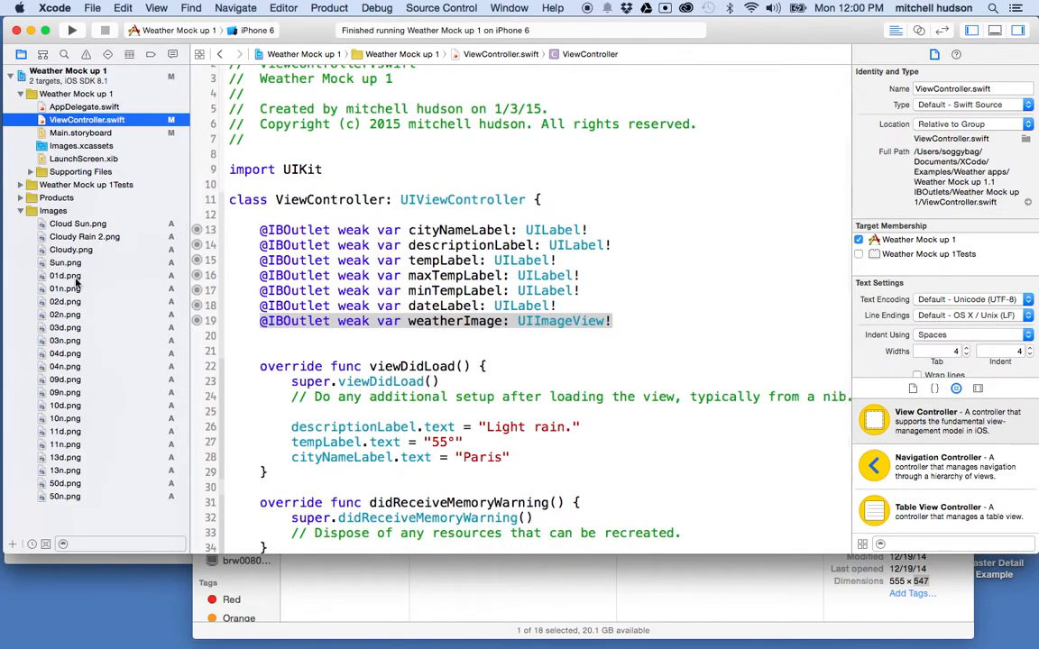
left_click(65, 288)
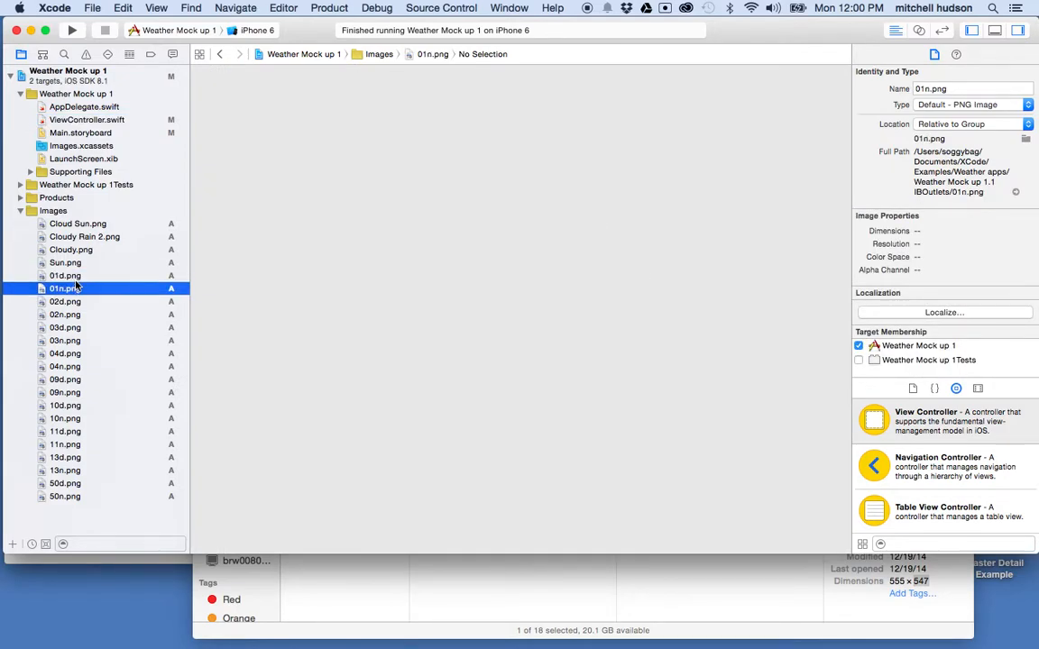
left_click(65, 313)
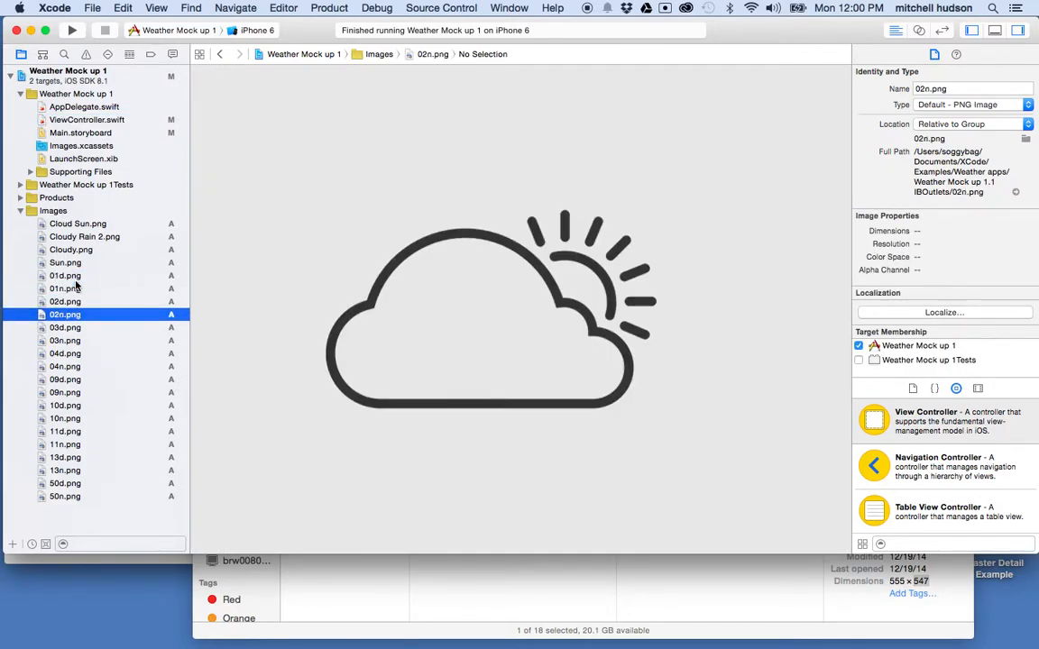
left_click(65, 354)
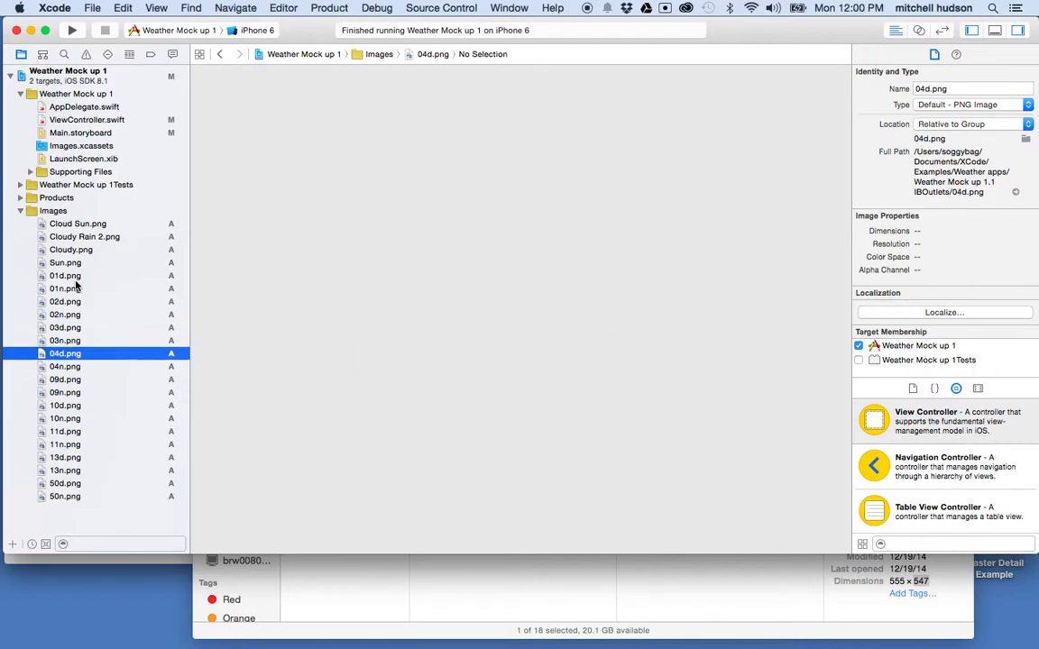
left_click(65, 379)
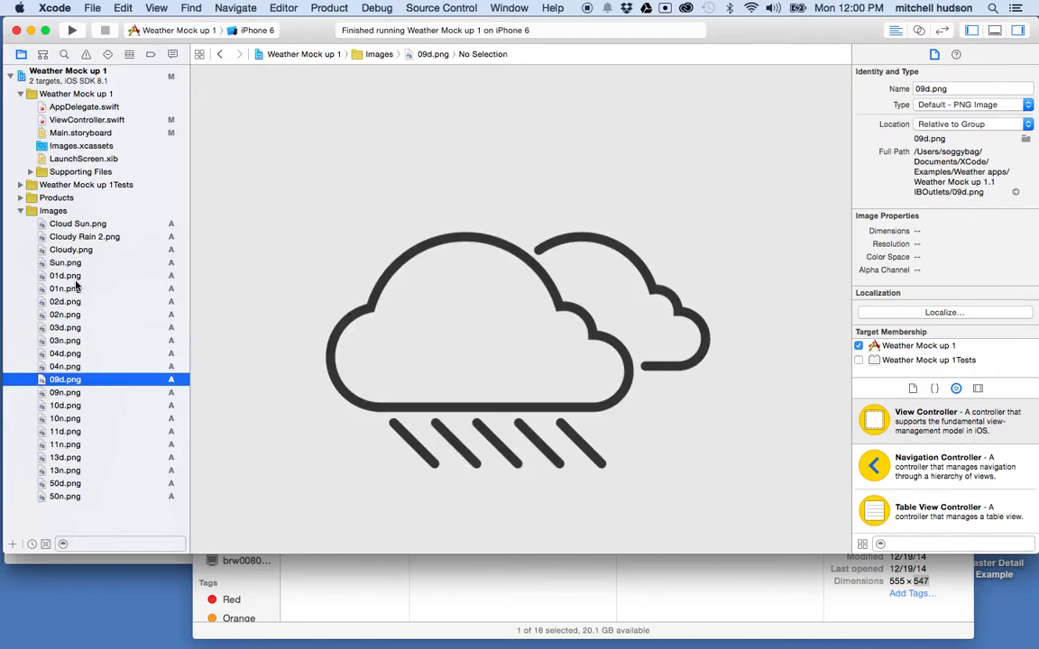
mouse_move(102, 389)
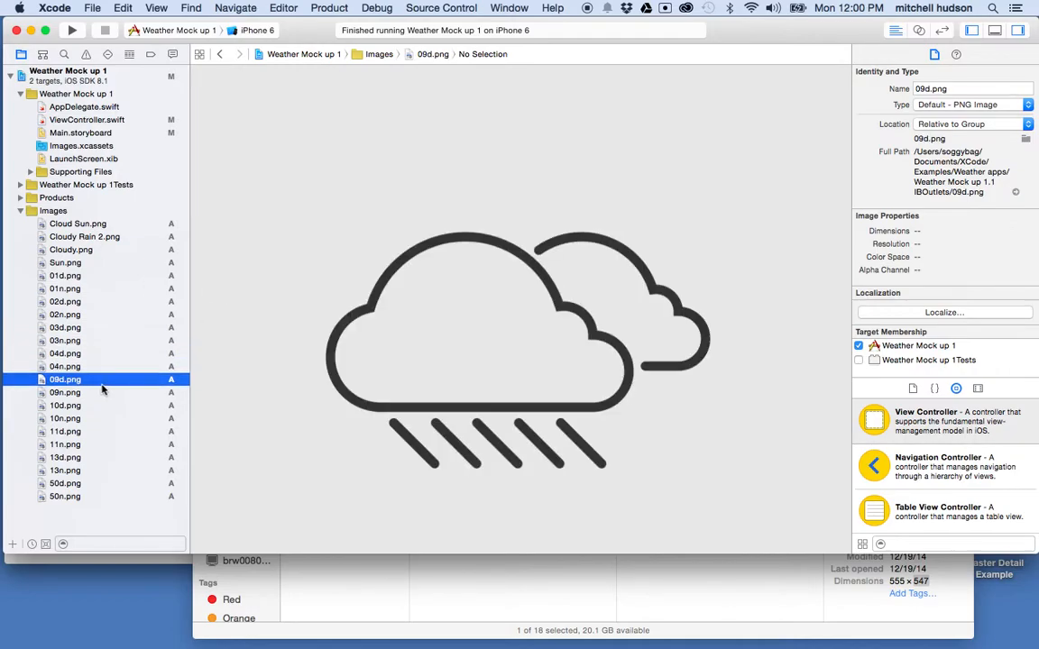
left_click(65, 405)
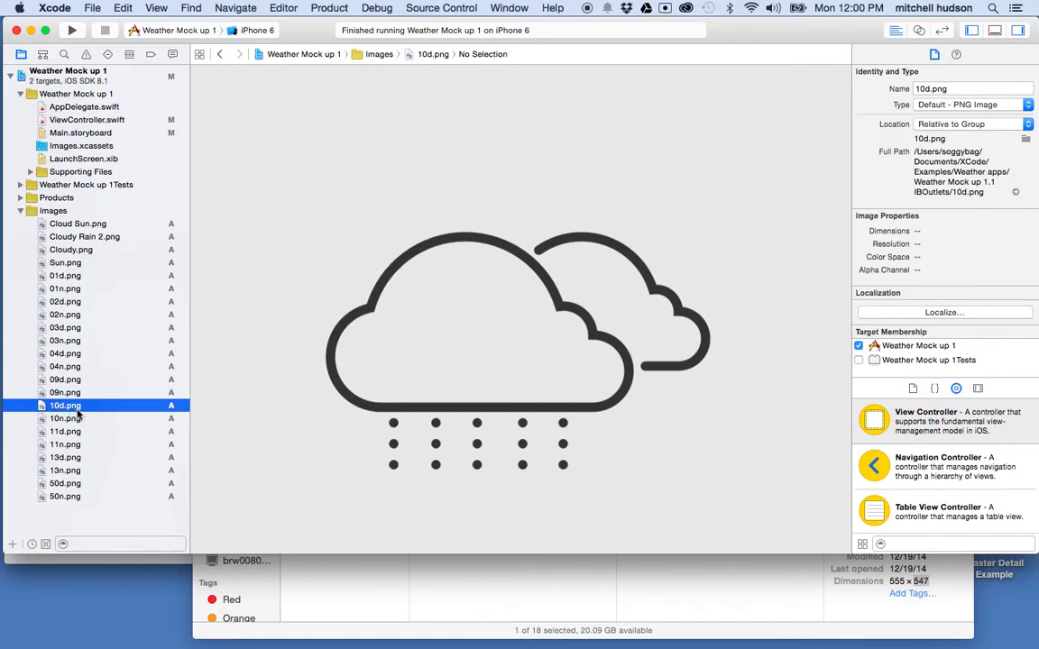
mouse_move(670, 213)
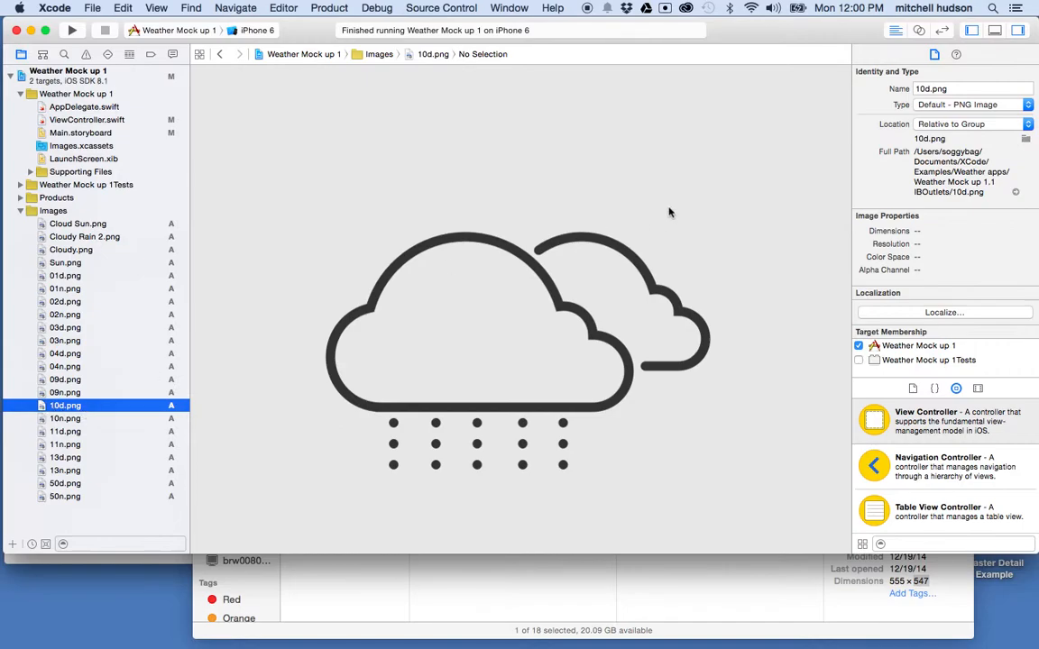
left_click(972, 89)
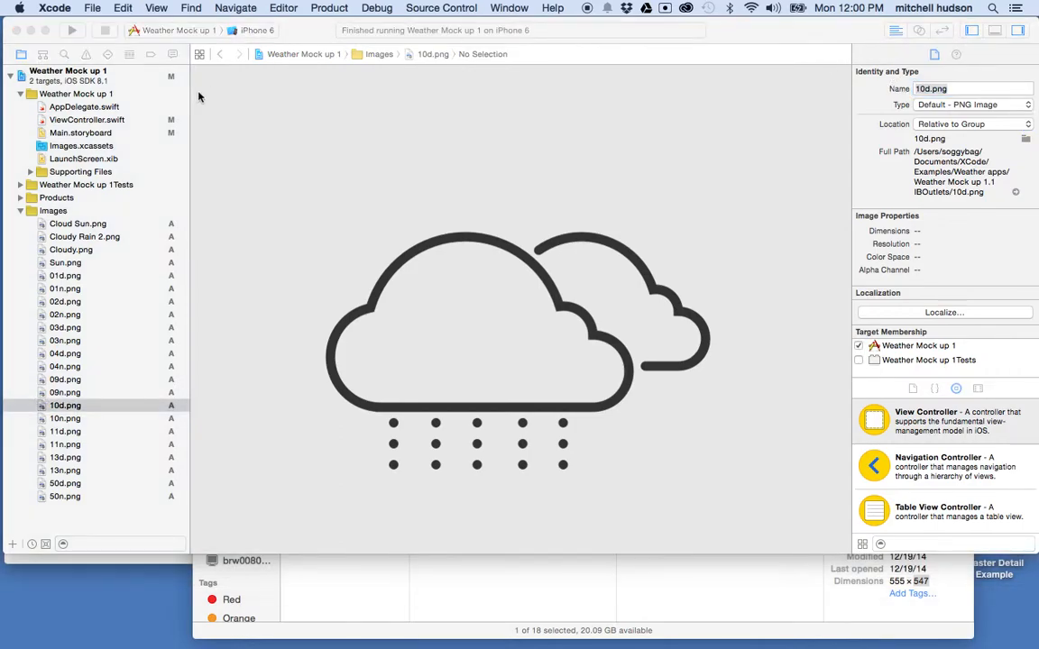
left_click(65, 405)
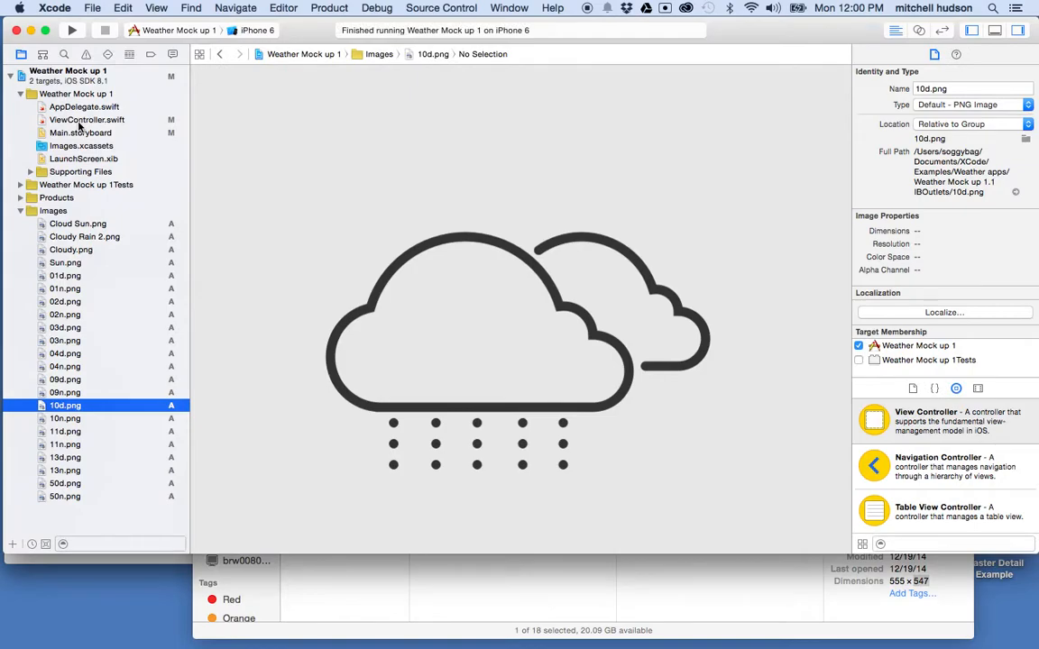
In ViewController.swift's viewDidLoad, start a new line reading 'weatherImage.image ='.
left_click(86, 119)
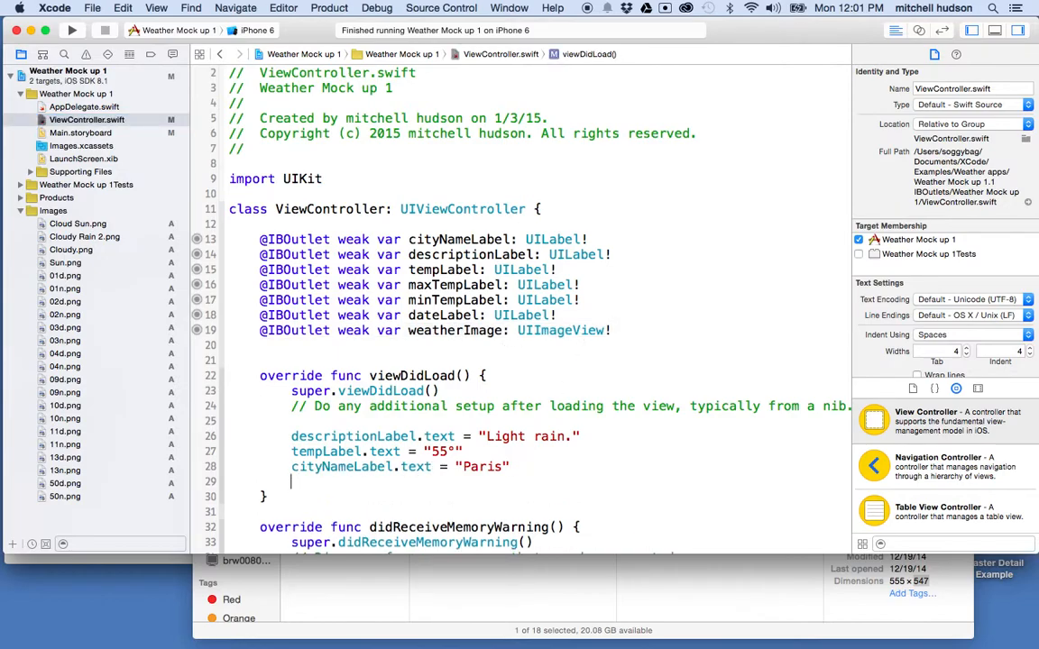
type("weat")
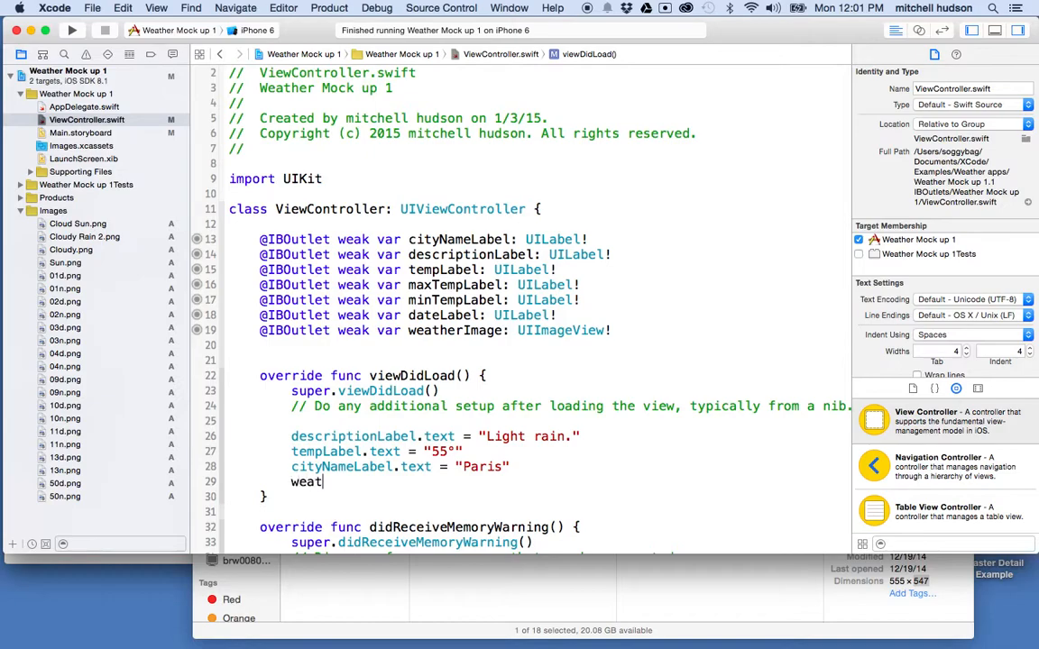
type("herImage")
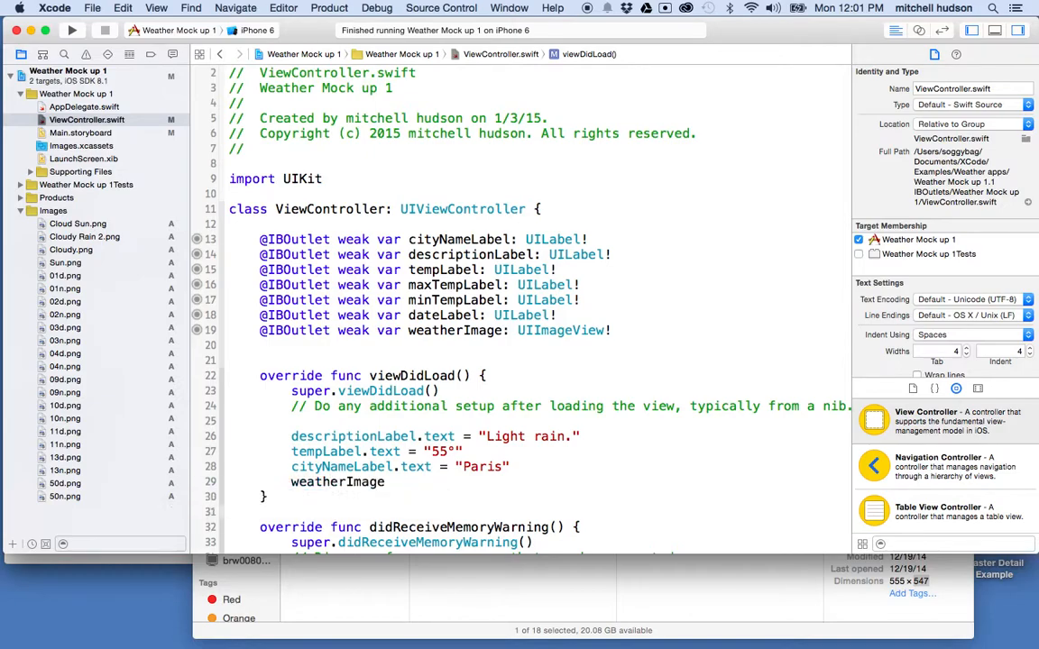
key("backspace")
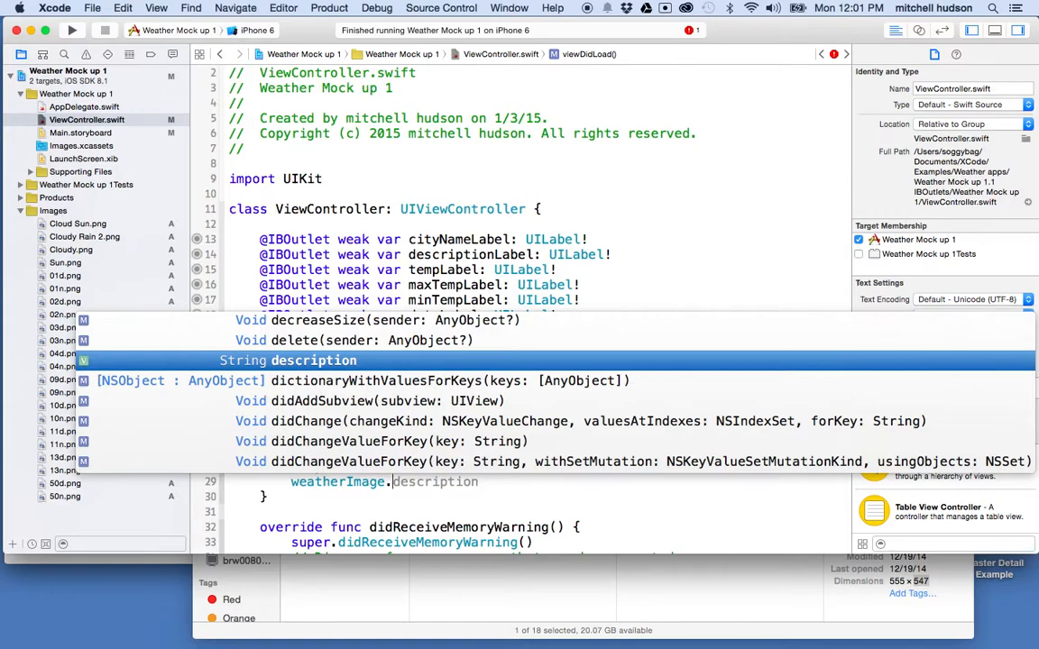
type("image")
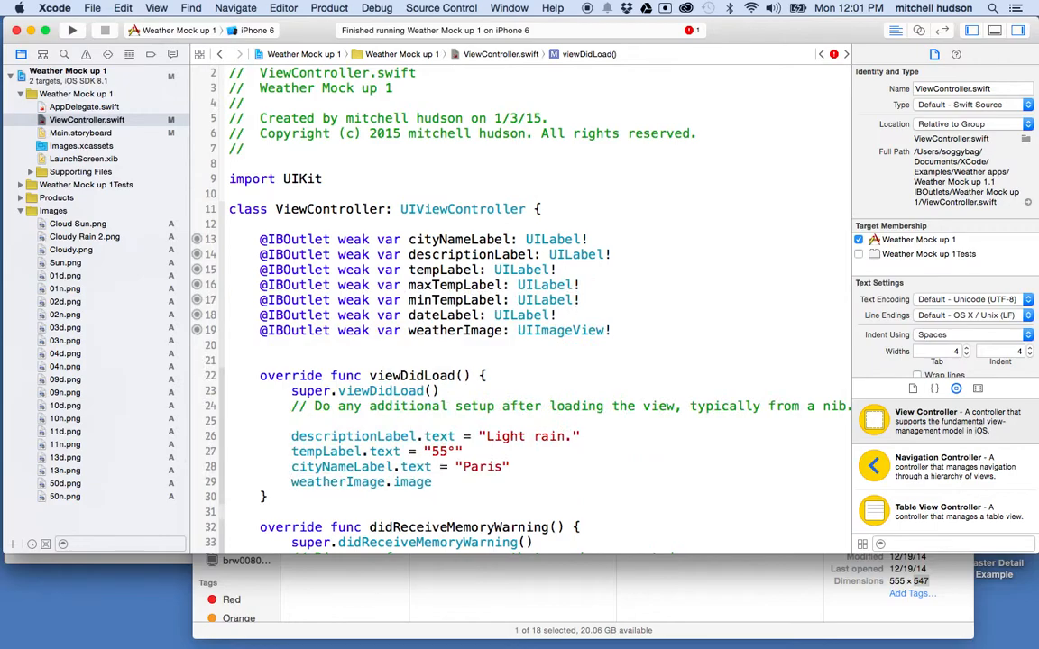
type("=")
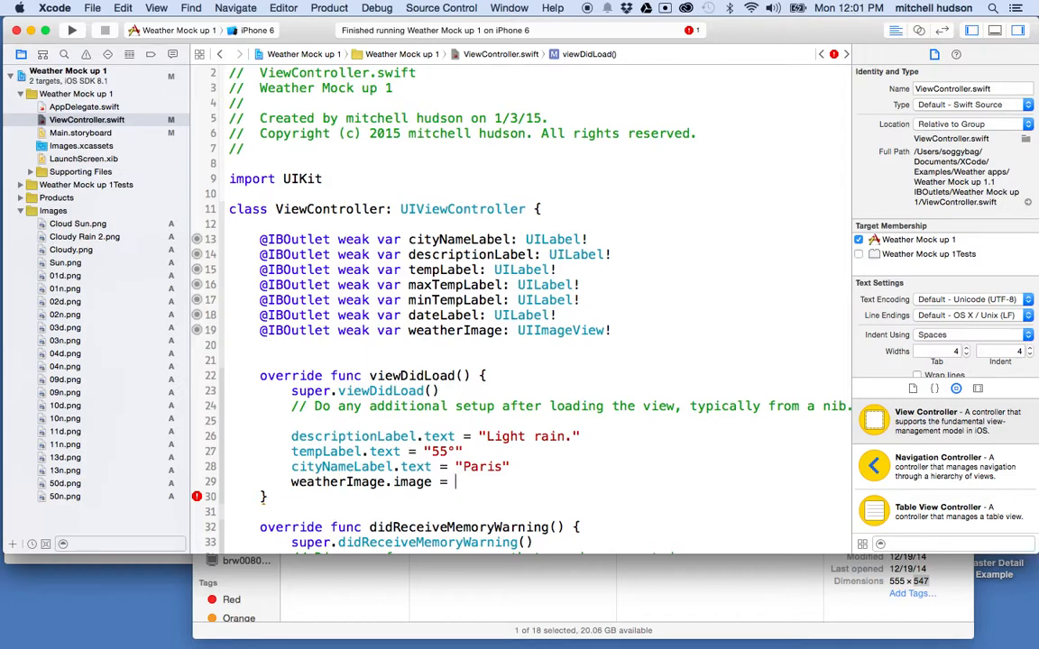
Complete the line as weatherImage.image = UIImage(named: "10d.png") and select the 10d.png name.
type("UIImage")
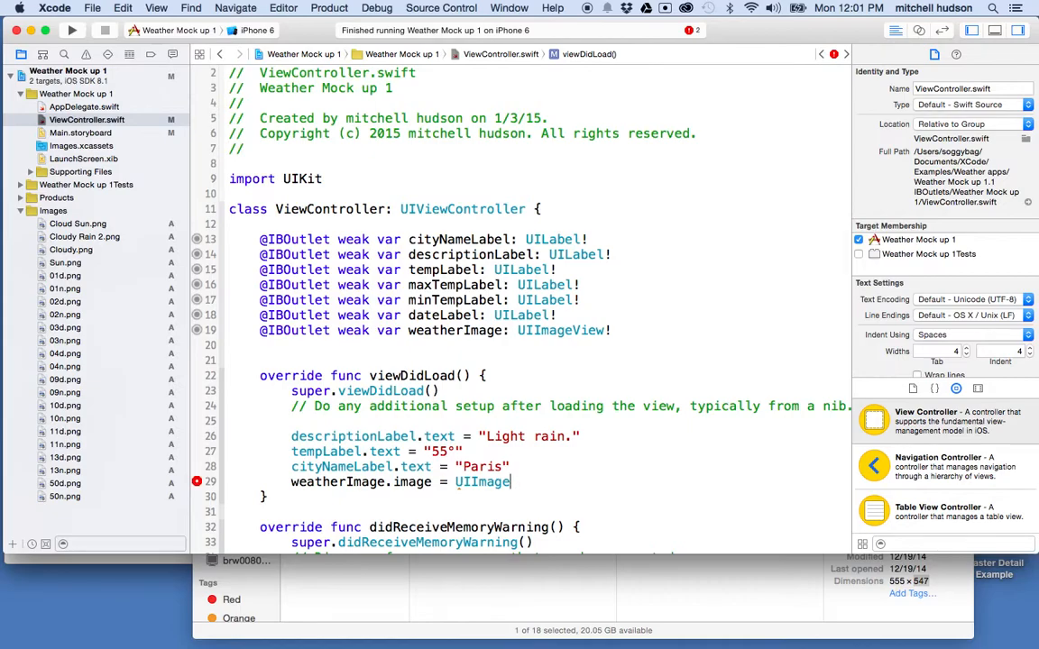
type("(named: String")
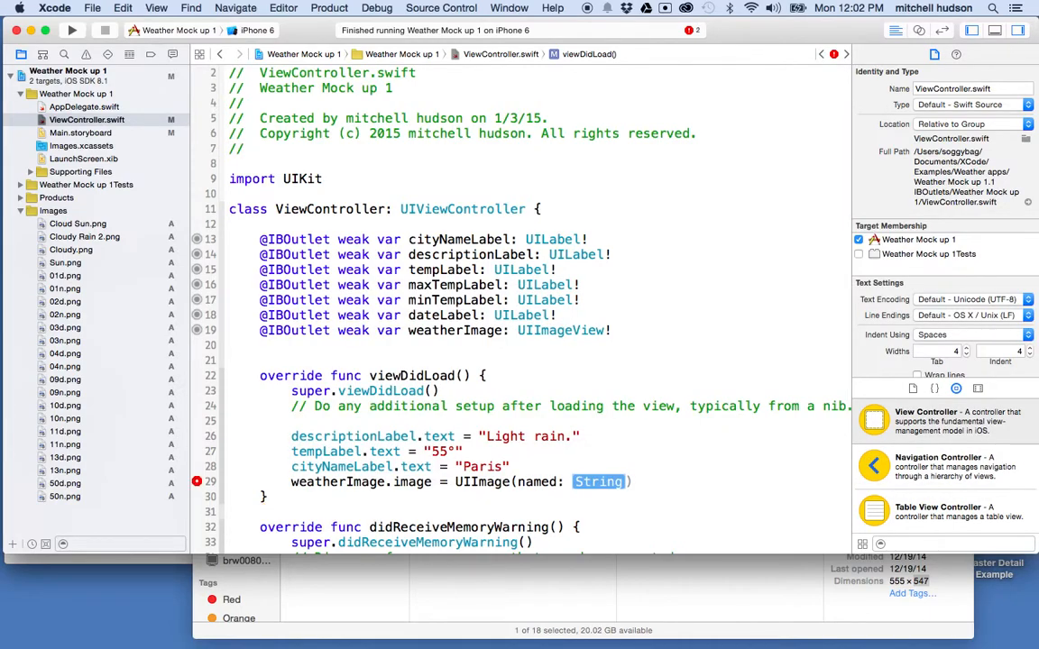
type("\"\"")
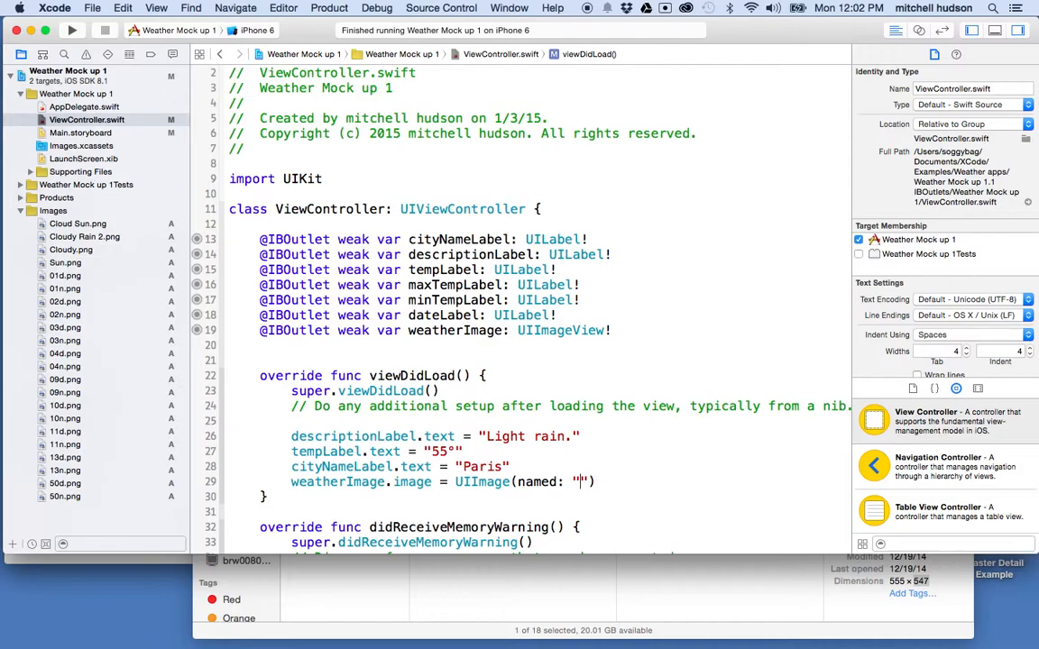
type("10d.png")
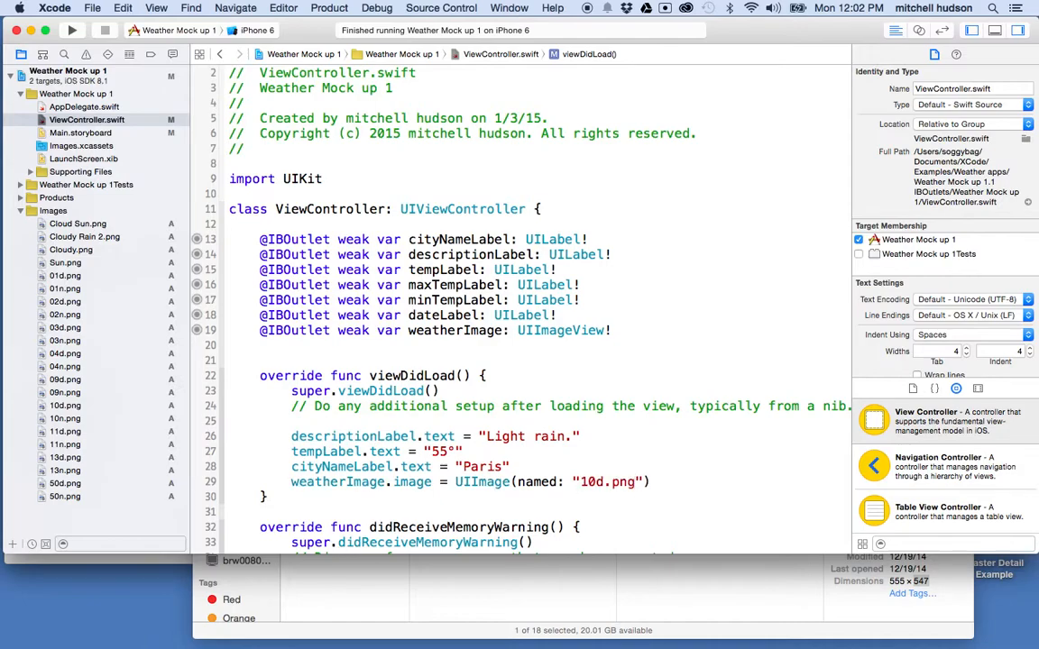
left_click(634, 481)
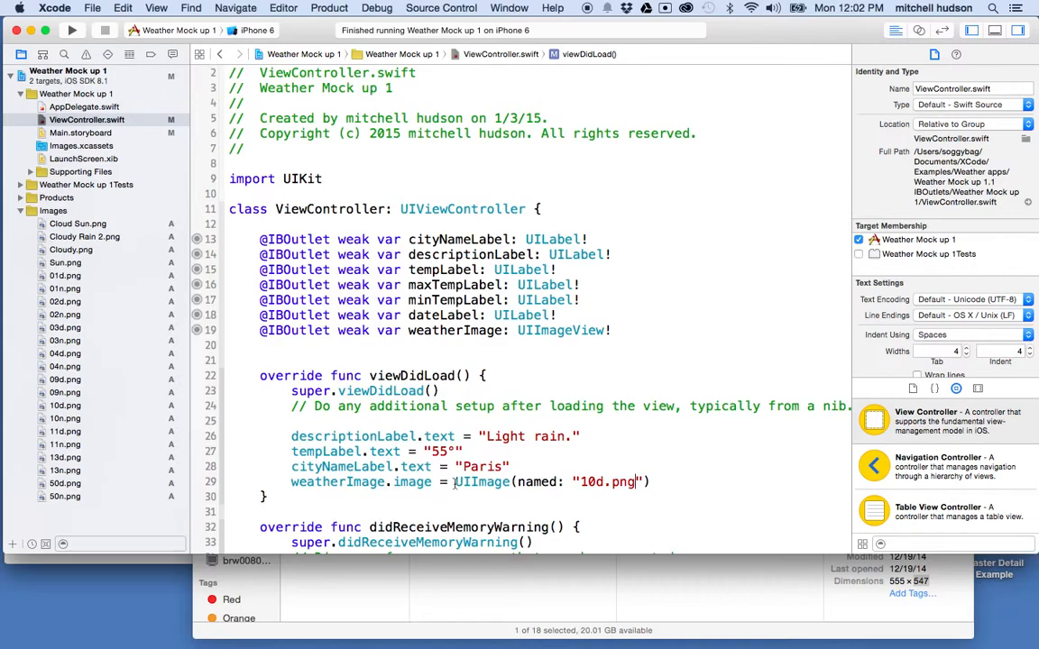
double_click(481, 481)
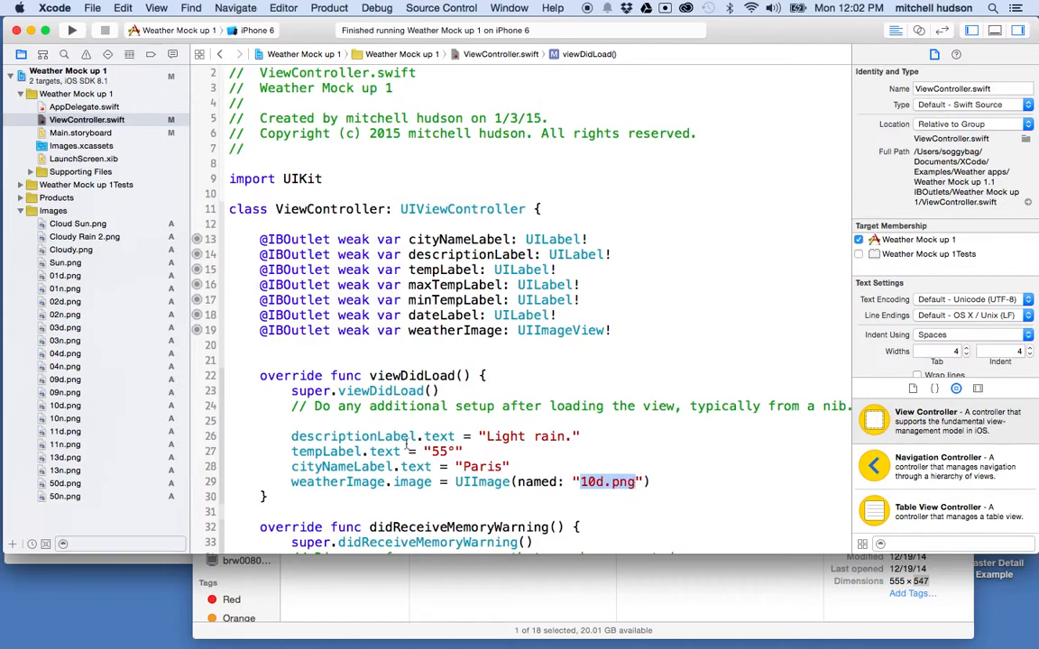
mouse_move(102, 484)
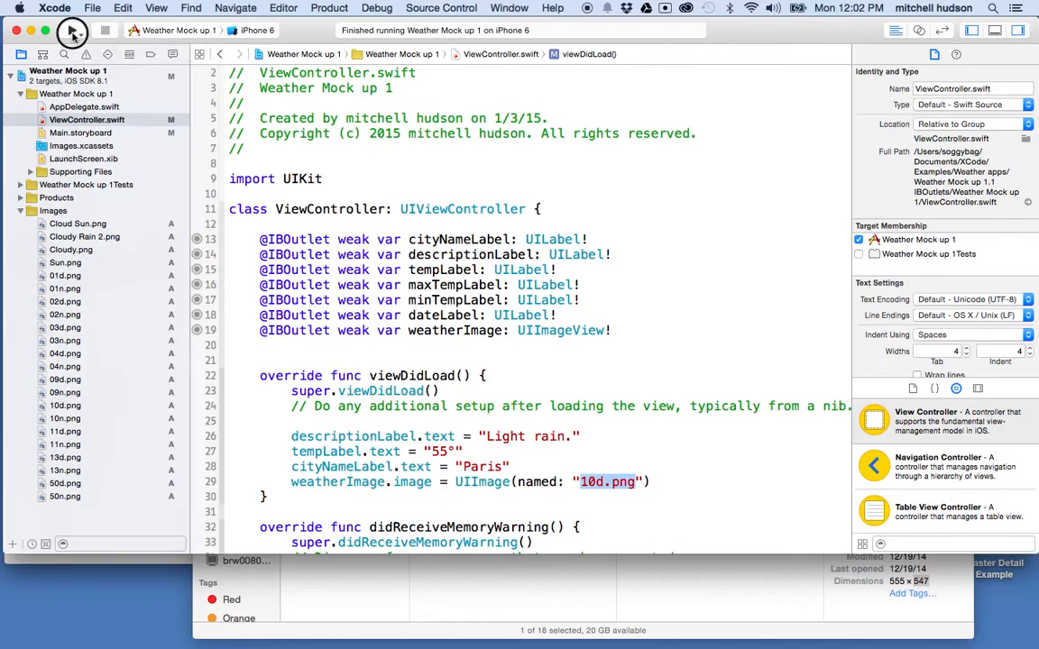
Build and run Weather Mock up 1 on the iPhone 6 simulator.
left_click(72, 30)
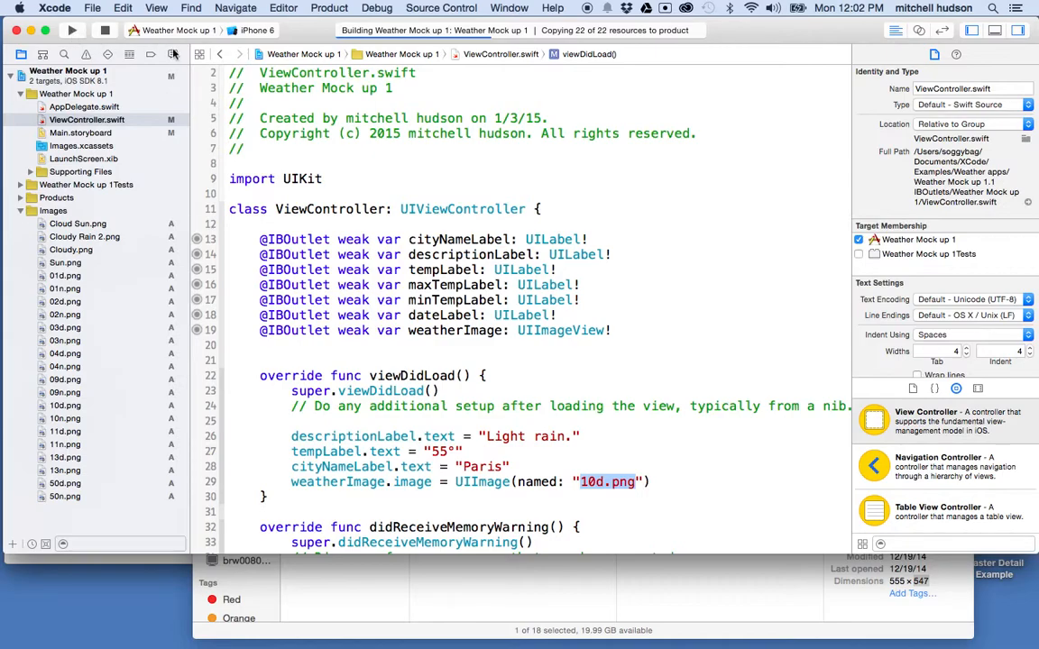
left_click(72, 29)
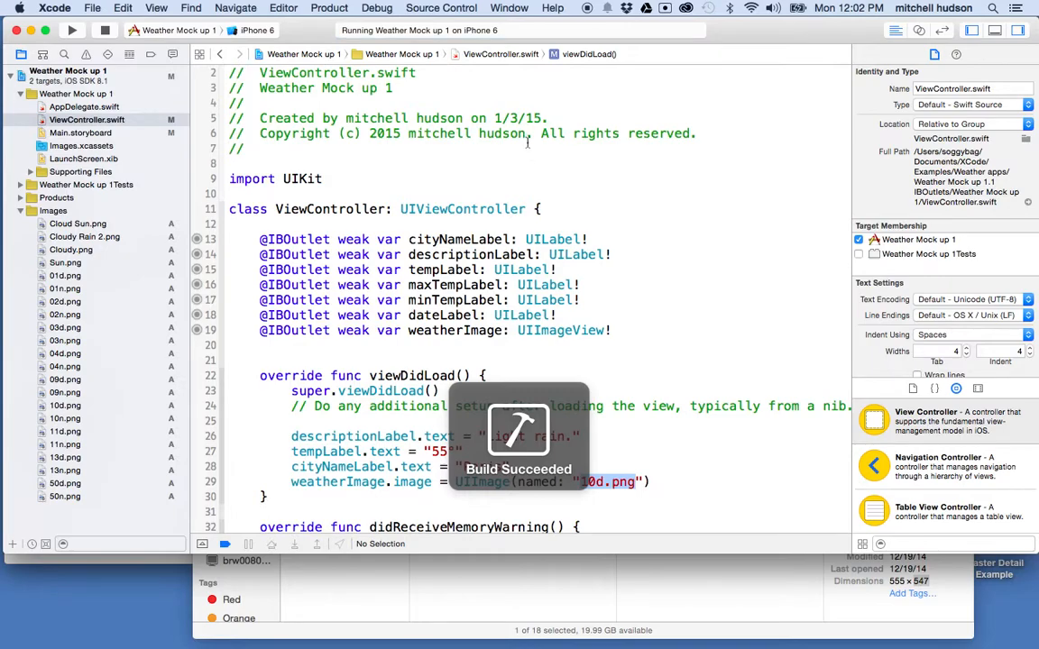